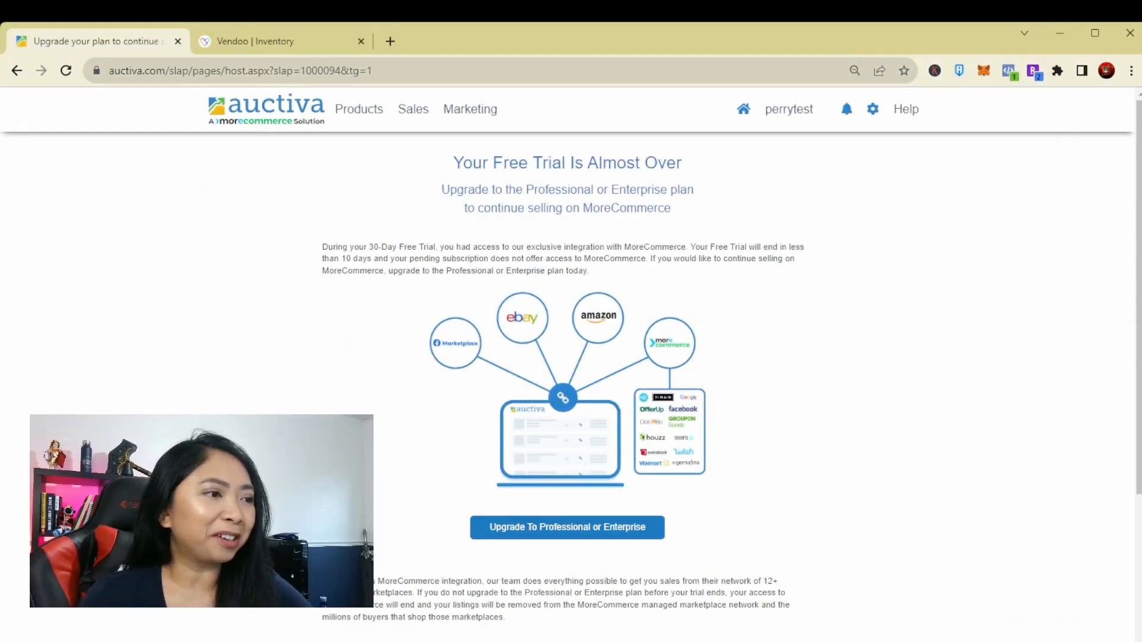
Step: Open Auctiva's 872-product catalog from the dashboard, check the account menu, then switch to Vendoo
{"action": "left_click", "coordinate": [358, 110]}
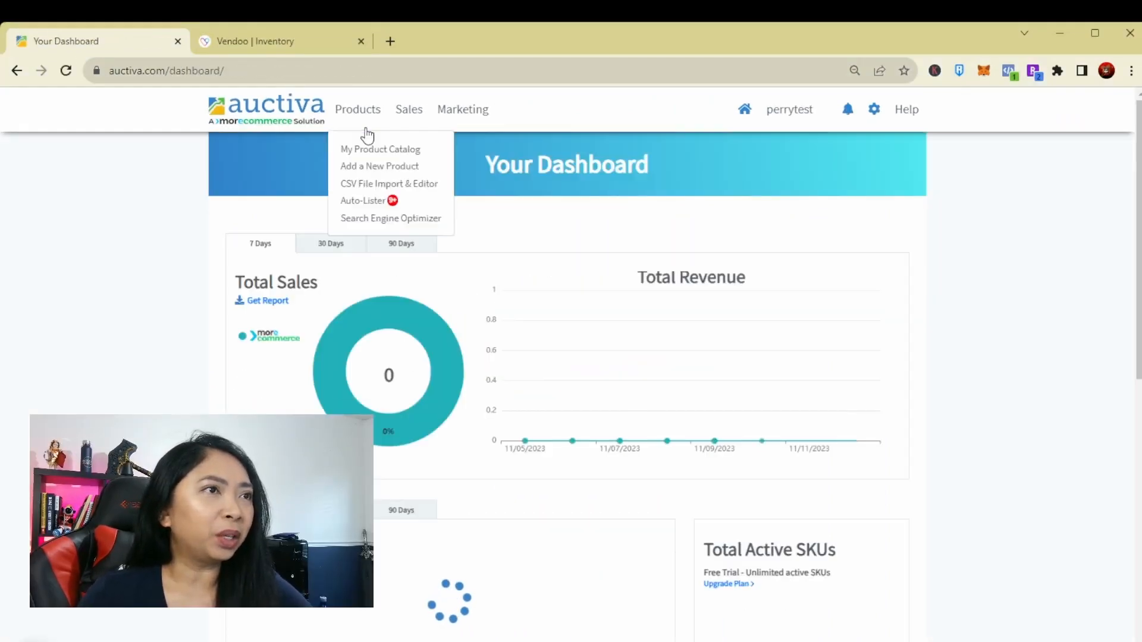
{"action": "left_click", "coordinate": [379, 149]}
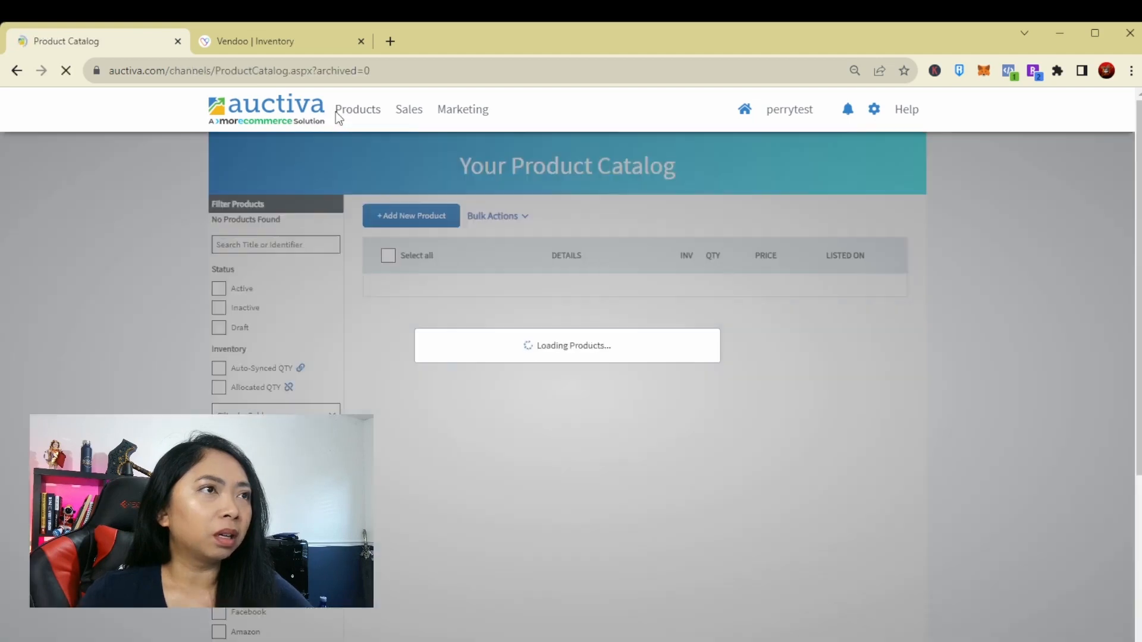
{"action": "left_click", "coordinate": [789, 110]}
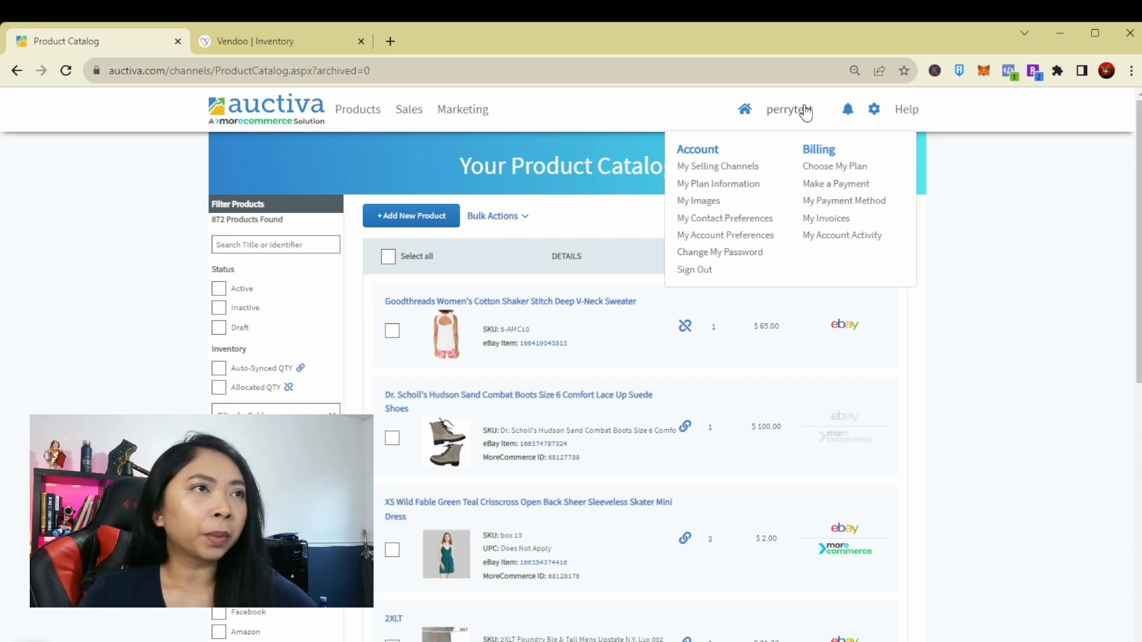
{"action": "left_click", "coordinate": [789, 110]}
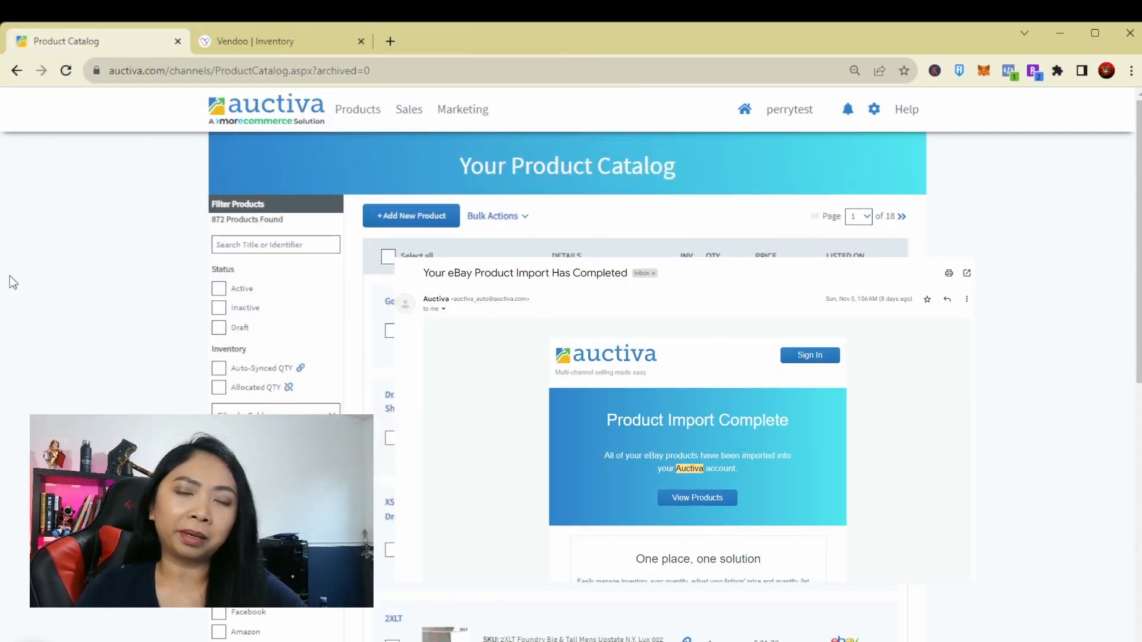
{"action": "left_click", "coordinate": [280, 42]}
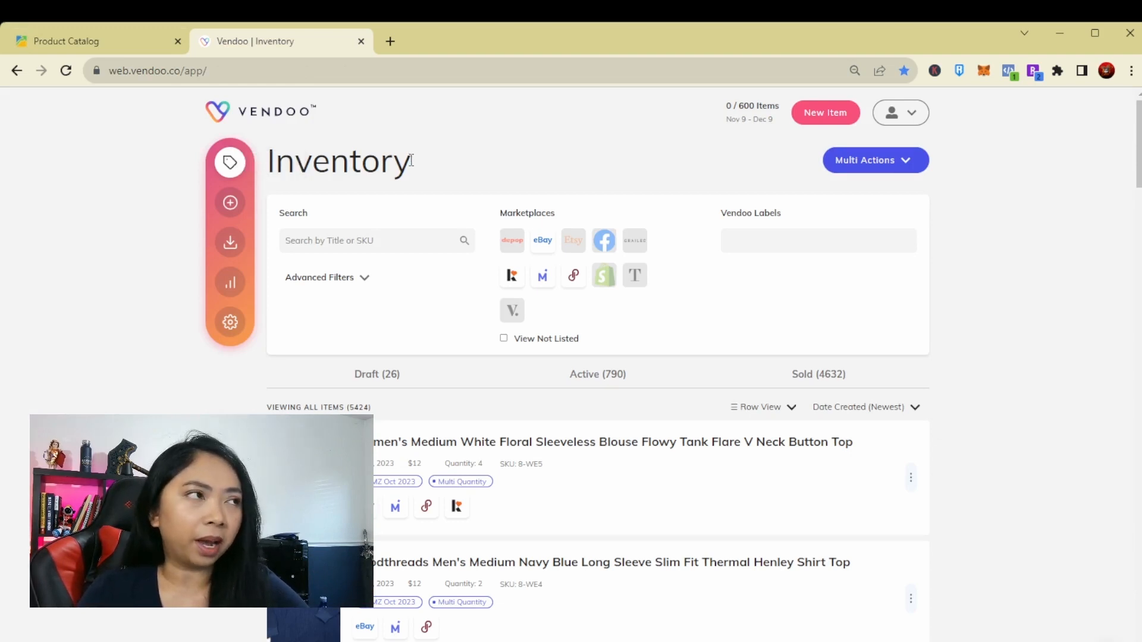
{"action": "mouse_move", "coordinate": [825, 126]}
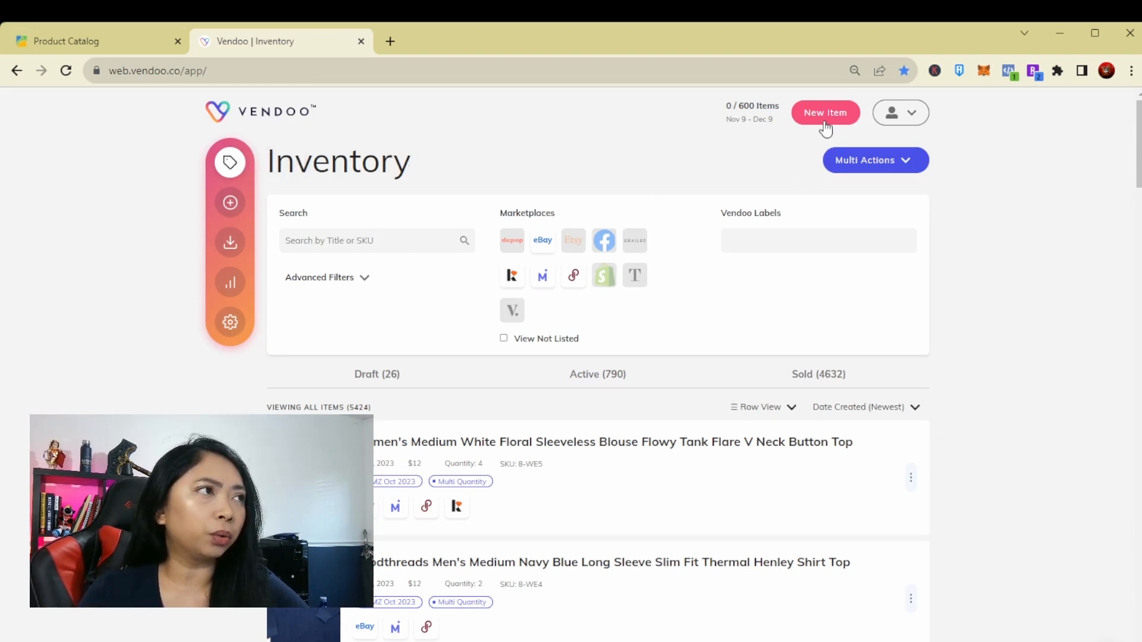
Step: Start a new Vendoo item and load the eBay listings available for import
{"action": "left_click", "coordinate": [825, 112]}
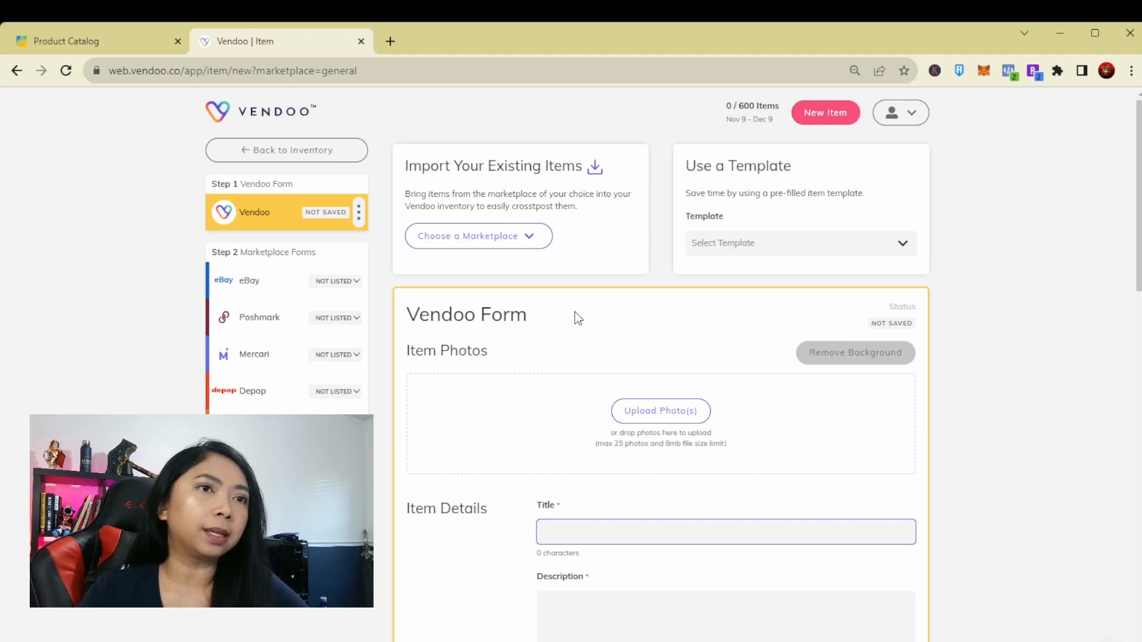
{"action": "left_click", "coordinate": [477, 236]}
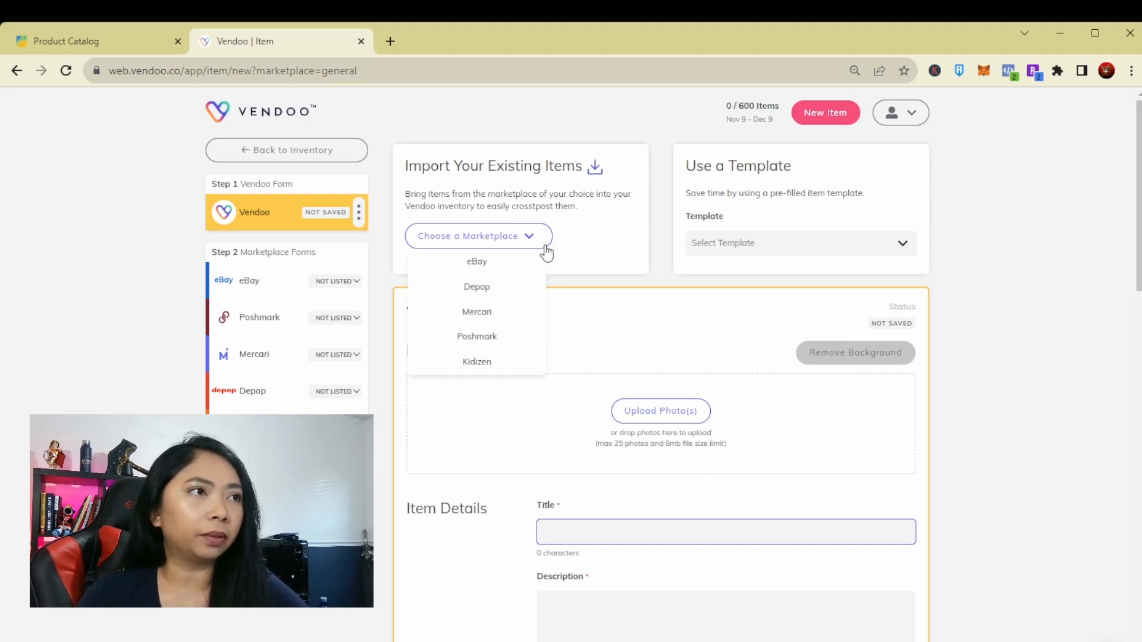
{"action": "left_click", "coordinate": [476, 262]}
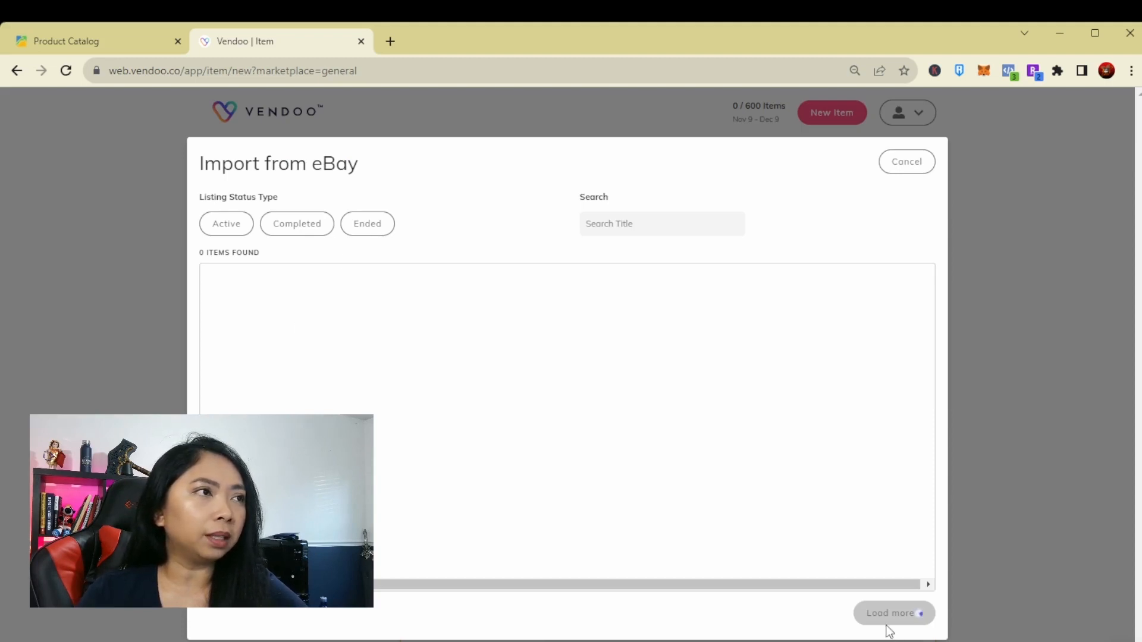
{"action": "left_click", "coordinate": [893, 613]}
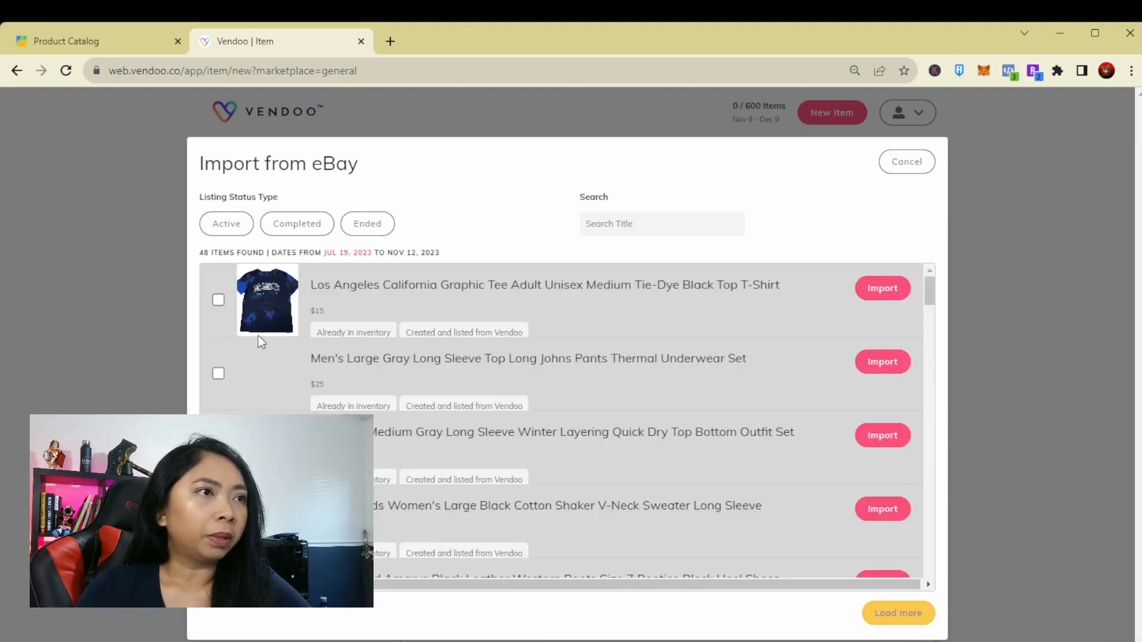
Step: Tick the tie-dye T-shirt and another listing, load more, then cancel the import
{"action": "left_click", "coordinate": [218, 300]}
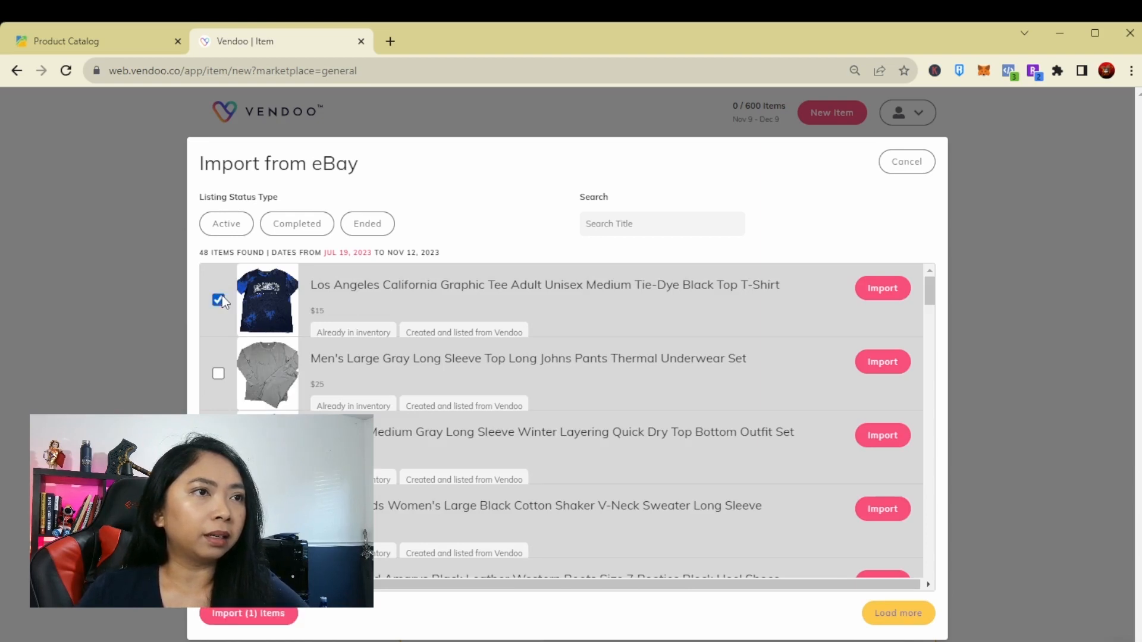
{"action": "left_click", "coordinate": [218, 373]}
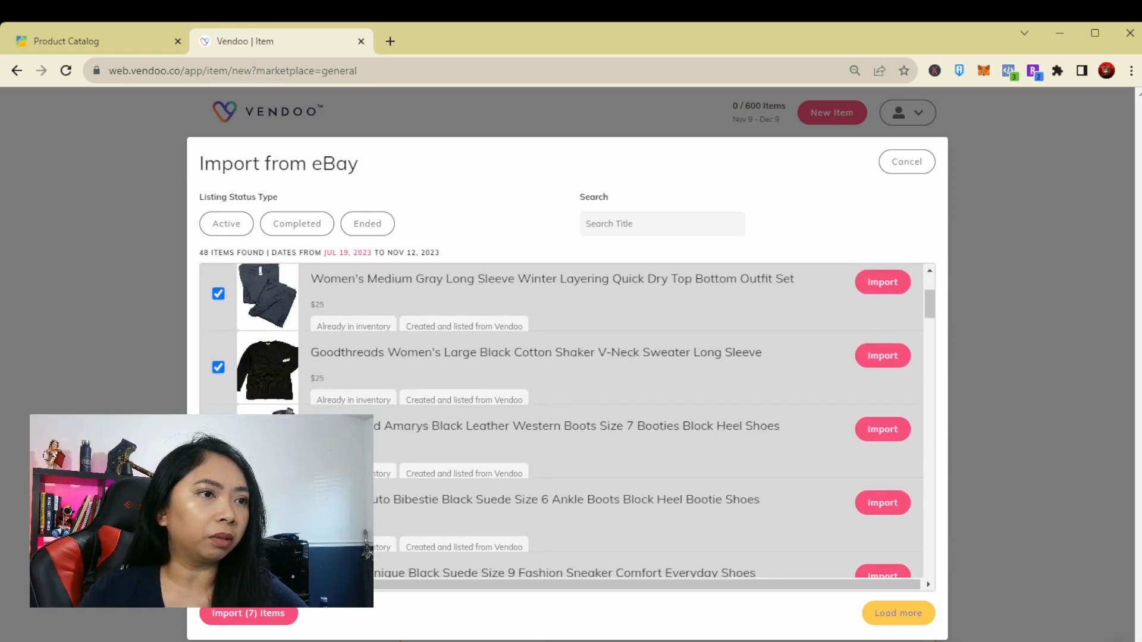
{"action": "scroll", "scroll_direction": "down", "scroll_amount": 3}
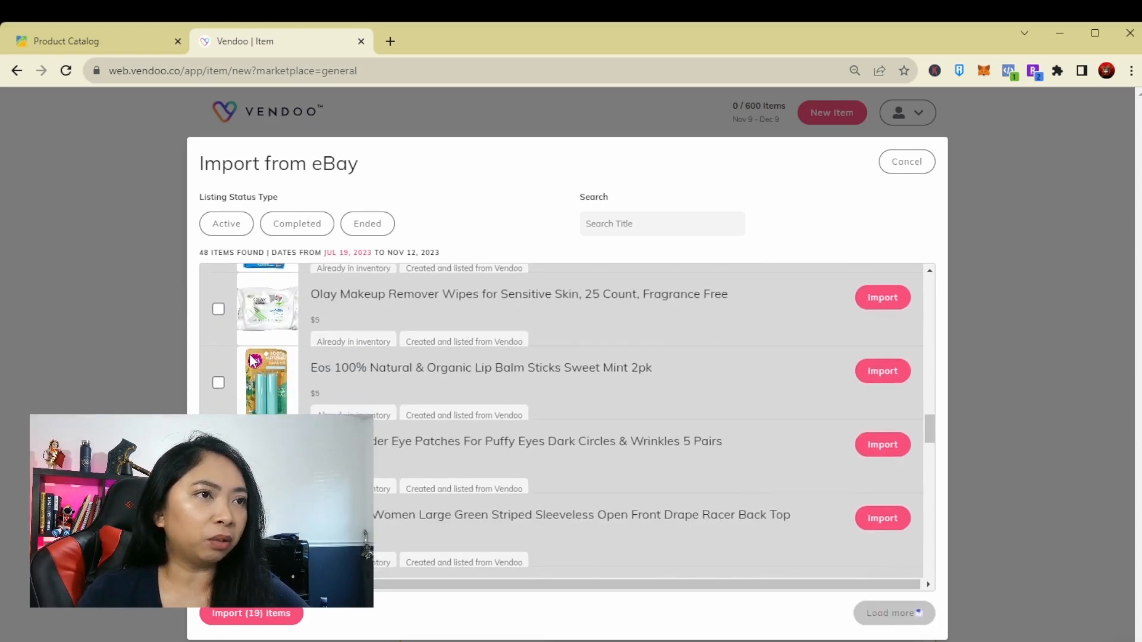
{"action": "left_click", "coordinate": [894, 613]}
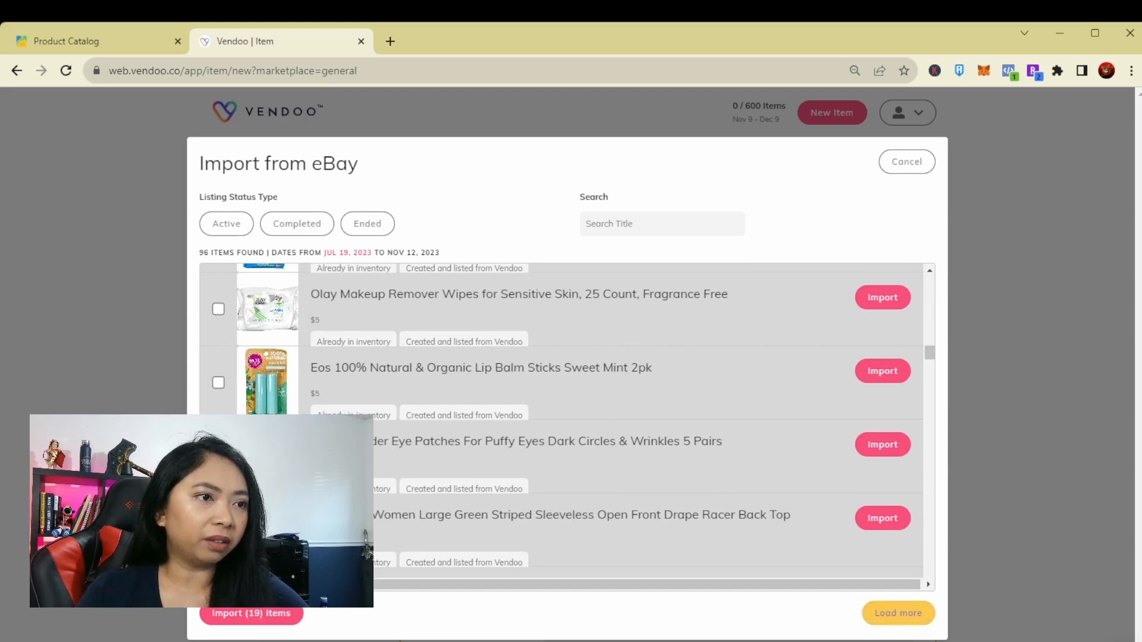
{"action": "scroll", "scroll_direction": "down", "scroll_amount": 3}
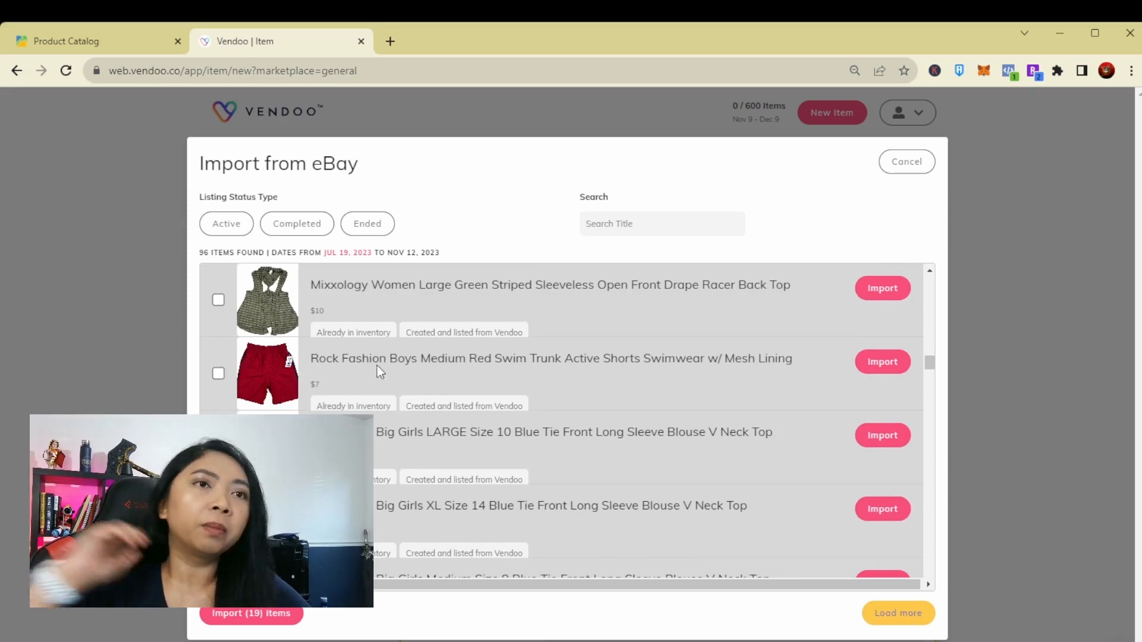
{"action": "mouse_move", "coordinate": [352, 353]}
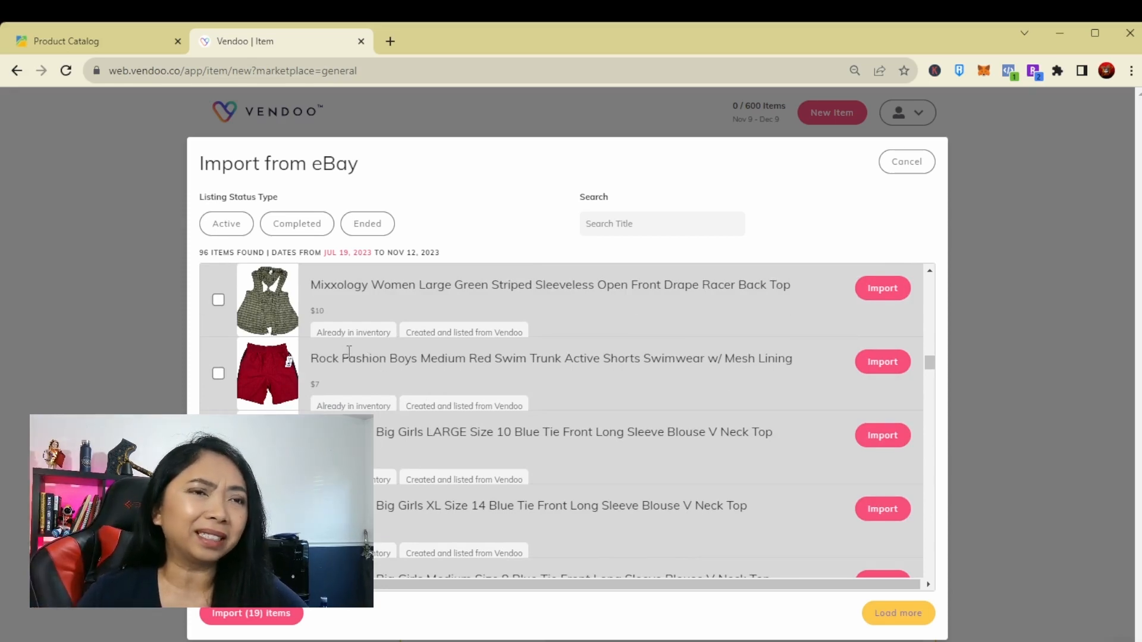
{"action": "left_click", "coordinate": [907, 161]}
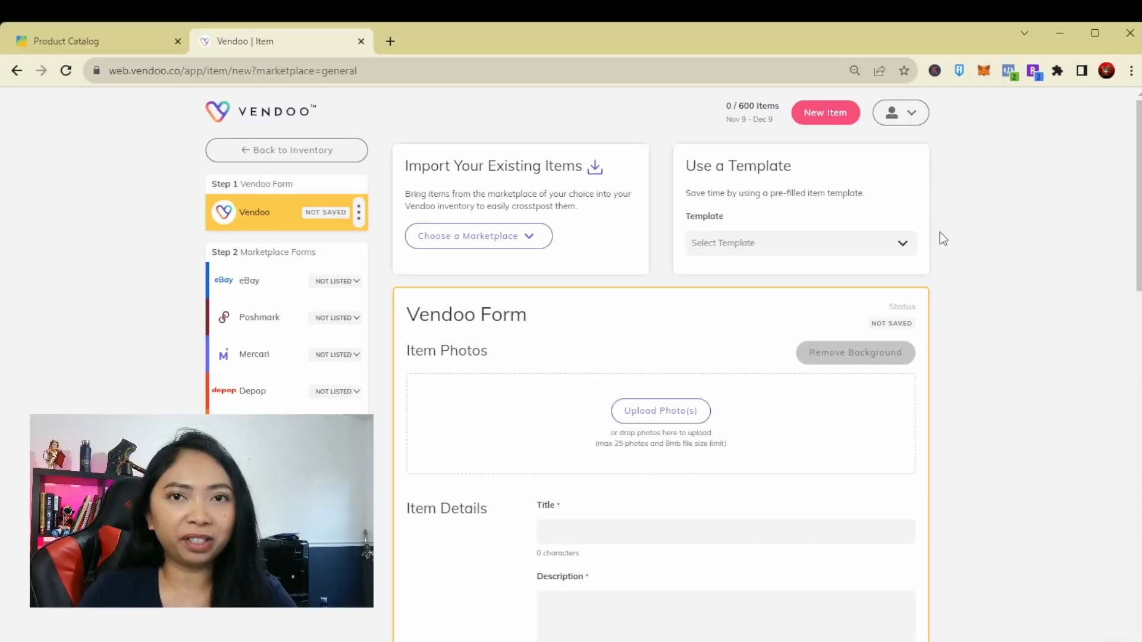
Step: Filter Auctiva's product catalog to the eBay channel
{"action": "left_click", "coordinate": [80, 41]}
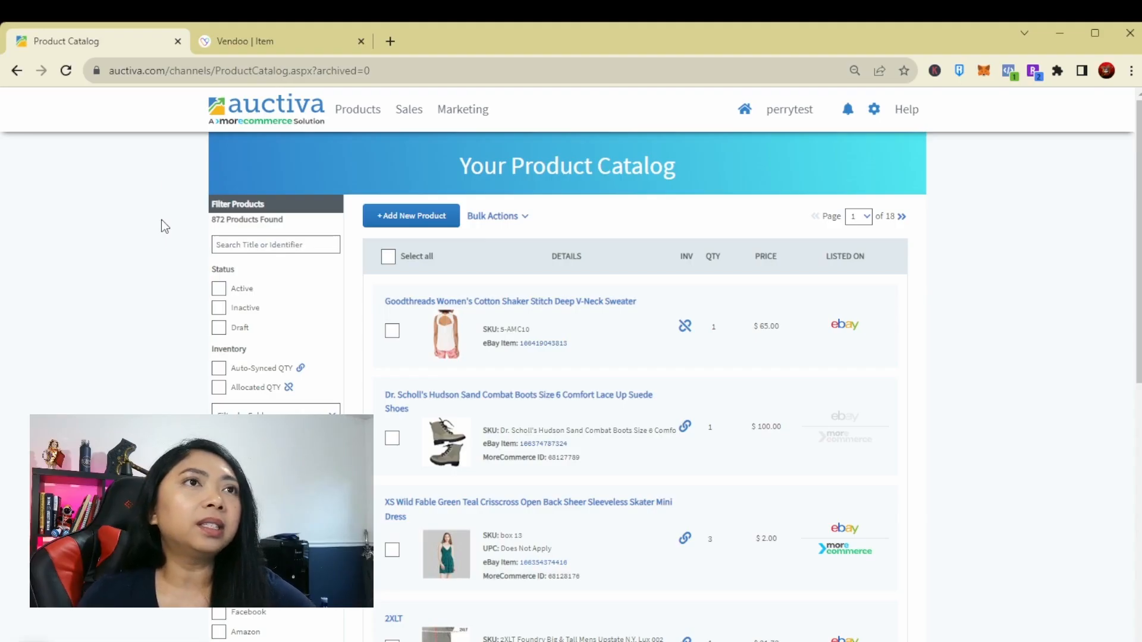
{"action": "scroll", "scroll_direction": "down", "scroll_amount": 3}
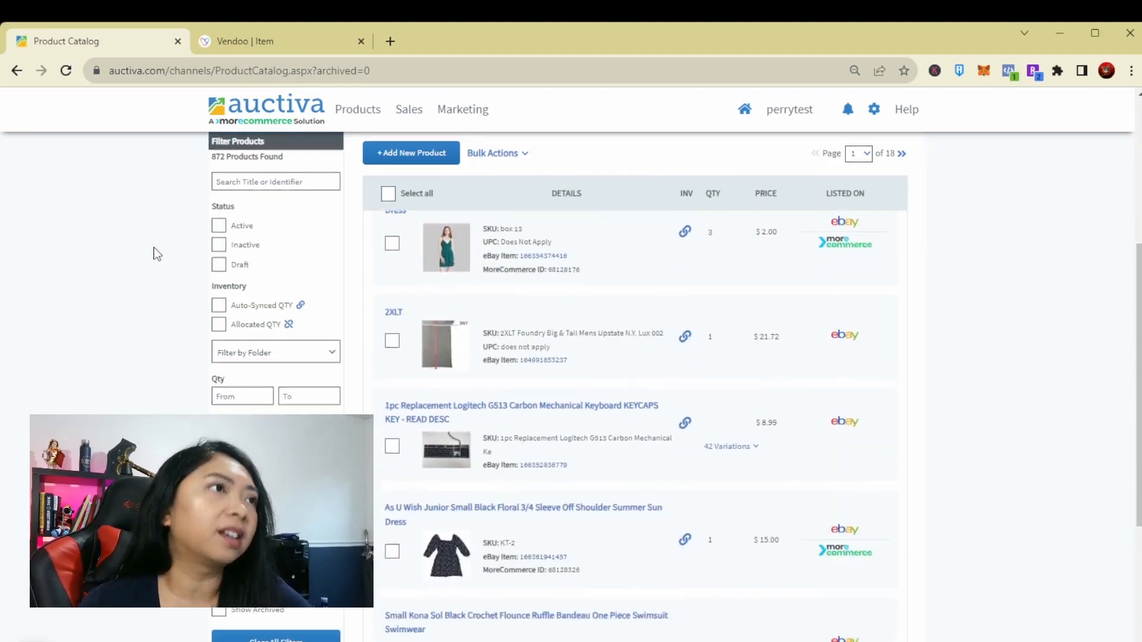
{"action": "scroll", "scroll_direction": "up", "scroll_amount": 3}
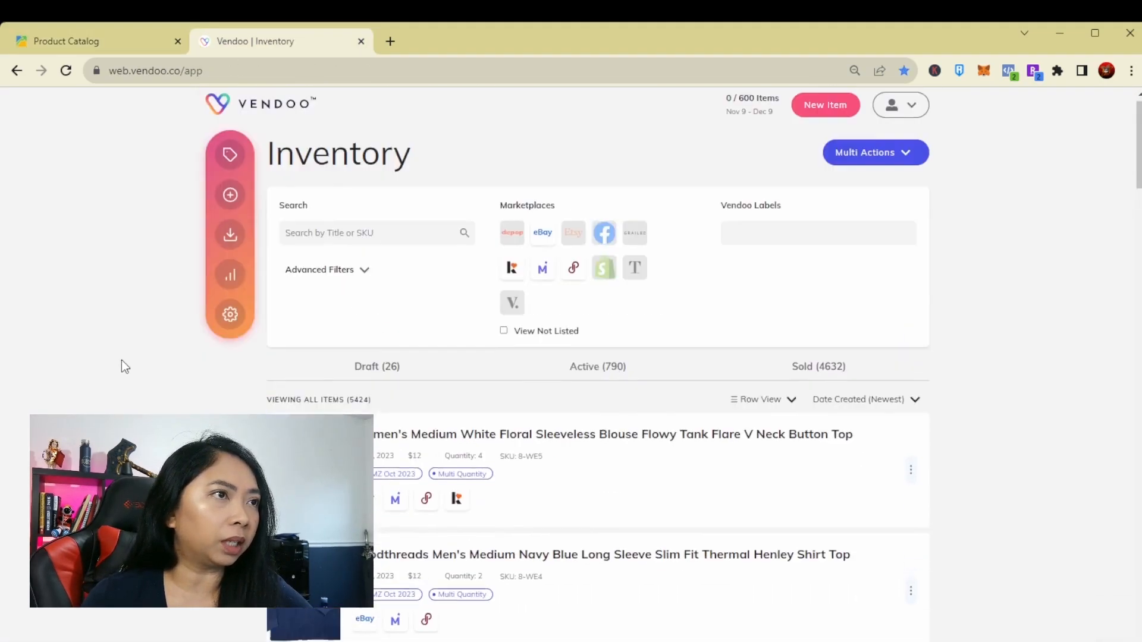
{"action": "left_click", "coordinate": [65, 41]}
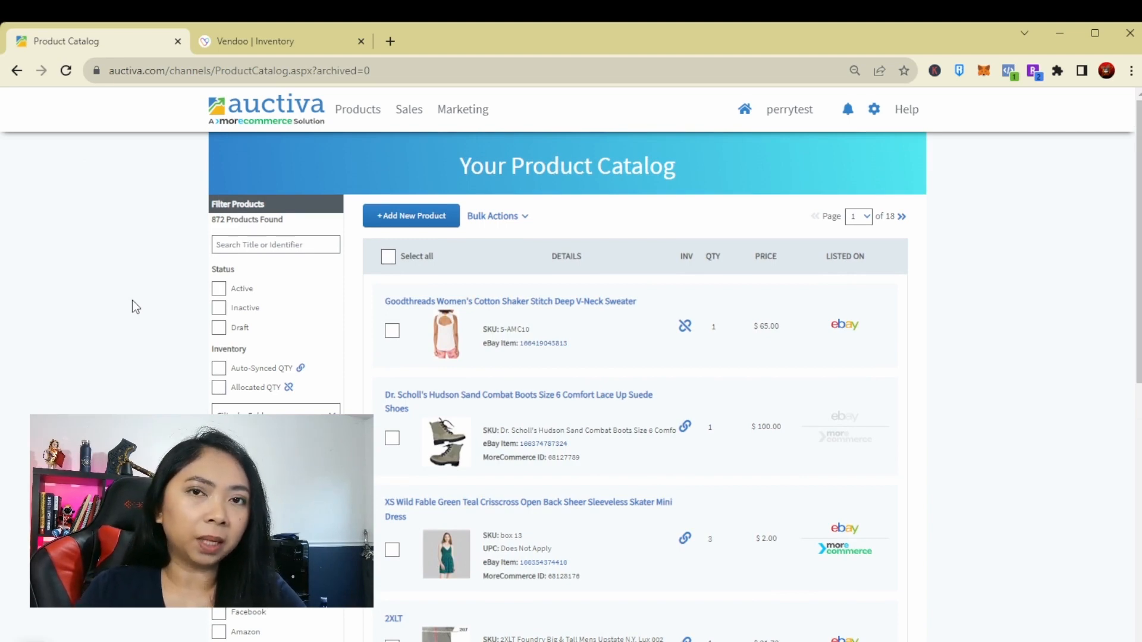
{"action": "scroll", "scroll_direction": "down", "scroll_amount": 3}
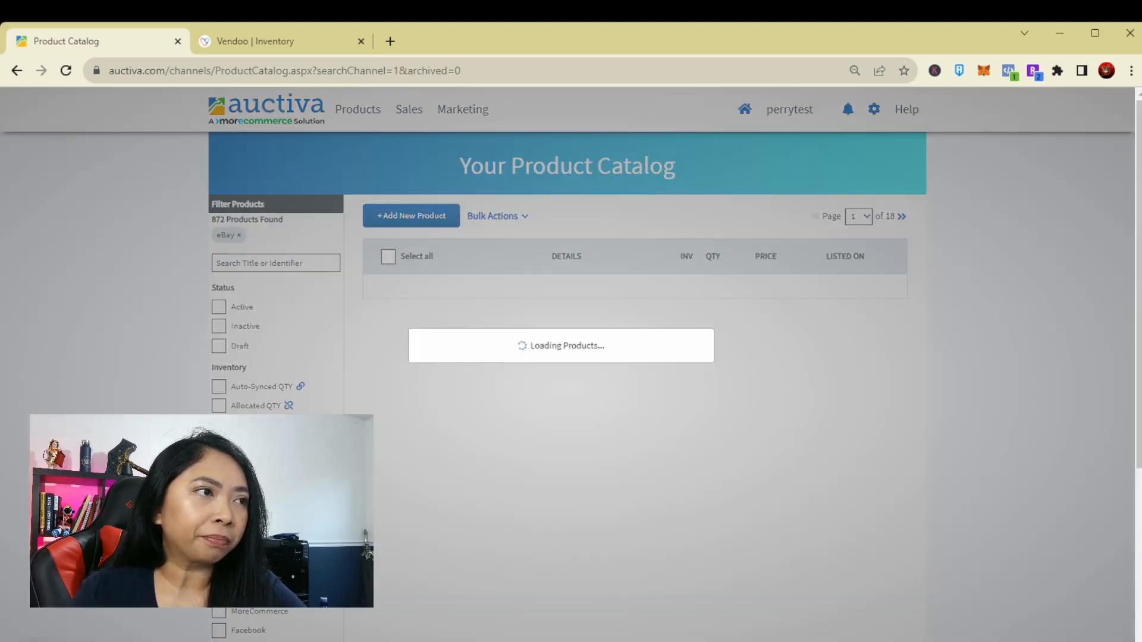
{"action": "scroll", "scroll_direction": "down", "scroll_amount": 3}
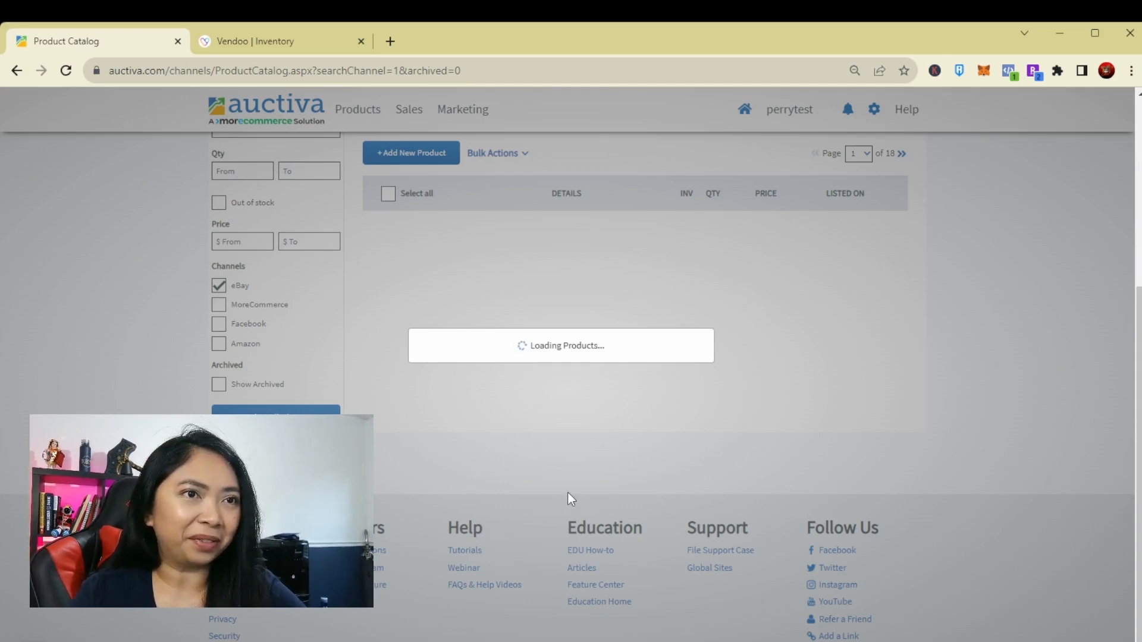
{"action": "mouse_move", "coordinate": [304, 117]}
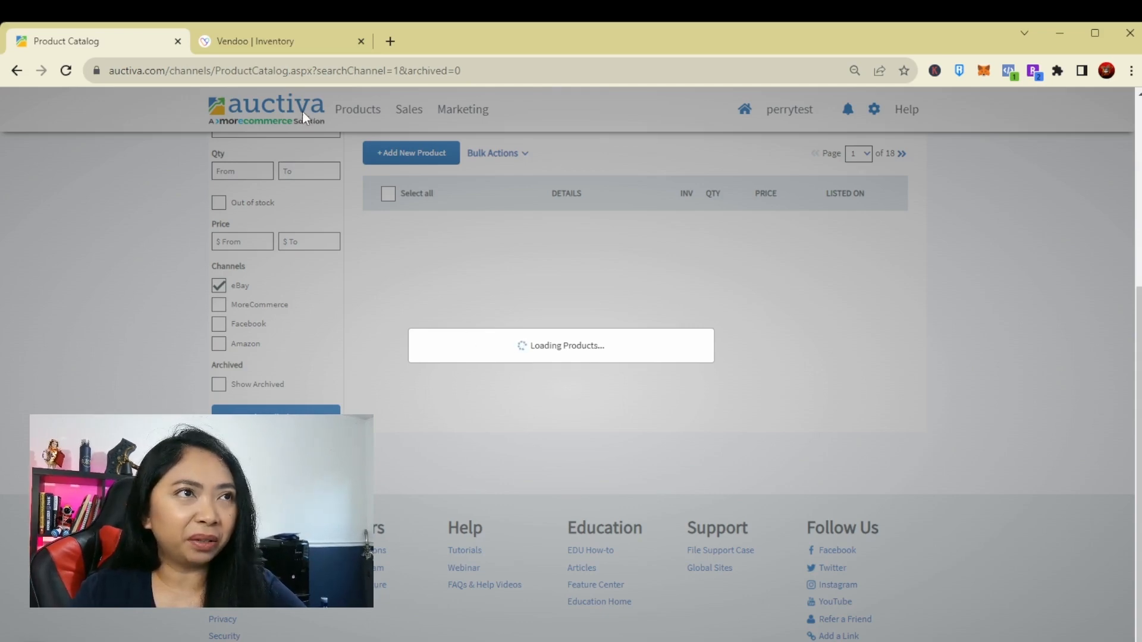
Step: Filter Vendoo's inventory to items not listed on Kidizen, Mercari and Poshmark, then return to Auctiva
{"action": "left_click", "coordinate": [281, 41]}
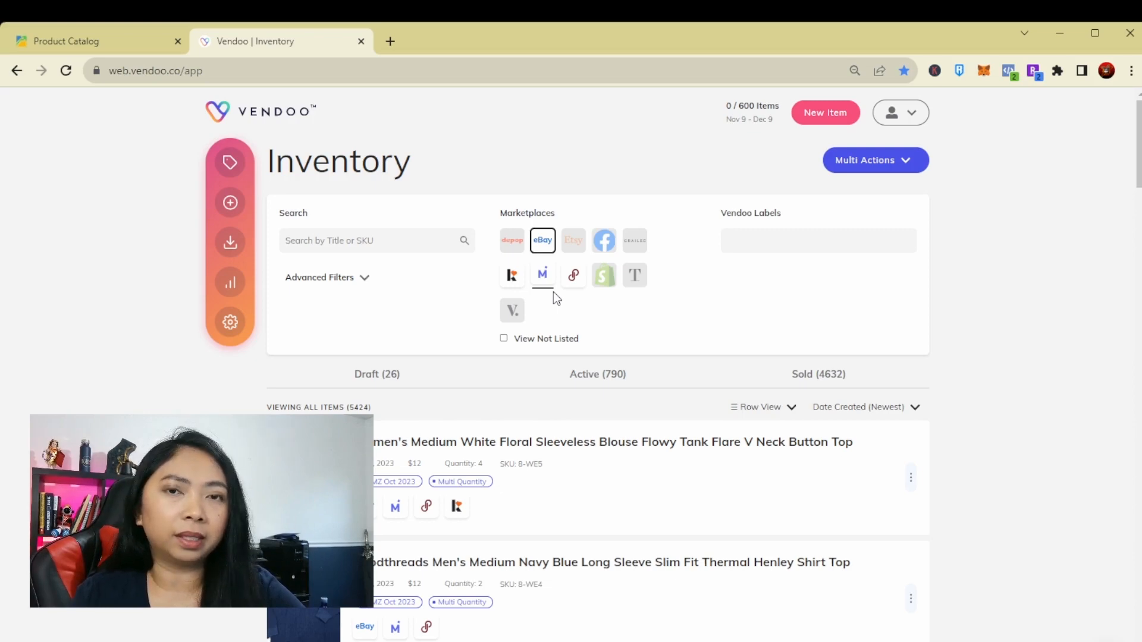
{"action": "left_click", "coordinate": [512, 275]}
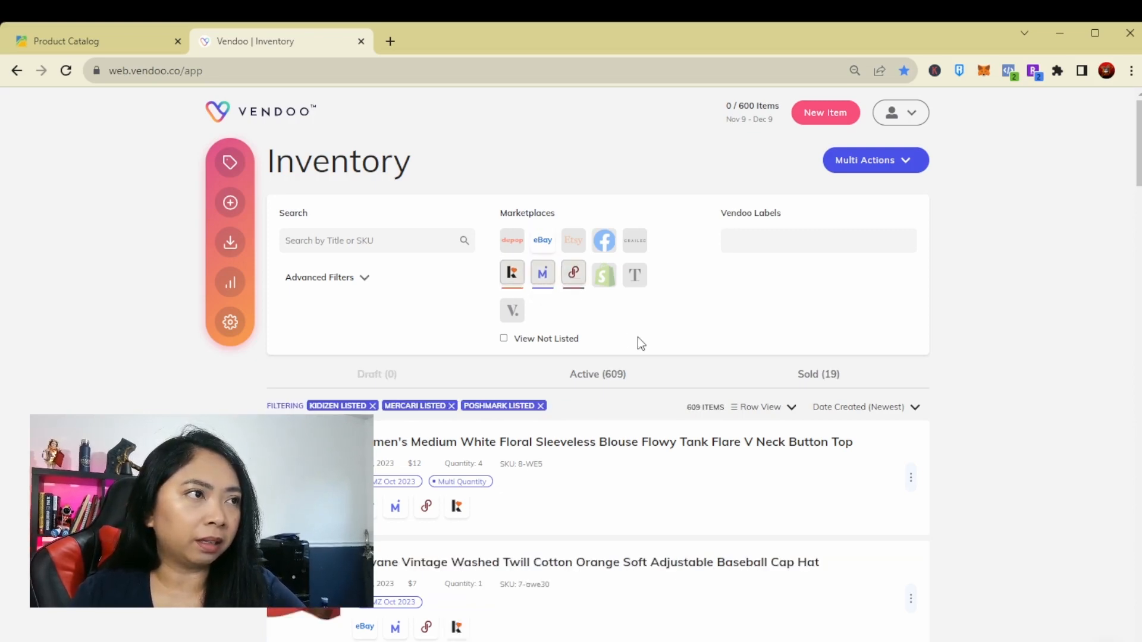
{"action": "left_click", "coordinate": [503, 338]}
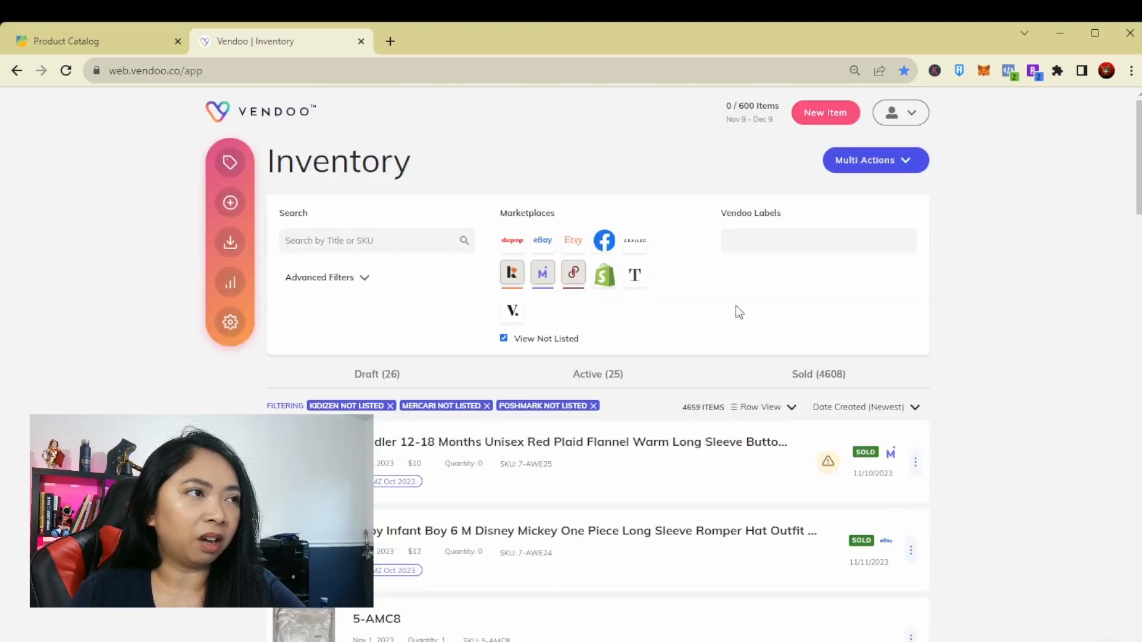
{"action": "left_click", "coordinate": [69, 41]}
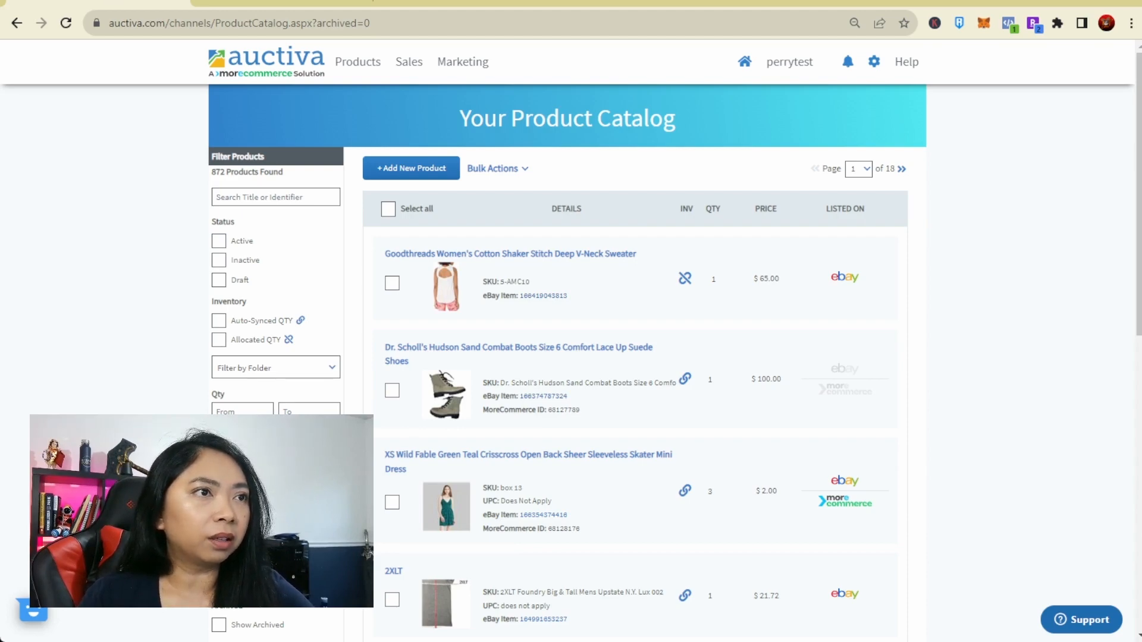
Step: Add a manual product titled 'Women's Medium White Floral Sleeveless Blouse Flowy Tank Flare V Neck Button Top'
{"action": "left_click", "coordinate": [410, 168]}
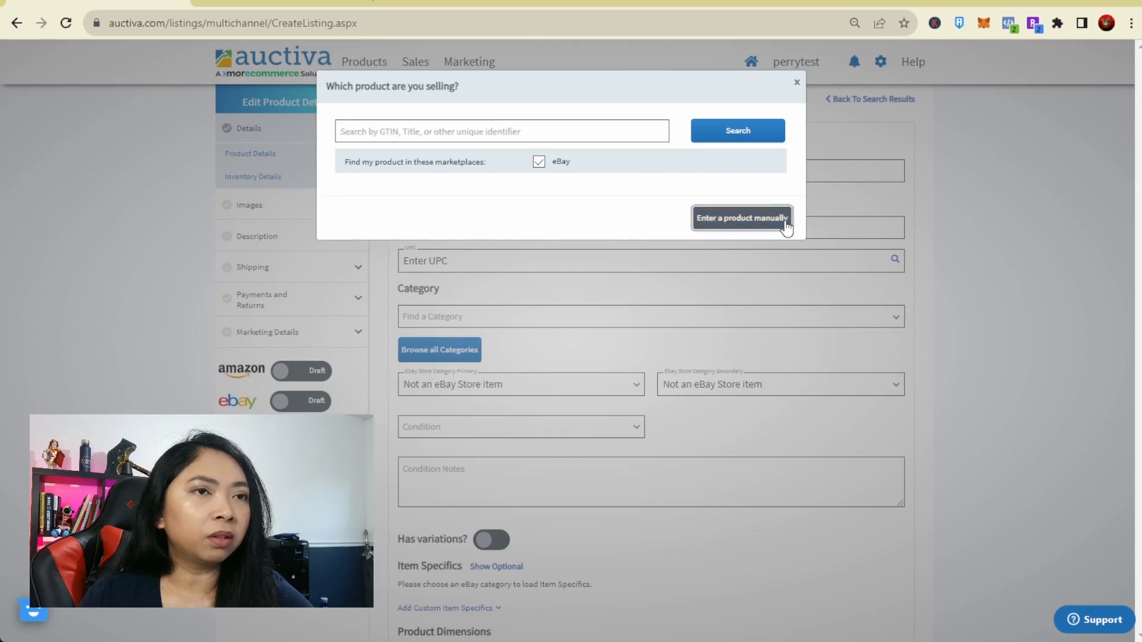
{"action": "left_click", "coordinate": [741, 218]}
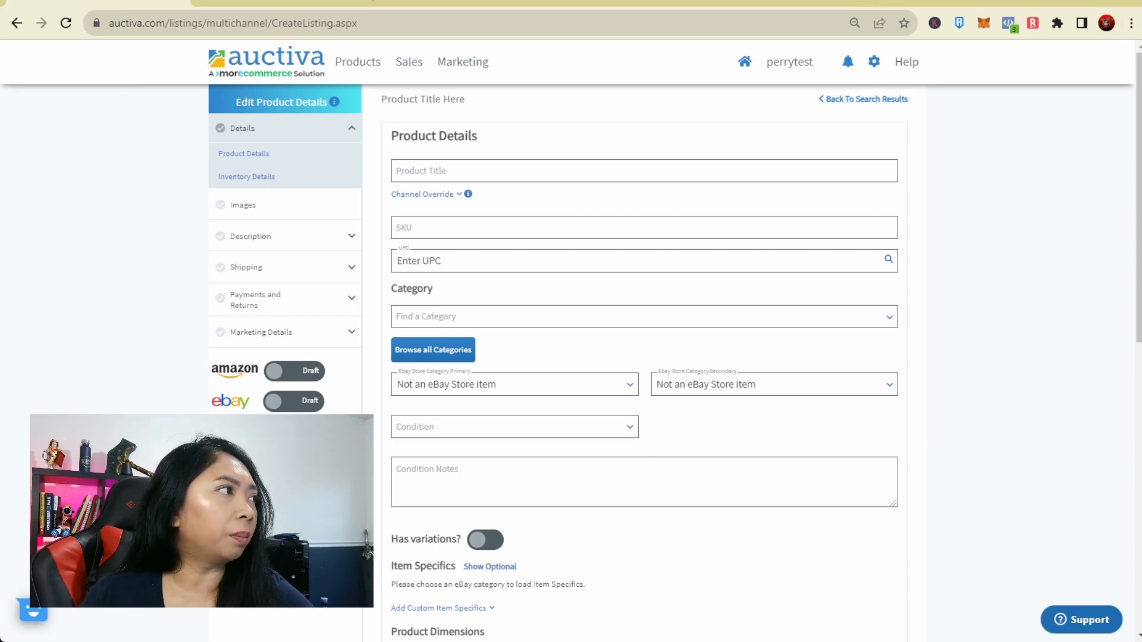
{"action": "type", "text": "Women's Medium White Floral Sleeveless Blouse Flowy Tank Flare V Neck Button Top"}
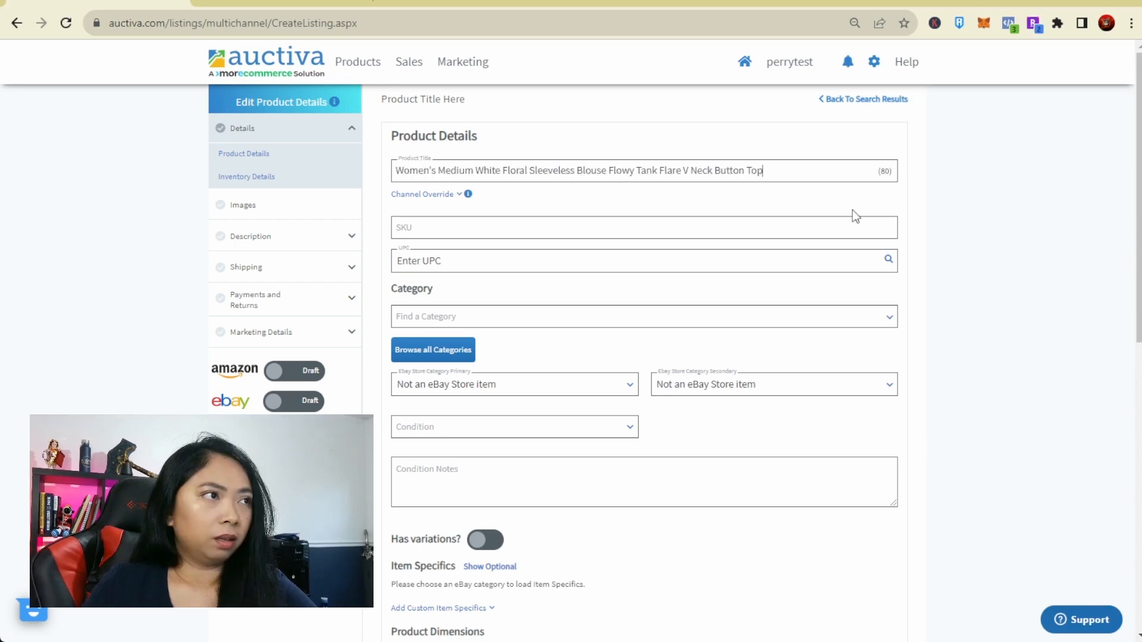
{"action": "left_click", "coordinate": [643, 316]}
{"action": "type", "text": "m"}
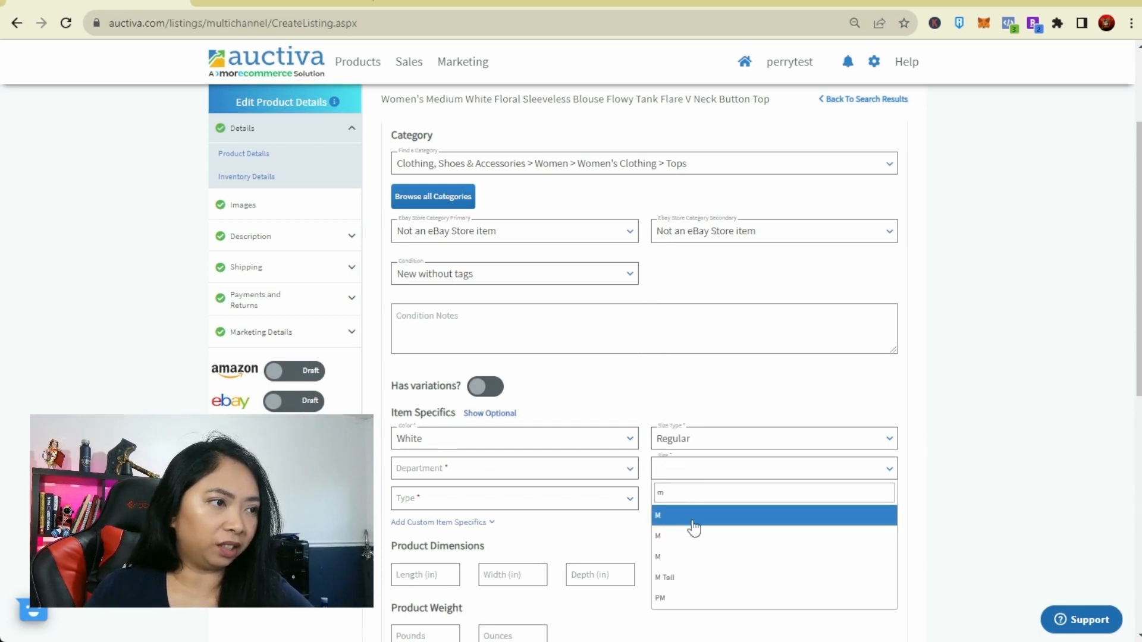
Step: Set the item specifics to White, Regular, size M, Women, Blouse, Unbranded
{"action": "left_click", "coordinate": [658, 515]}
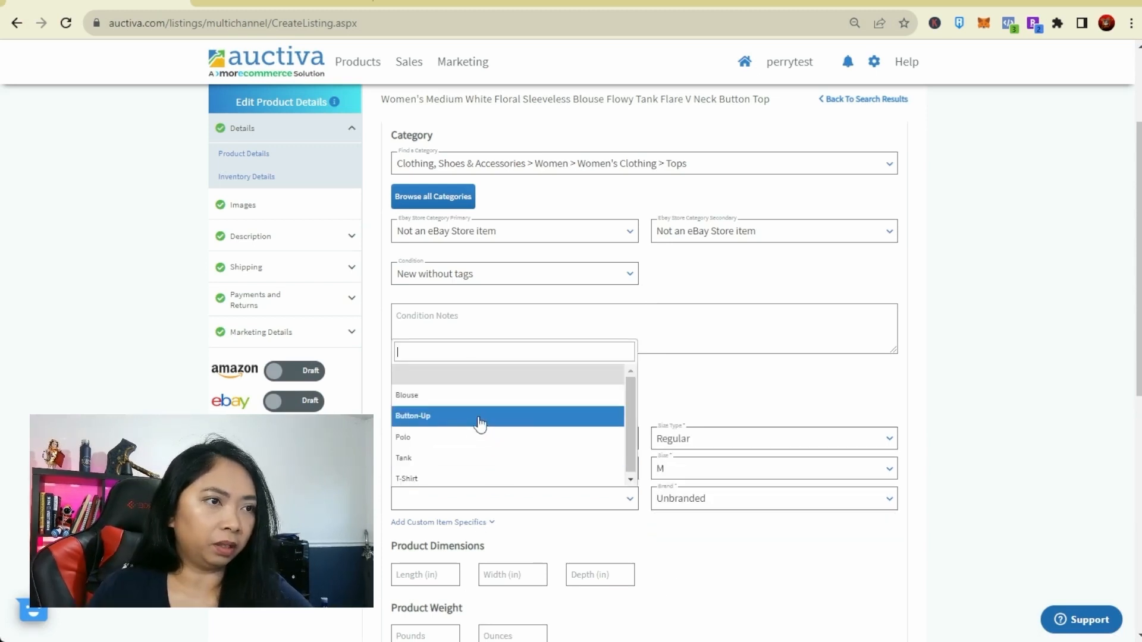
{"action": "scroll", "scroll_direction": "down", "scroll_amount": 3}
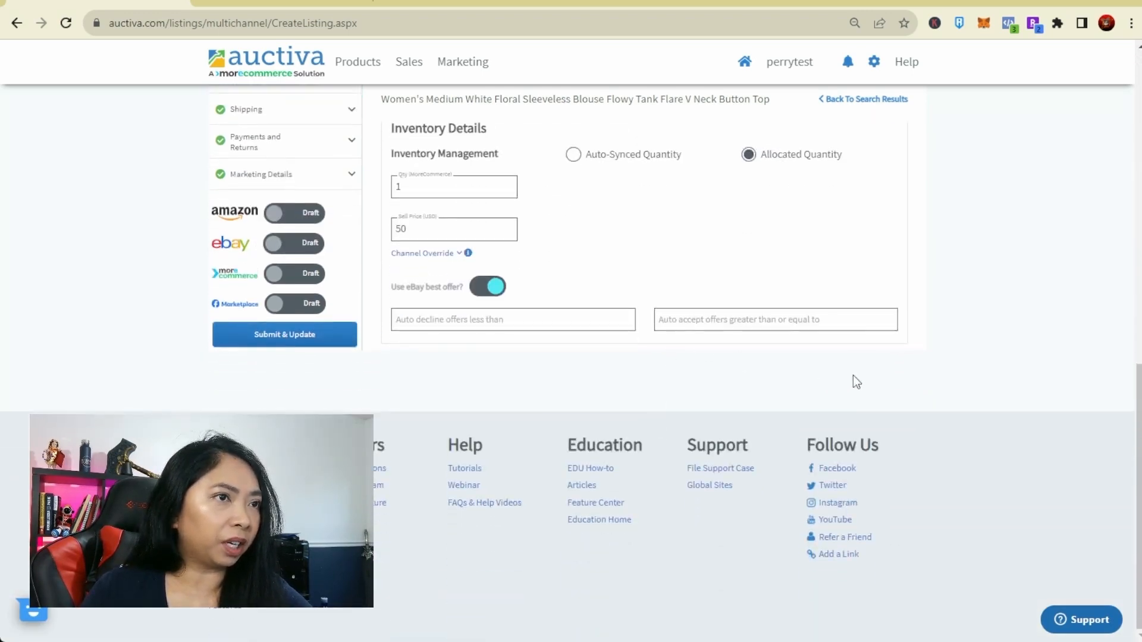
{"action": "mouse_move", "coordinate": [947, 379]}
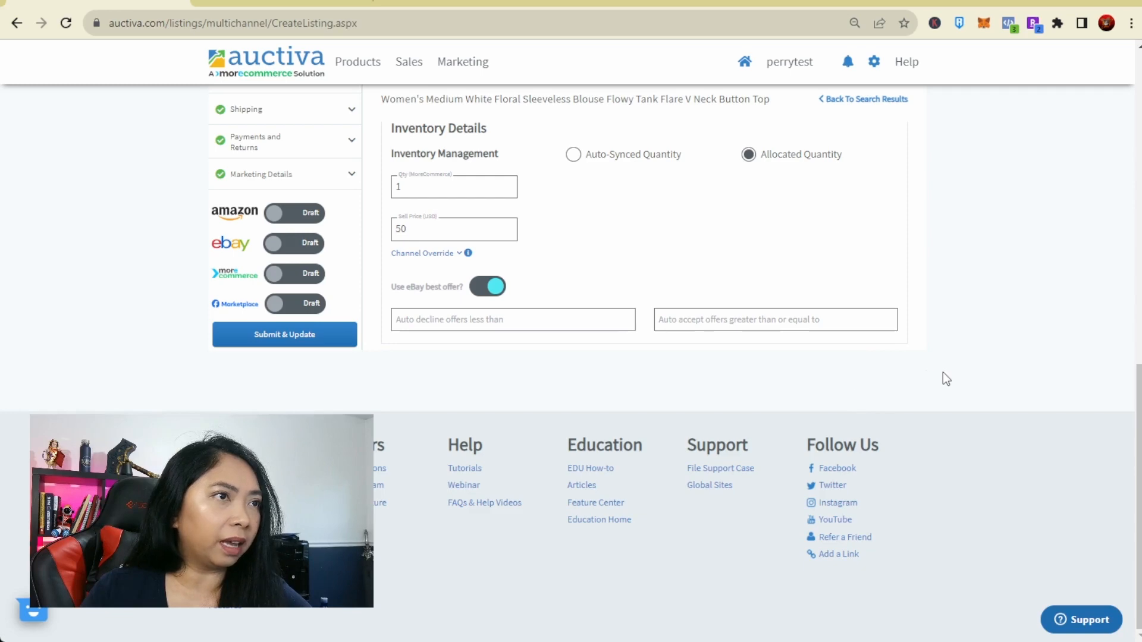
{"action": "left_click", "coordinate": [244, 153]}
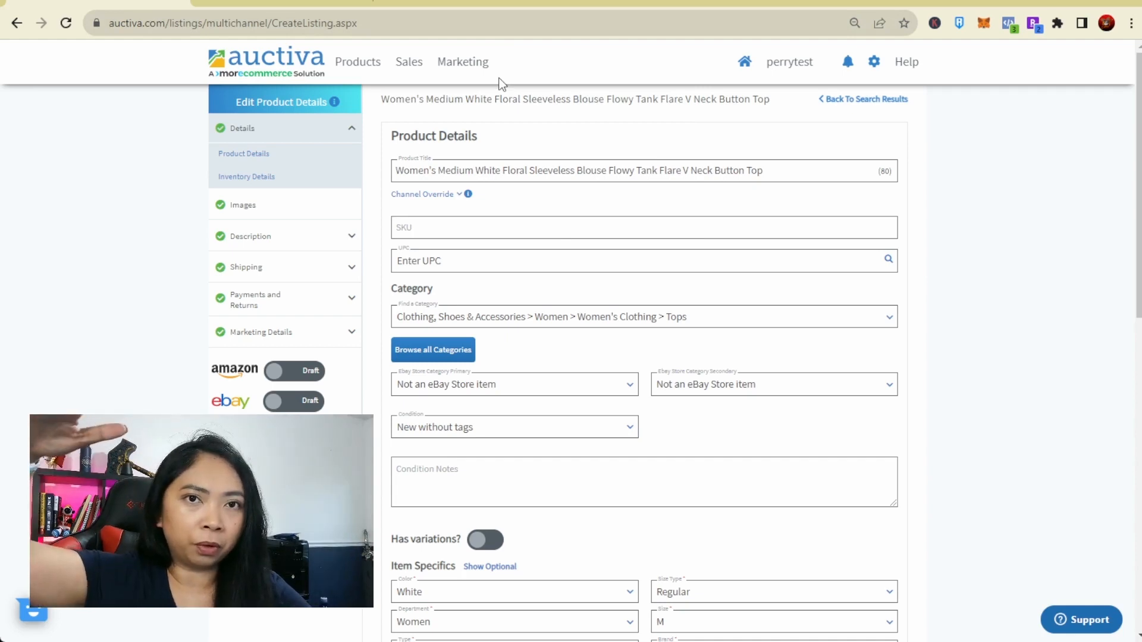
{"action": "mouse_move", "coordinate": [490, 118]}
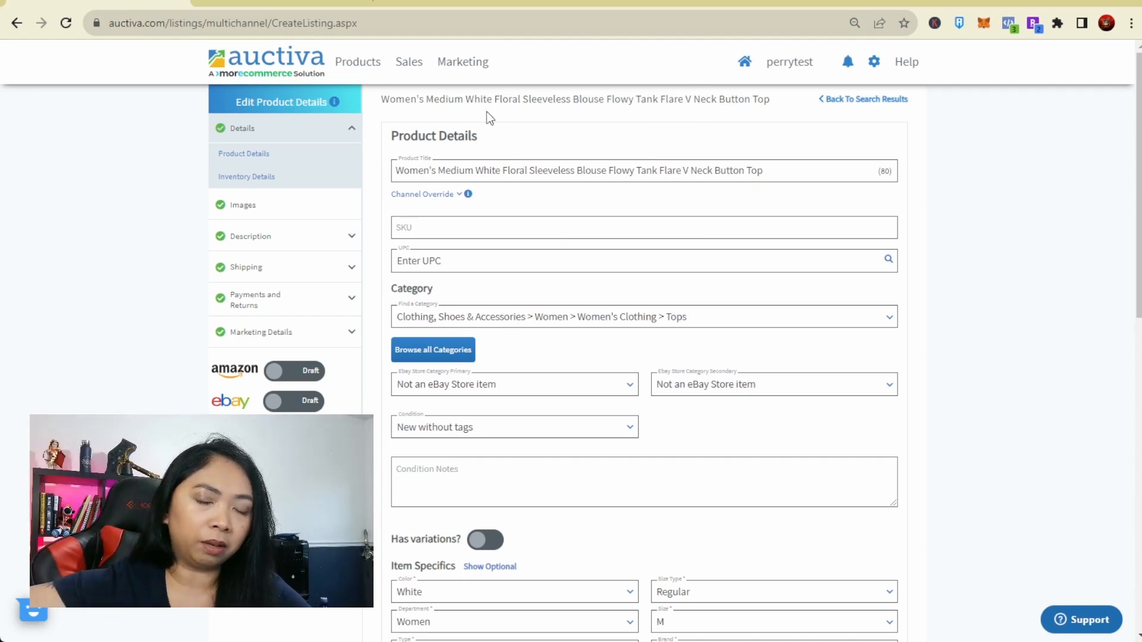
{"action": "scroll", "scroll_direction": "down", "scroll_amount": 3}
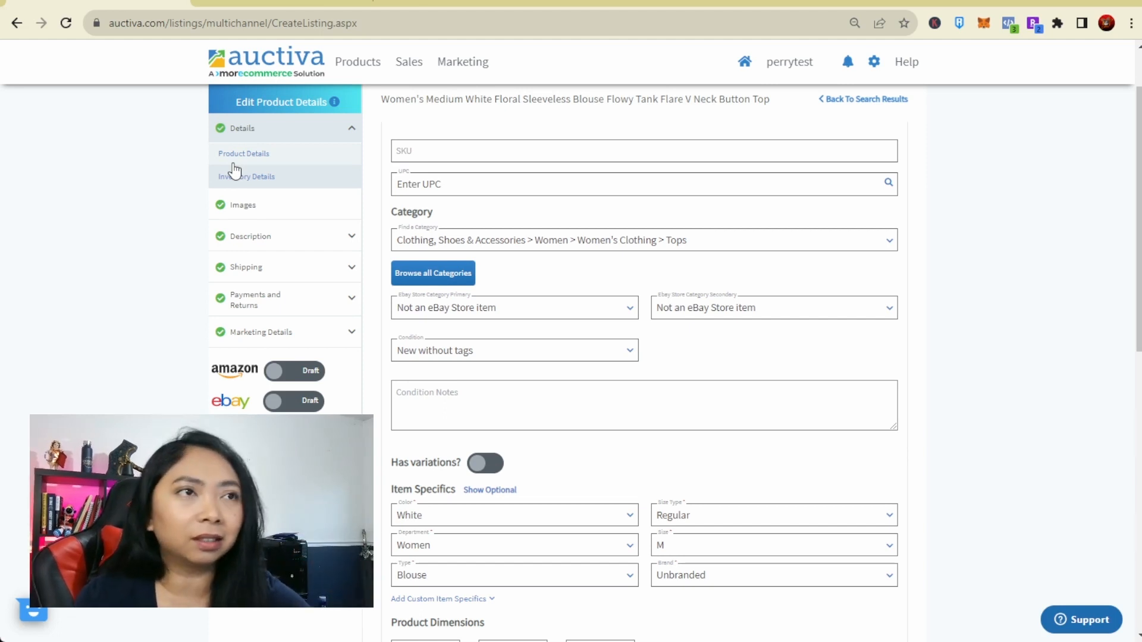
{"action": "left_click", "coordinate": [244, 154]}
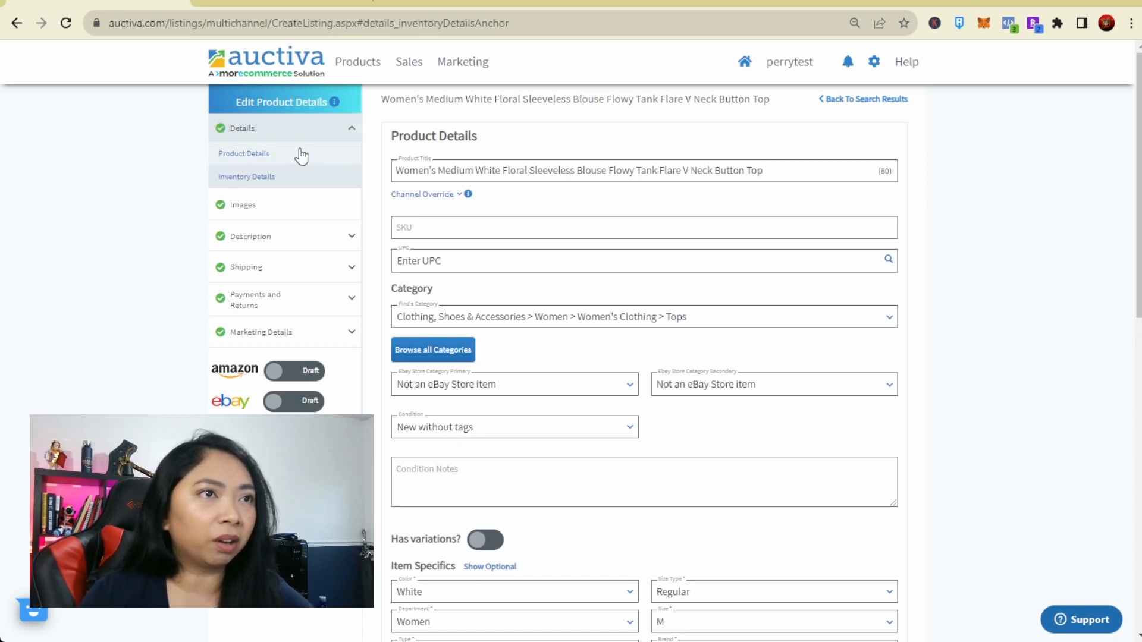
{"action": "mouse_move", "coordinate": [270, 176]}
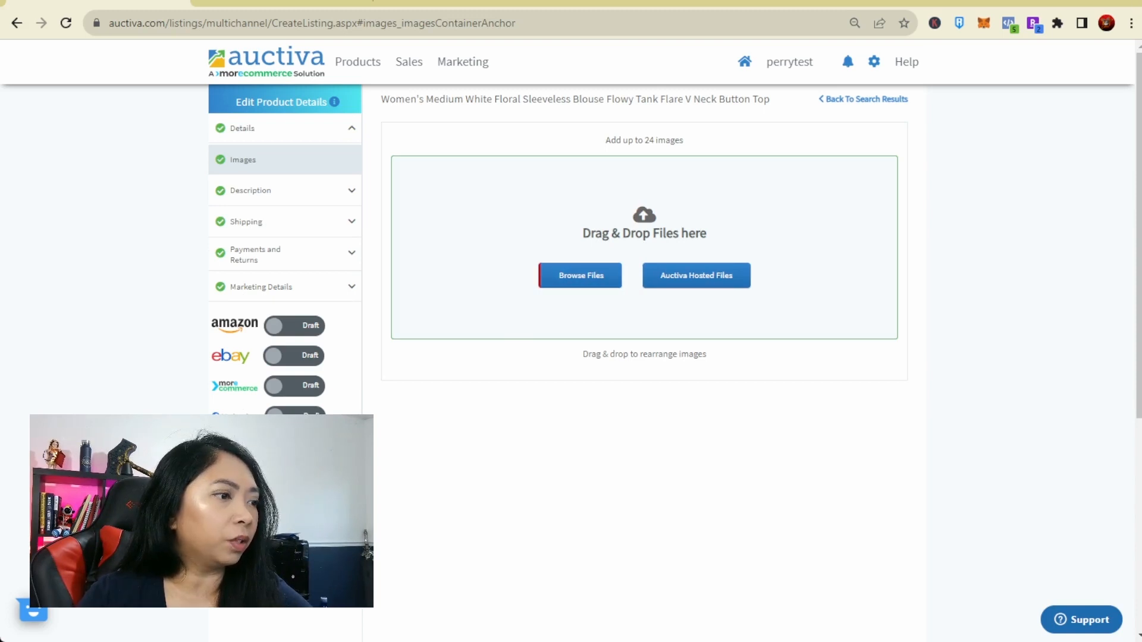
{"action": "mouse_move", "coordinate": [947, 339]}
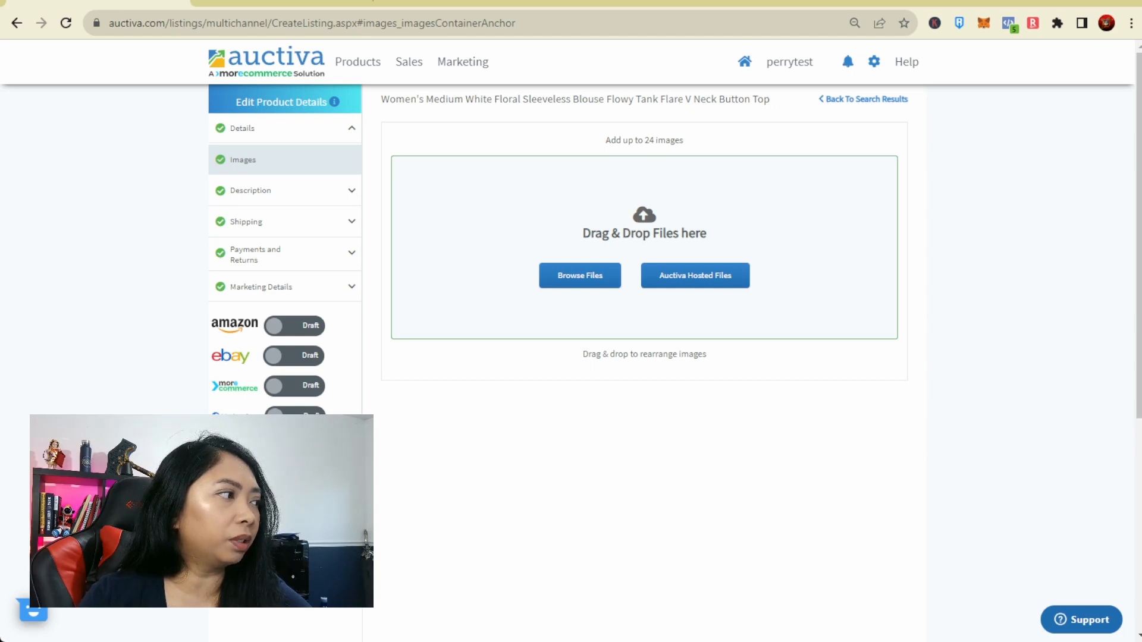
Step: Upload the floral blouse photo to Images and expand the Description subsections
{"action": "left_click", "coordinate": [580, 276]}
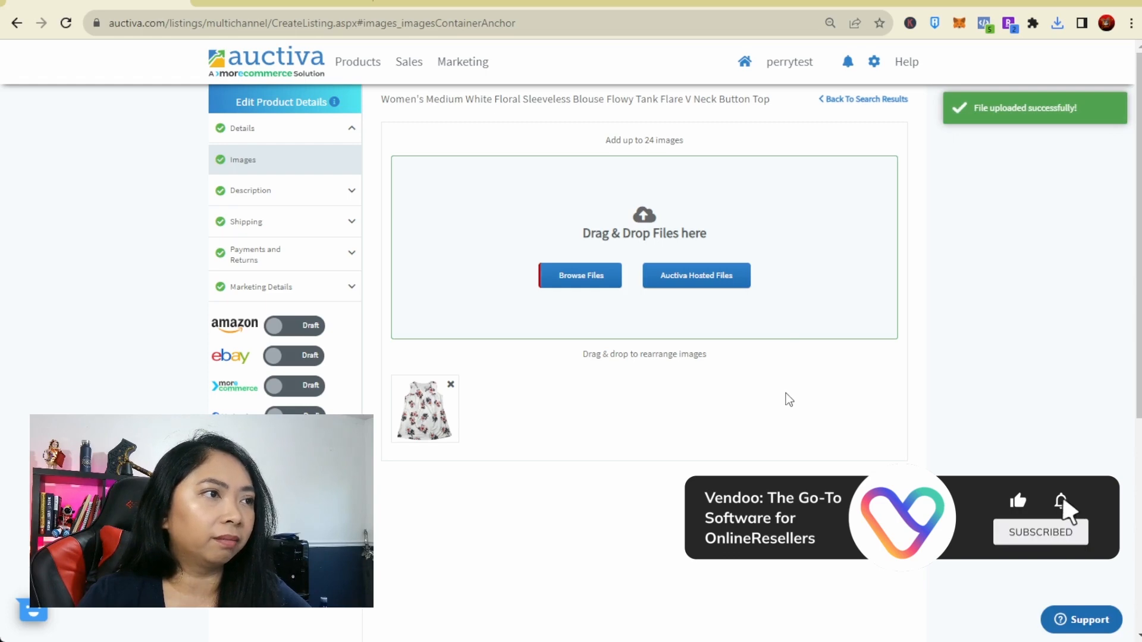
{"action": "scroll", "scroll_direction": "down", "scroll_amount": 3}
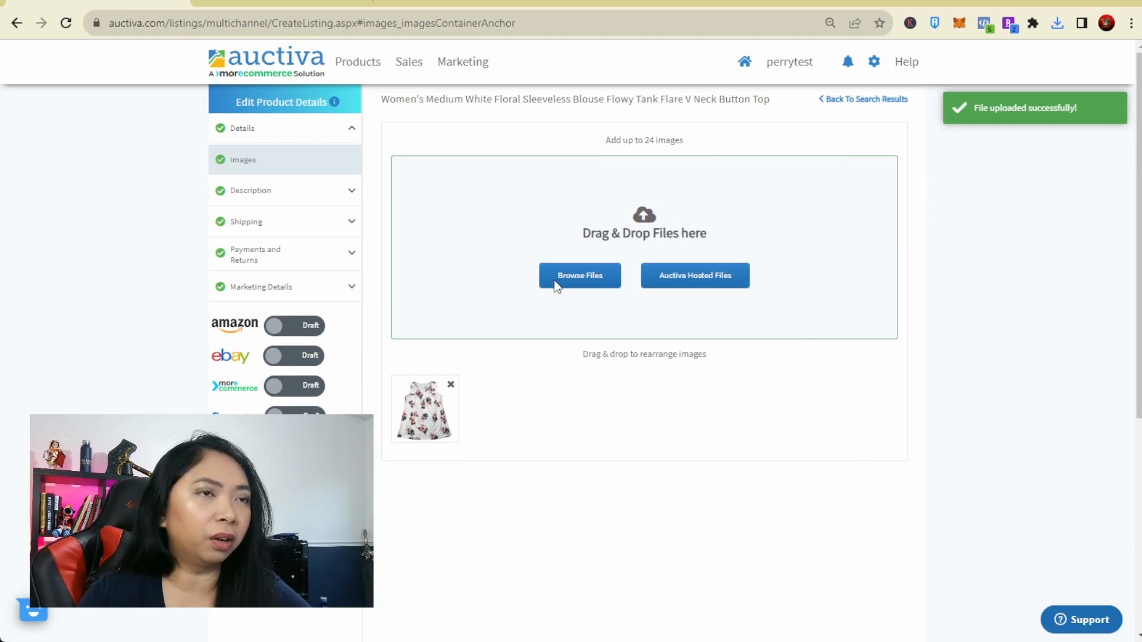
{"action": "left_click", "coordinate": [249, 190]}
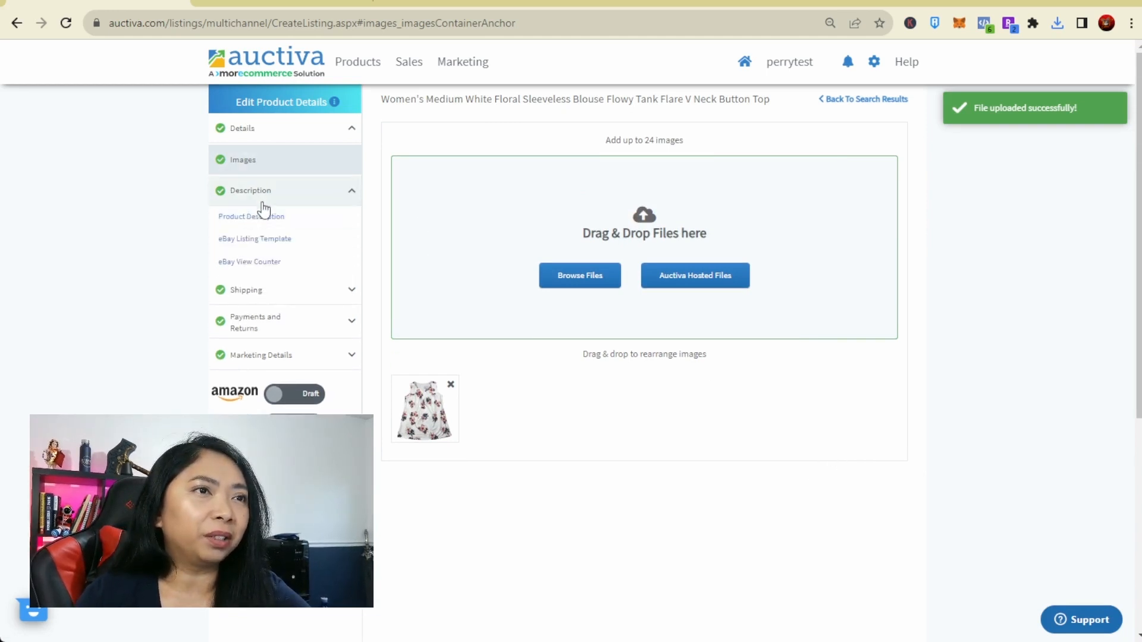
Step: Show the blouse's pre-filled description and its Abstract (Pale) template settings
{"action": "left_click", "coordinate": [251, 215]}
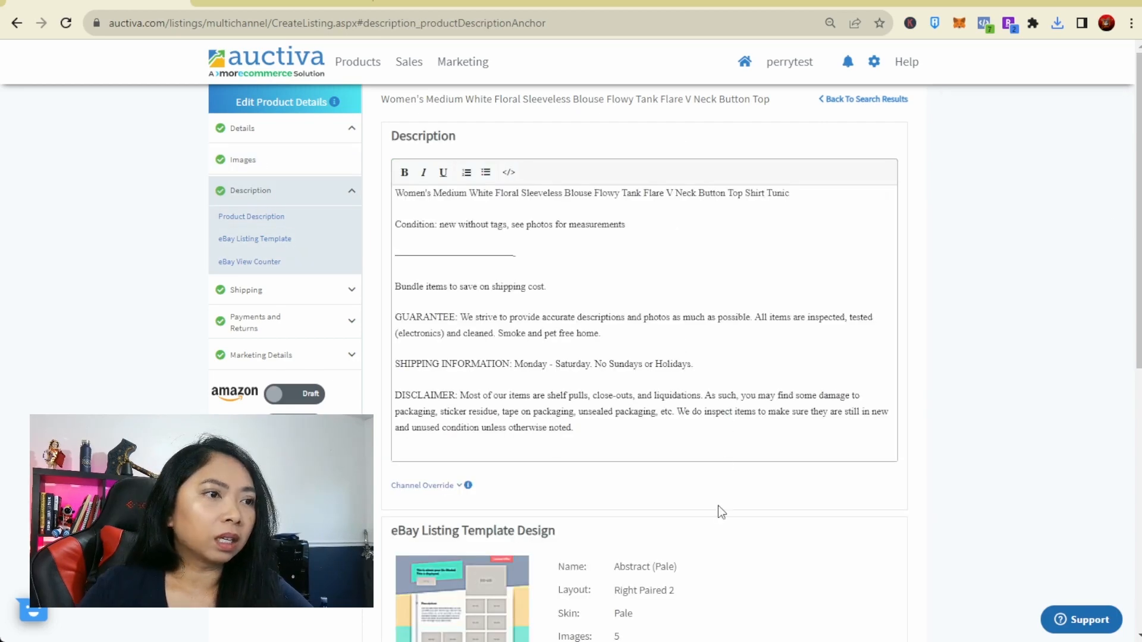
{"action": "scroll", "scroll_direction": "down", "scroll_amount": 3}
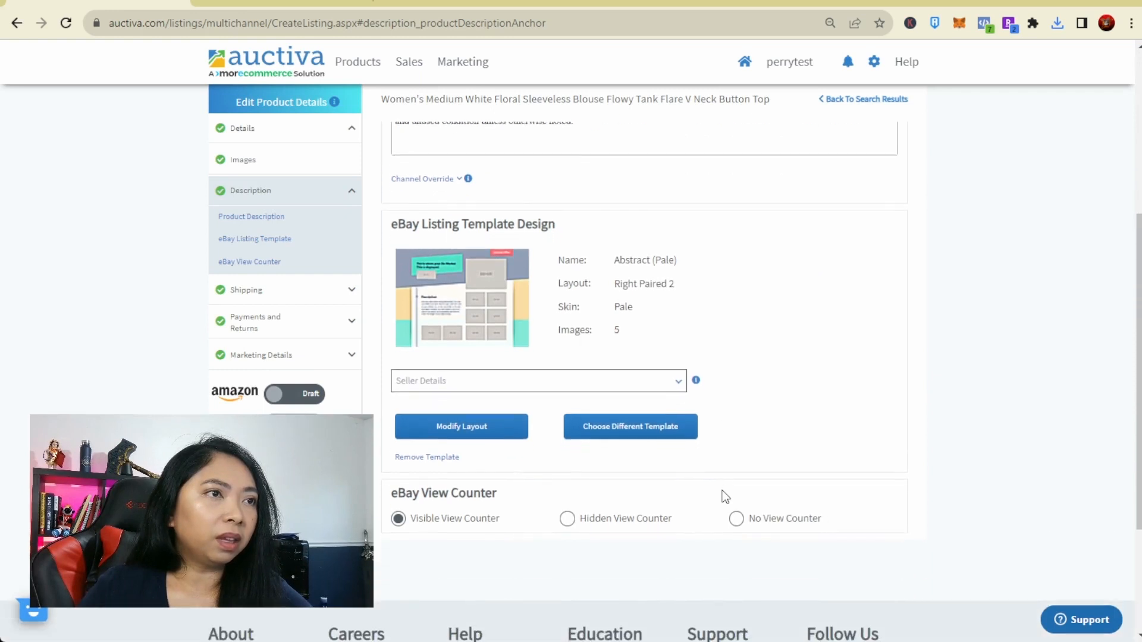
{"action": "mouse_move", "coordinate": [459, 248]}
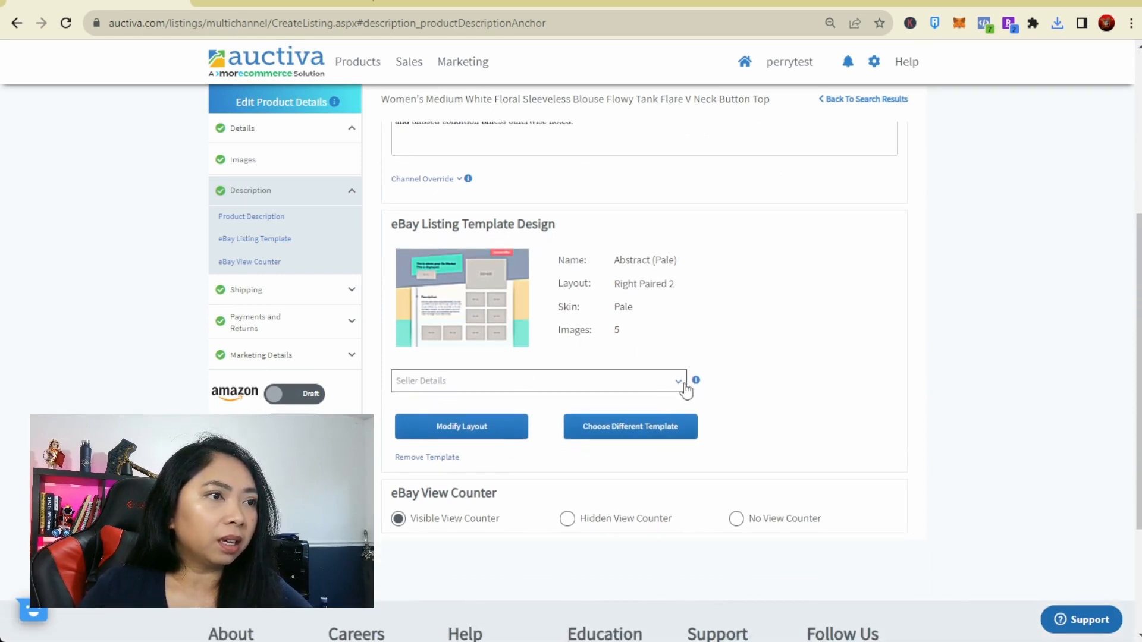
{"action": "mouse_move", "coordinate": [512, 416]}
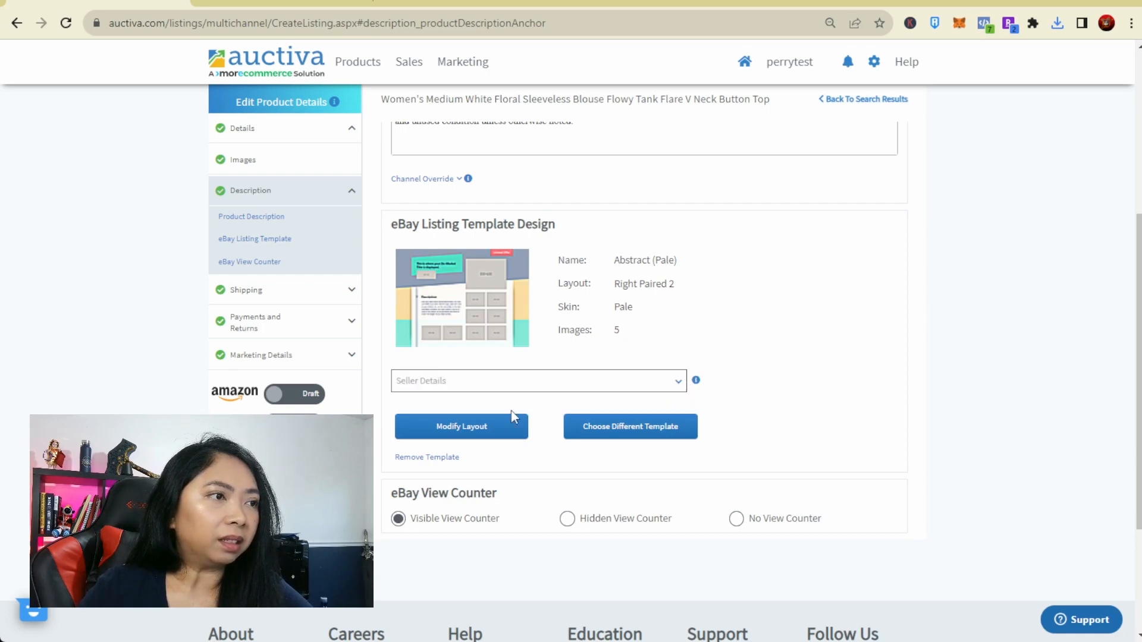
Step: Preview African Pattern and Aquarium templates, keep Abstract (Pale), and set no view counter
{"action": "left_click", "coordinate": [629, 426]}
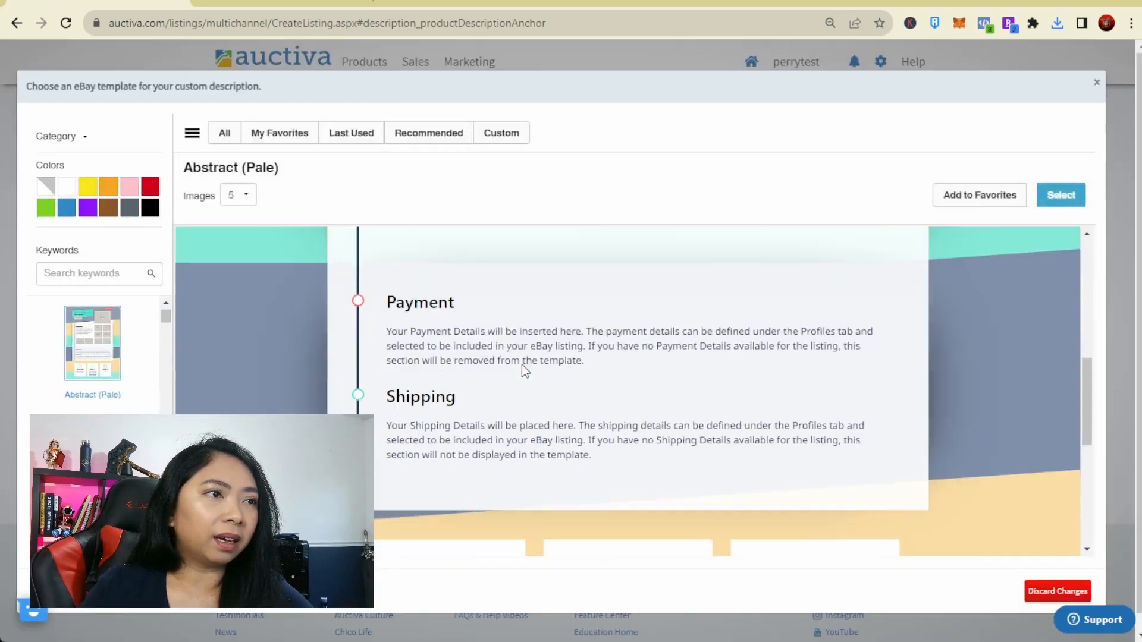
{"action": "scroll", "scroll_direction": "down", "scroll_amount": 3}
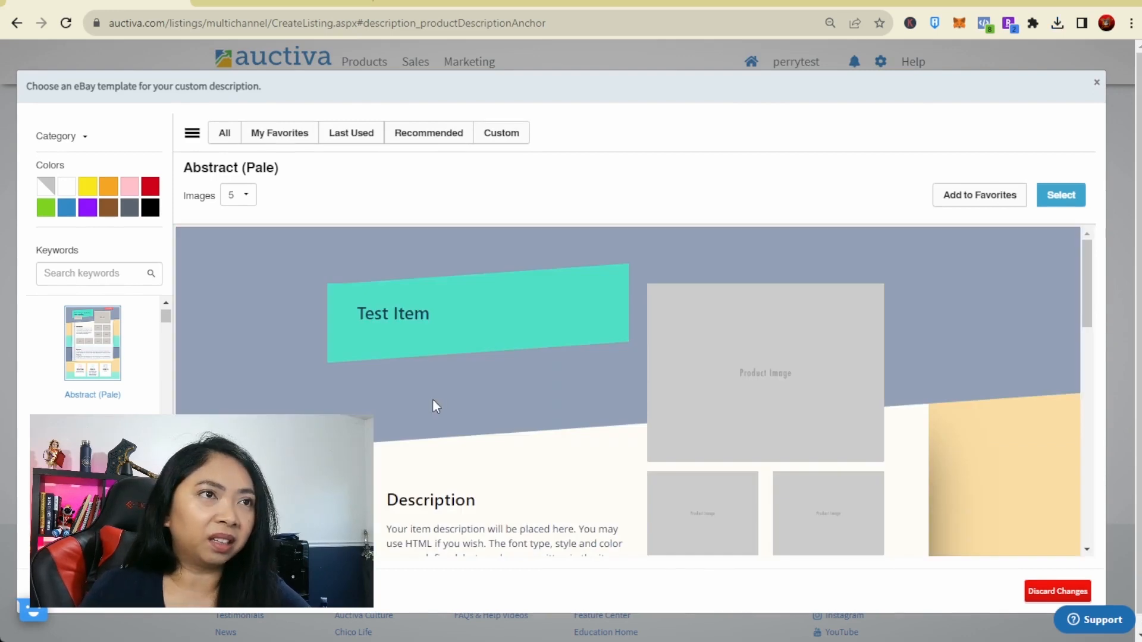
{"action": "scroll", "scroll_direction": "down", "scroll_amount": 3}
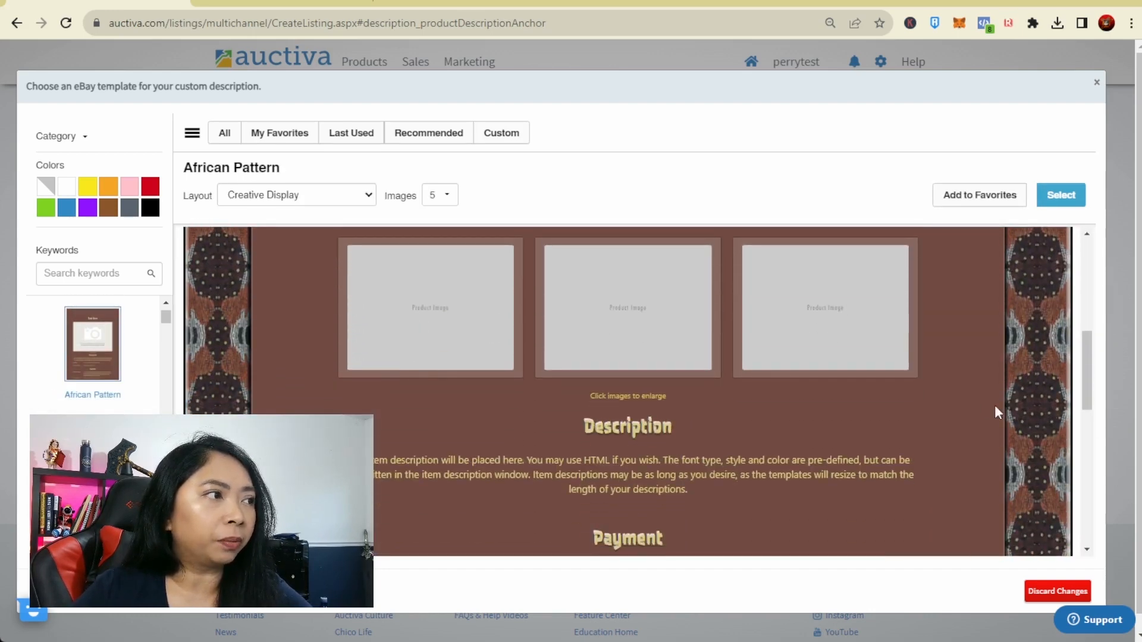
{"action": "mouse_move", "coordinate": [737, 414]}
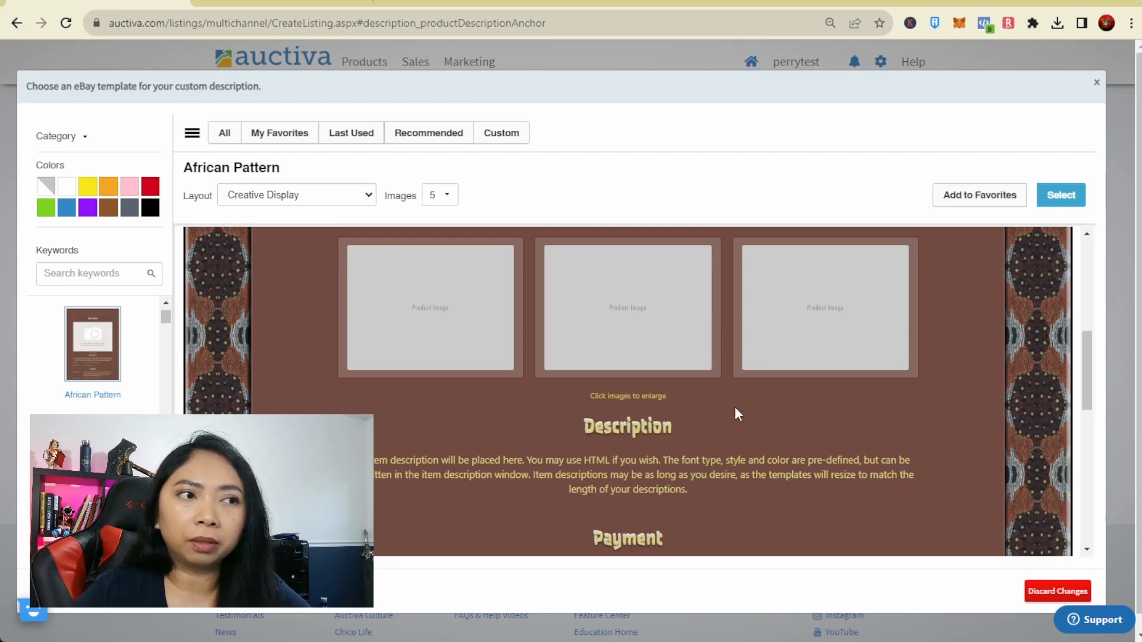
{"action": "scroll", "scroll_direction": "down", "scroll_amount": 3}
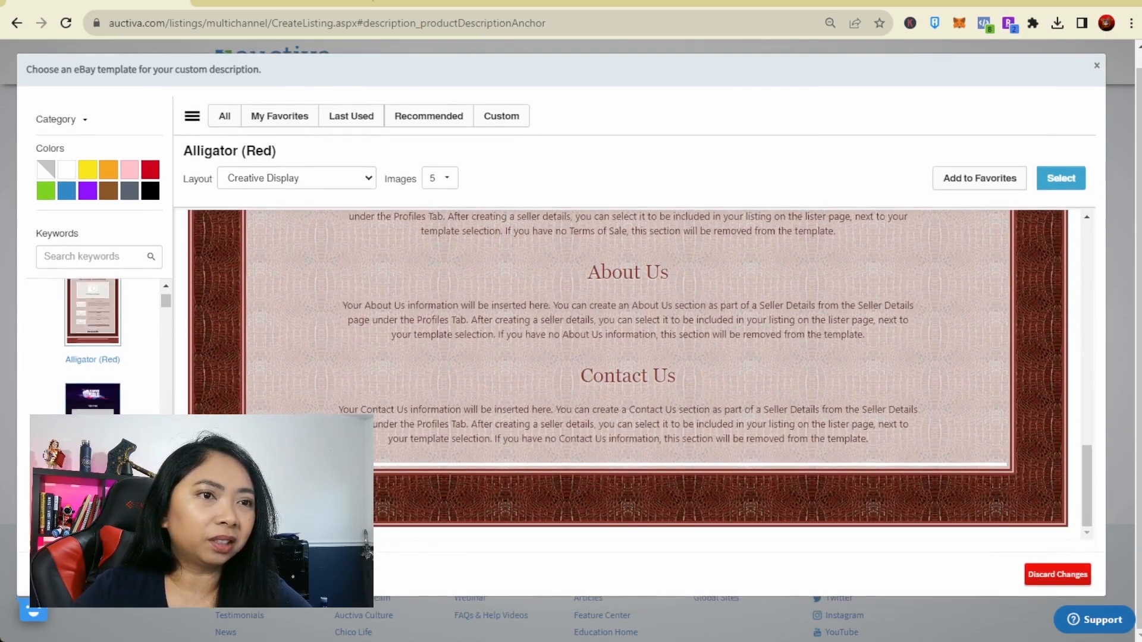
{"action": "left_click", "coordinate": [93, 396]}
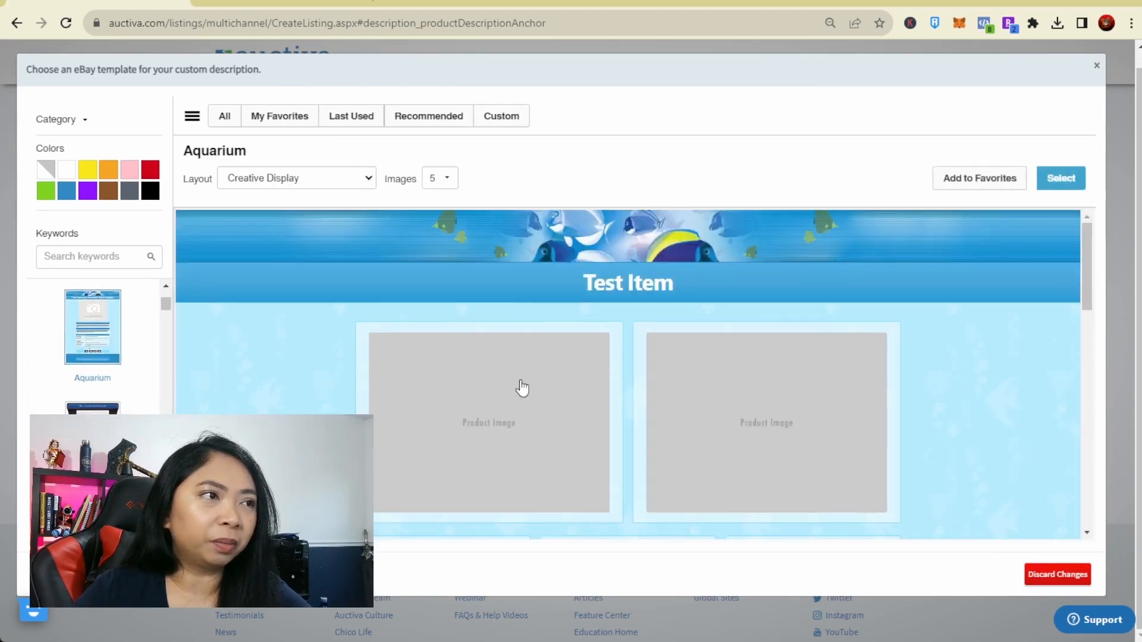
{"action": "scroll", "scroll_direction": "down", "scroll_amount": 3}
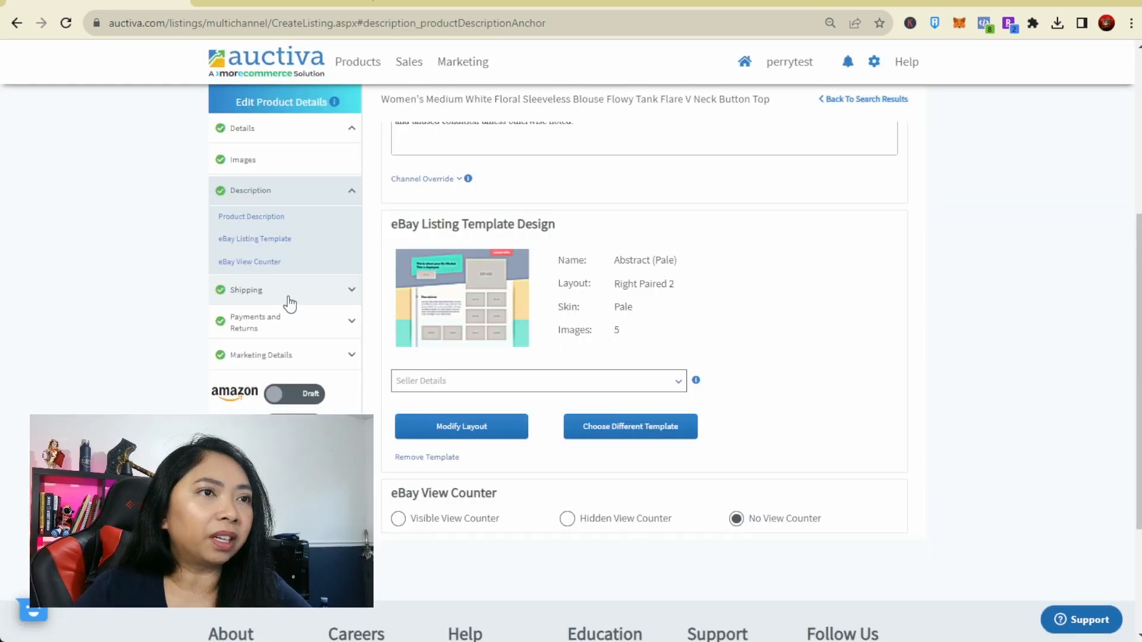
Step: Review Standard Ground shipping at $7.99/$2.99 with no insurance, and expand Payments and Returns
{"action": "scroll", "scroll_direction": "down", "scroll_amount": 3}
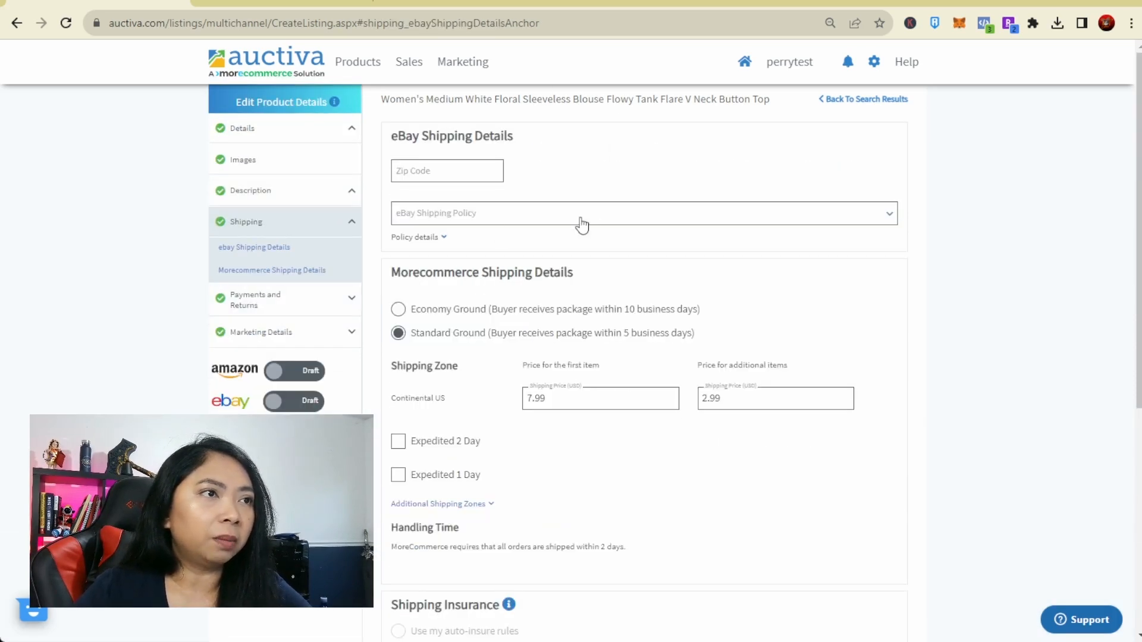
{"action": "scroll", "scroll_direction": "down", "scroll_amount": 3}
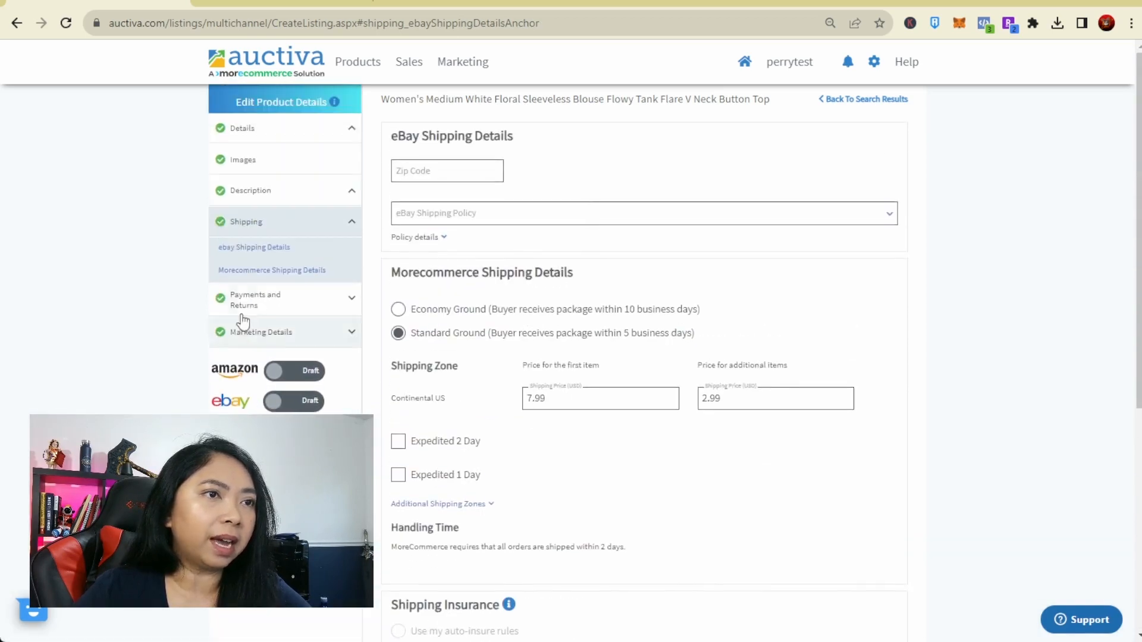
{"action": "scroll", "scroll_direction": "down", "scroll_amount": 3}
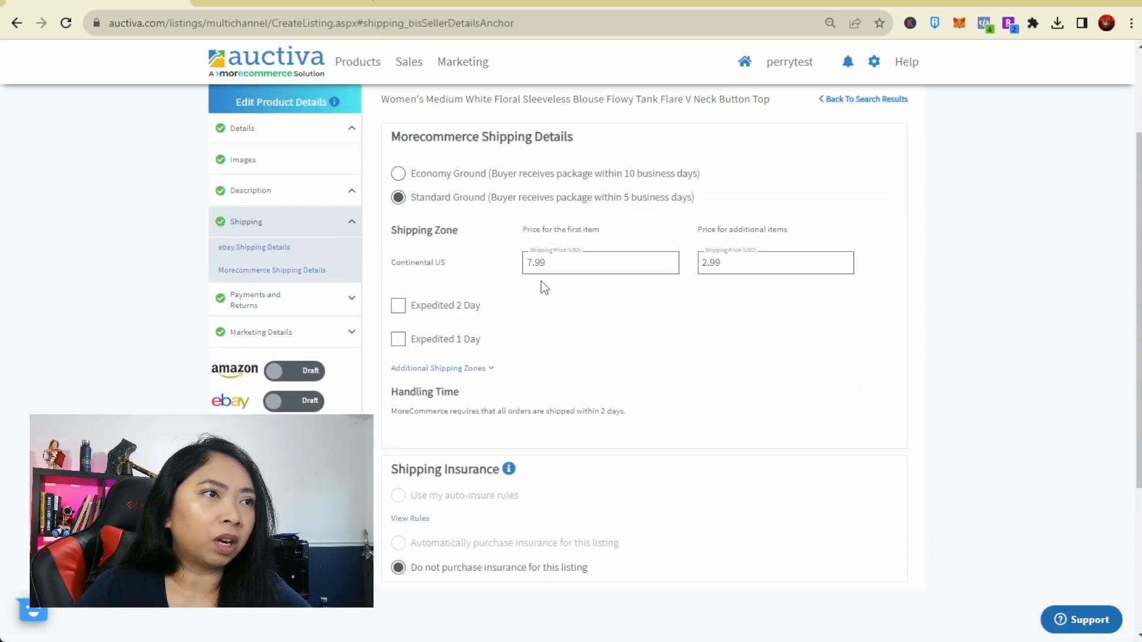
{"action": "left_click", "coordinate": [255, 299]}
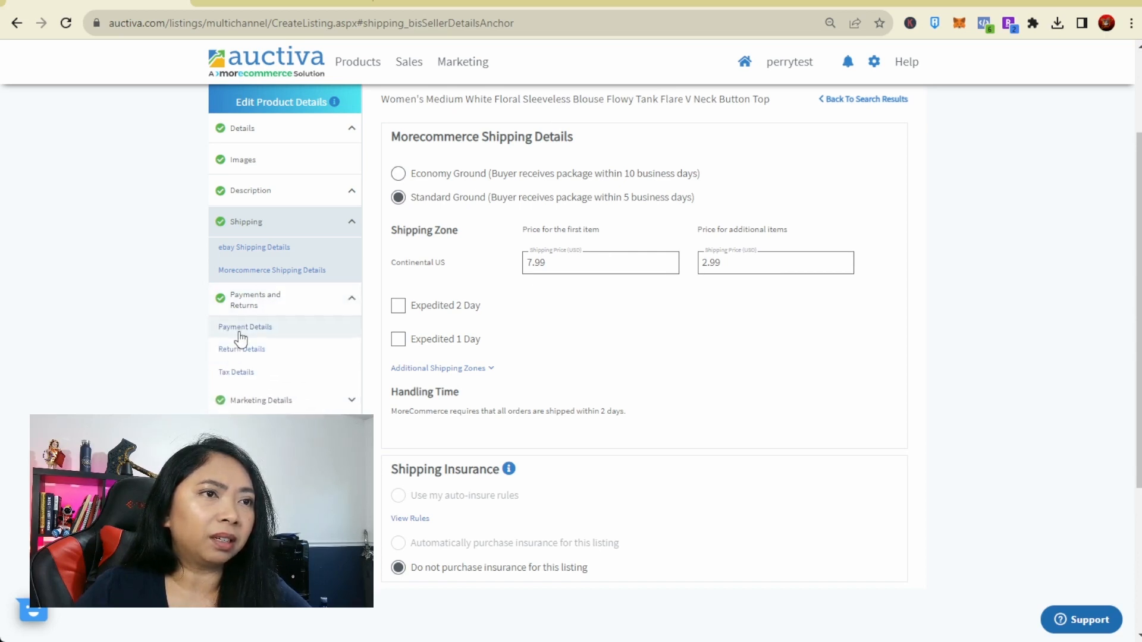
Step: Choose eBay Payments:Immediate pay and the RETURN 30DAYS I PAY RETURN SHIP policy
{"action": "left_click", "coordinate": [244, 326]}
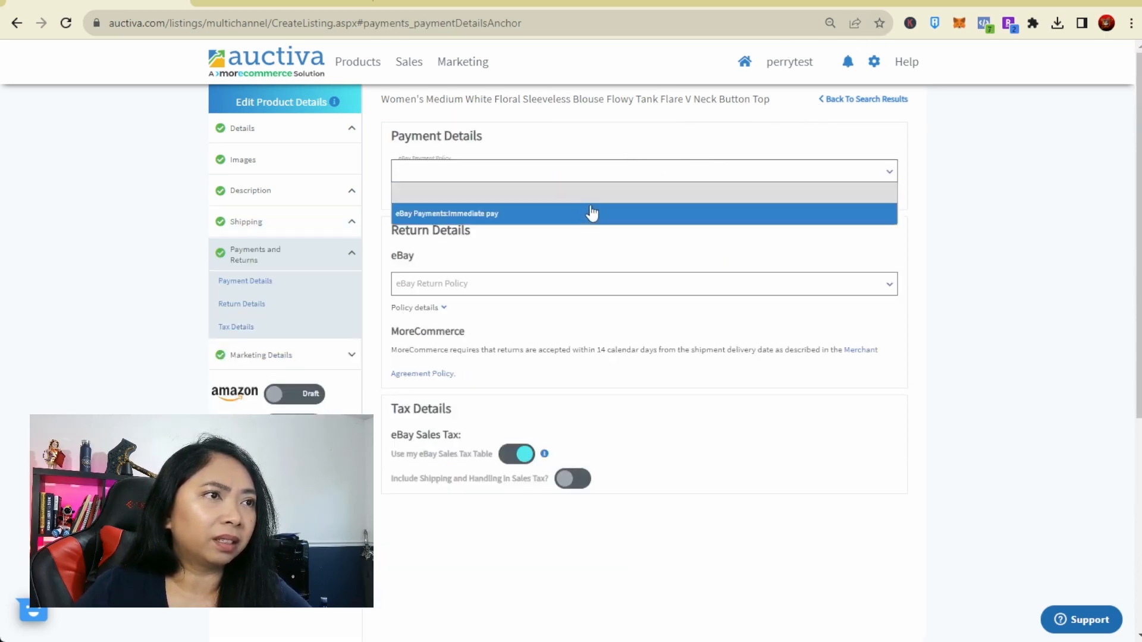
{"action": "left_click", "coordinate": [643, 283]}
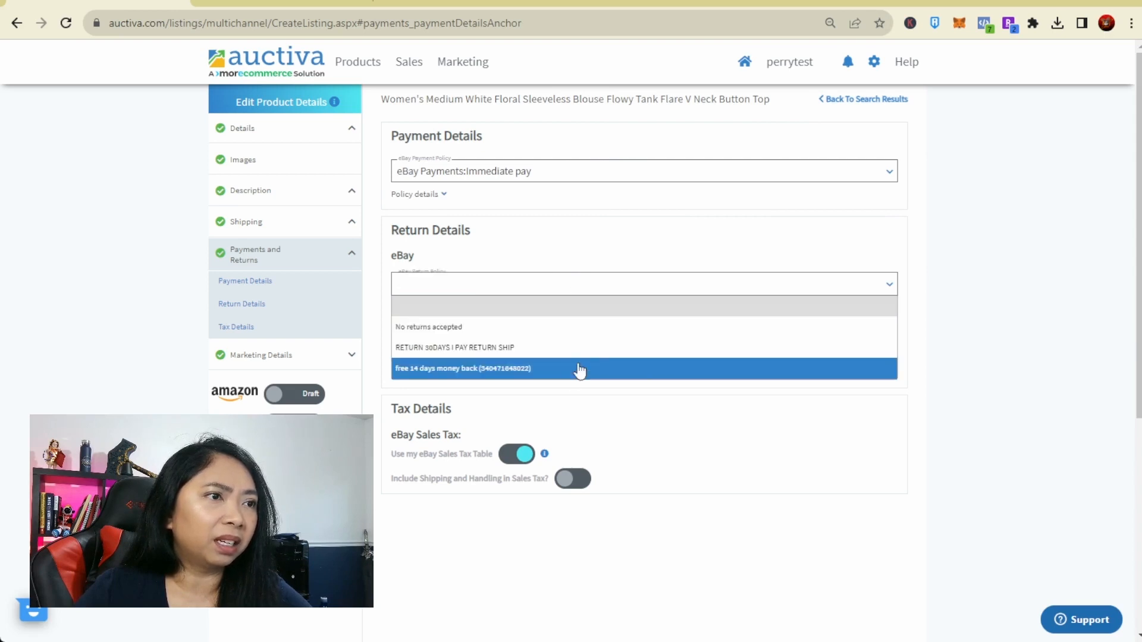
{"action": "left_click", "coordinate": [454, 348]}
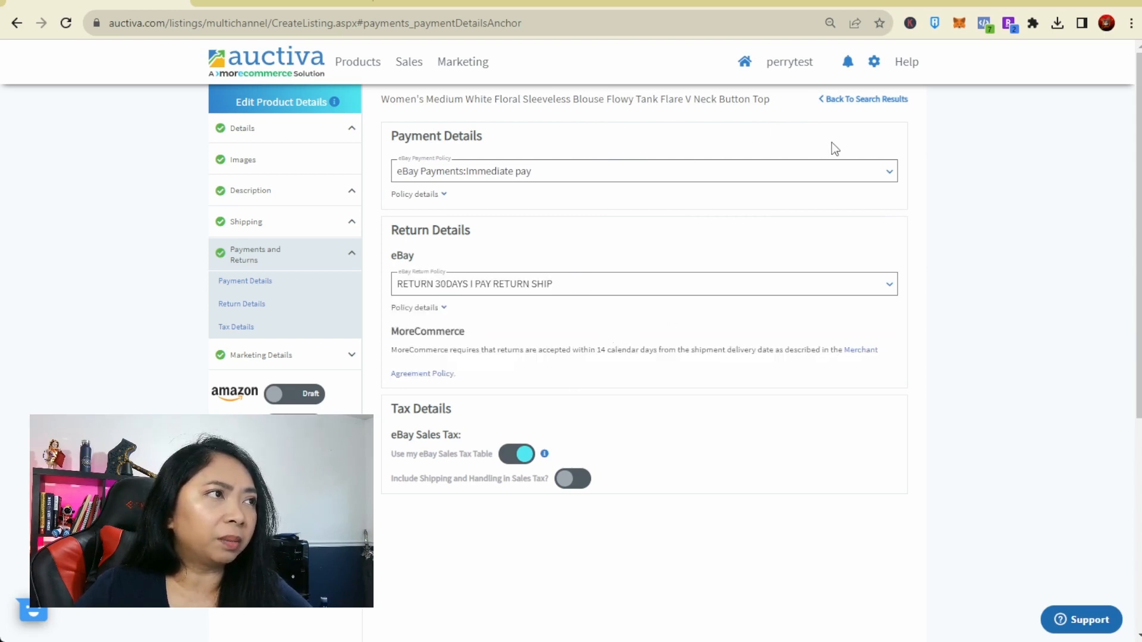
{"action": "mouse_move", "coordinate": [656, 223]}
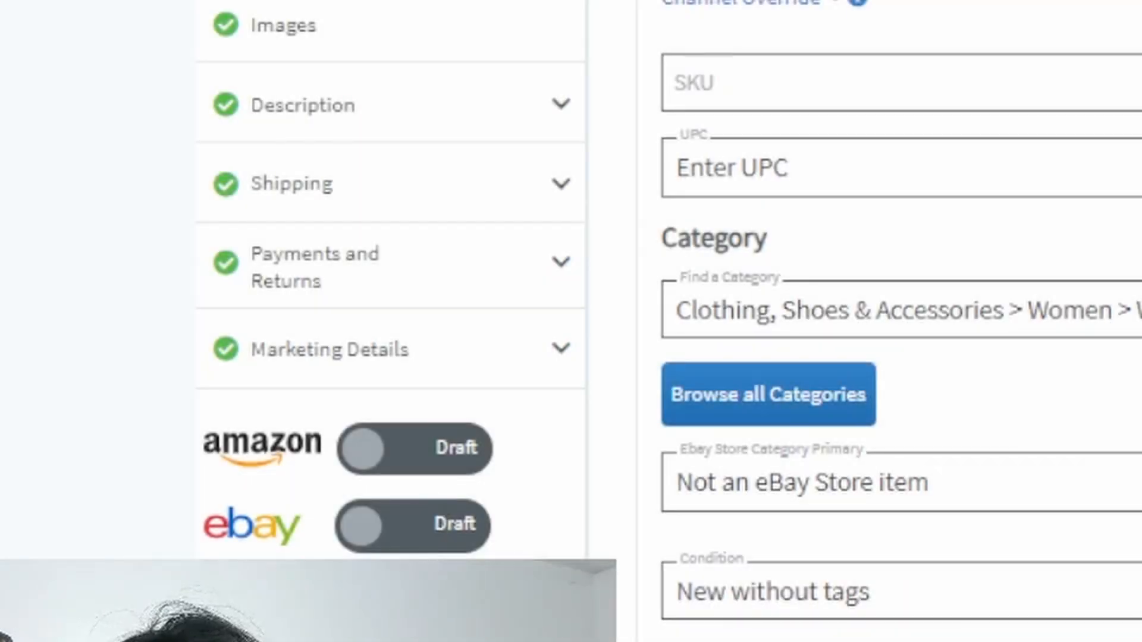
{"action": "scroll", "scroll_direction": "down", "scroll_amount": 3}
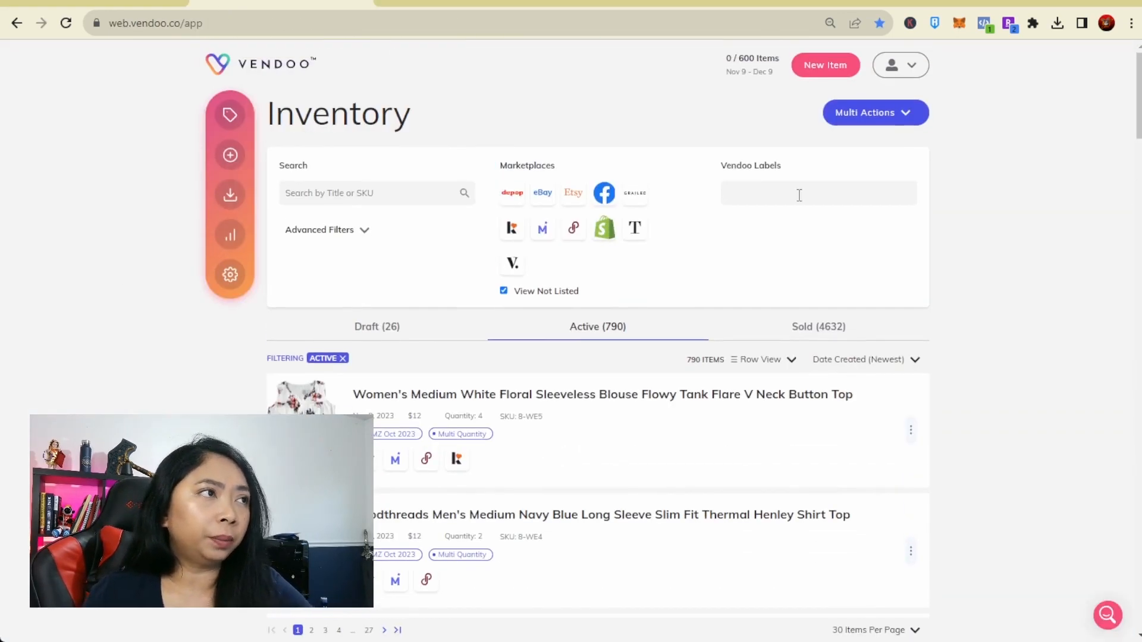
Step: Start a new Vendoo item and upload the white floral sleeveless blouse photo
{"action": "left_click", "coordinate": [825, 65]}
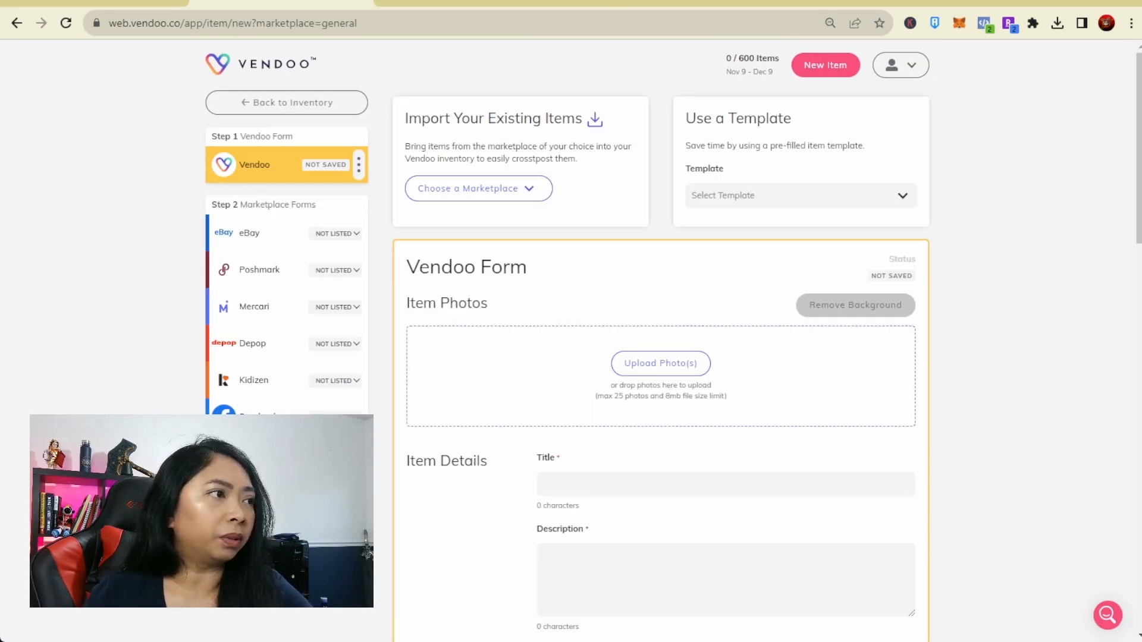
{"action": "left_click", "coordinate": [660, 363]}
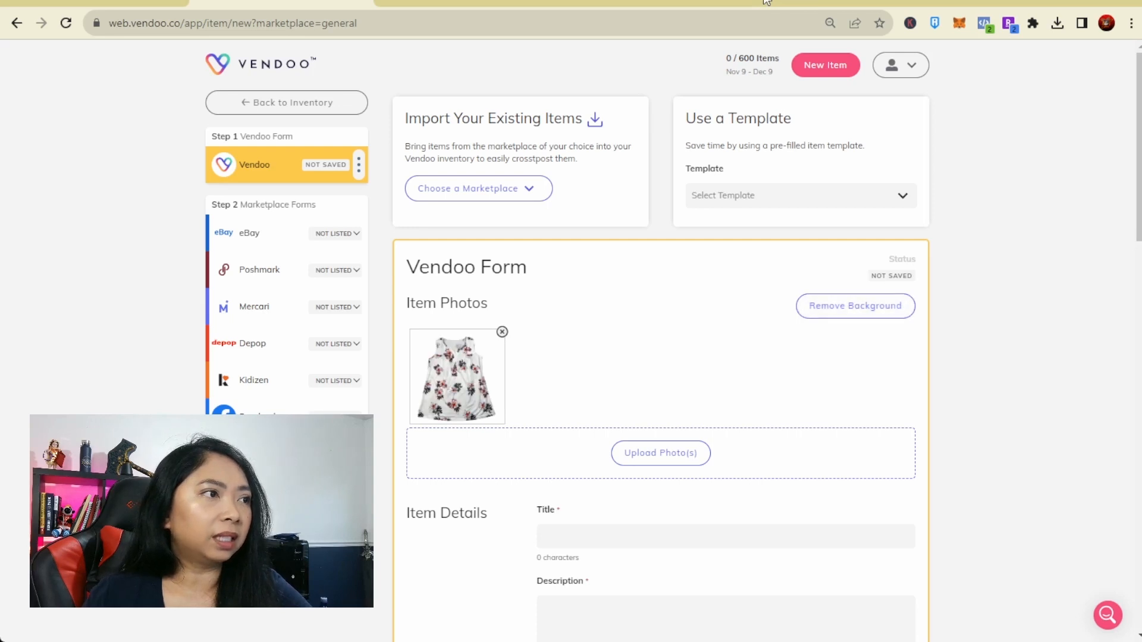
{"action": "mouse_move", "coordinate": [922, 115]}
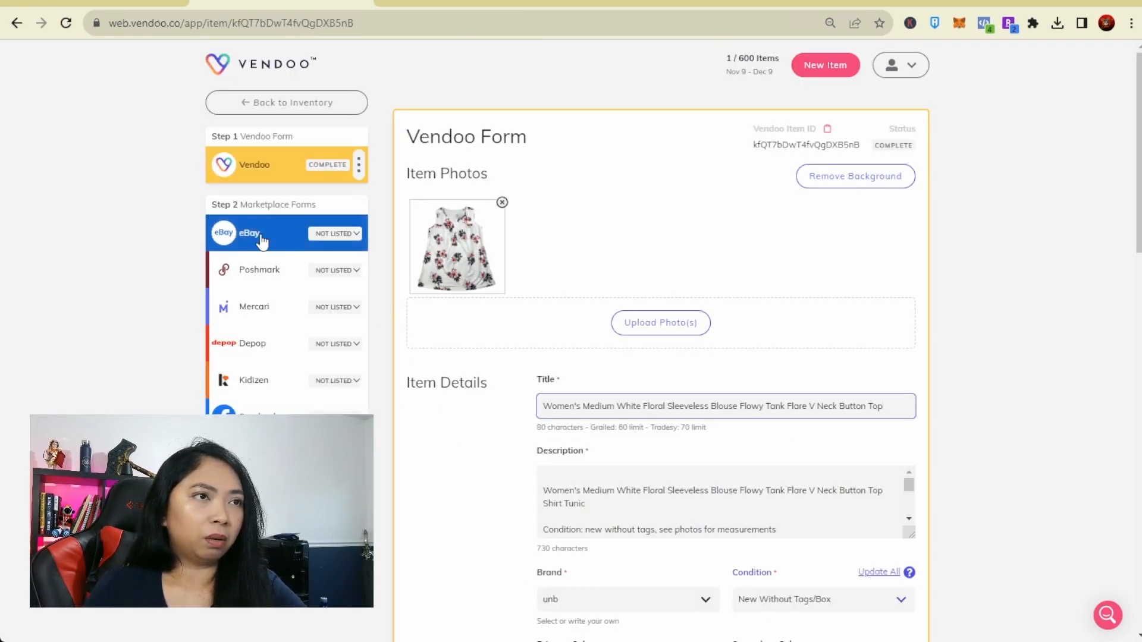
Step: Open the blouse's eBay form and set its size type to Regular
{"action": "left_click", "coordinate": [247, 233]}
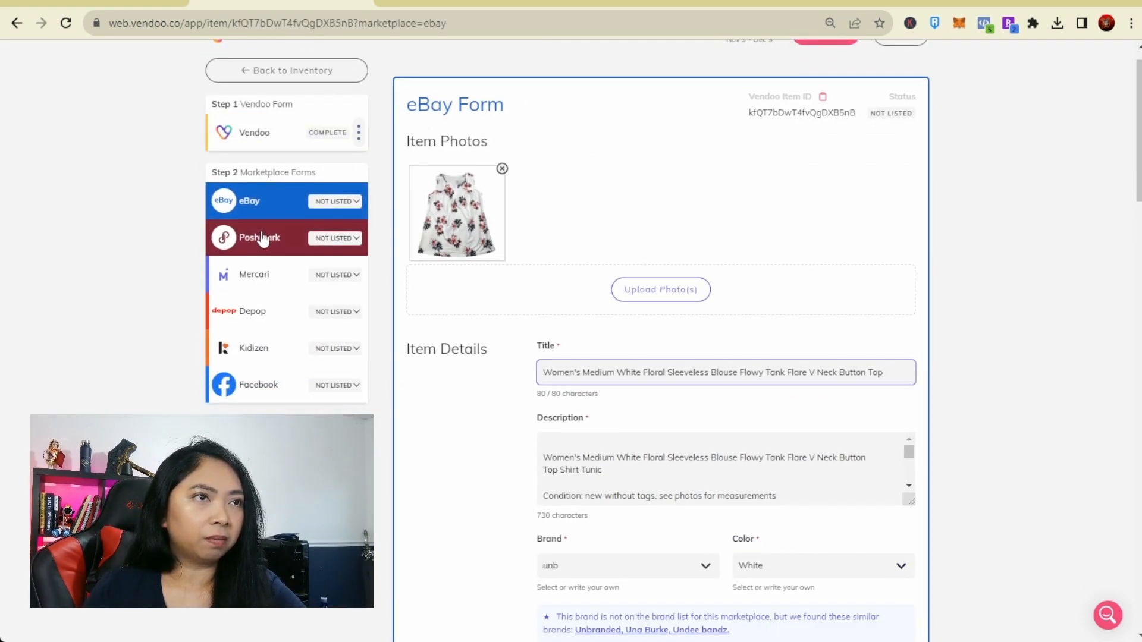
{"action": "left_click", "coordinate": [262, 133]}
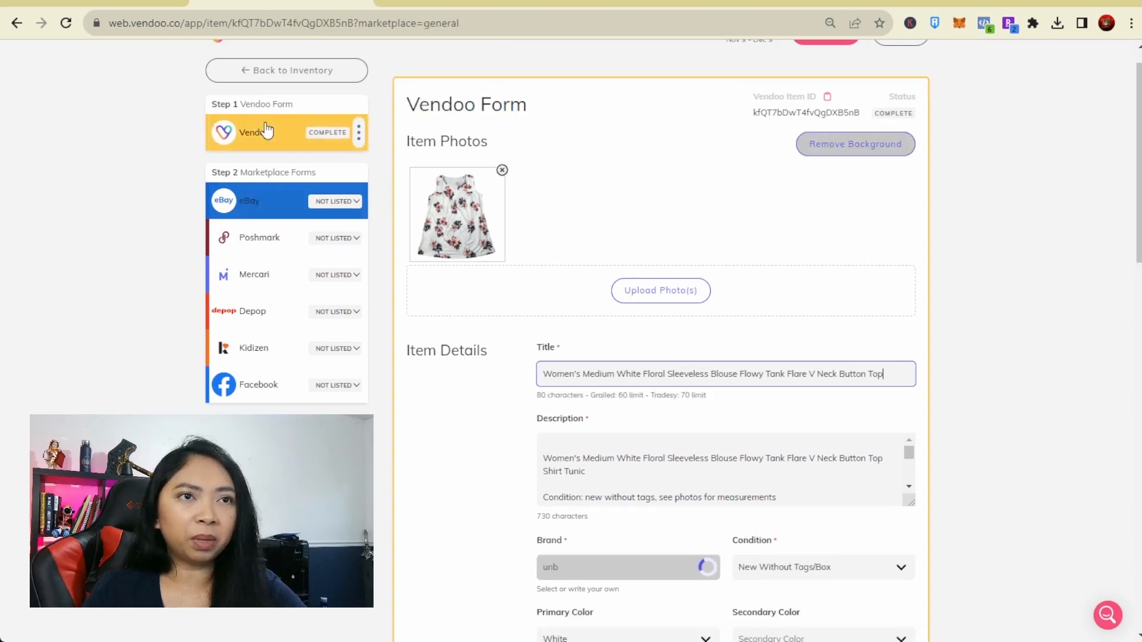
{"action": "left_click", "coordinate": [249, 201]}
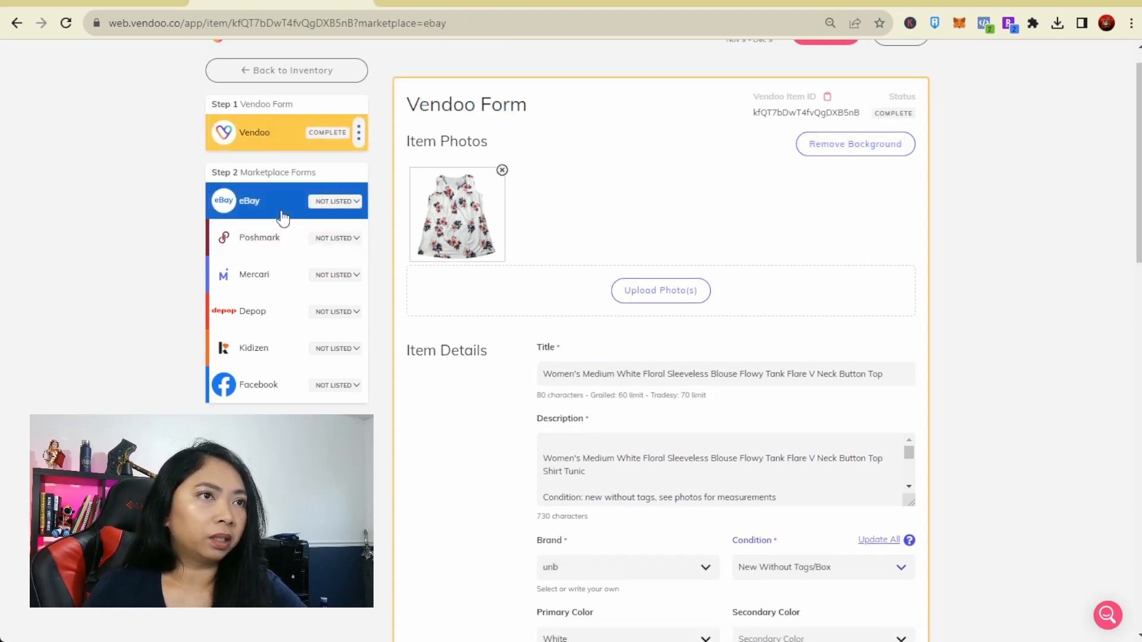
{"action": "left_click", "coordinate": [249, 201]}
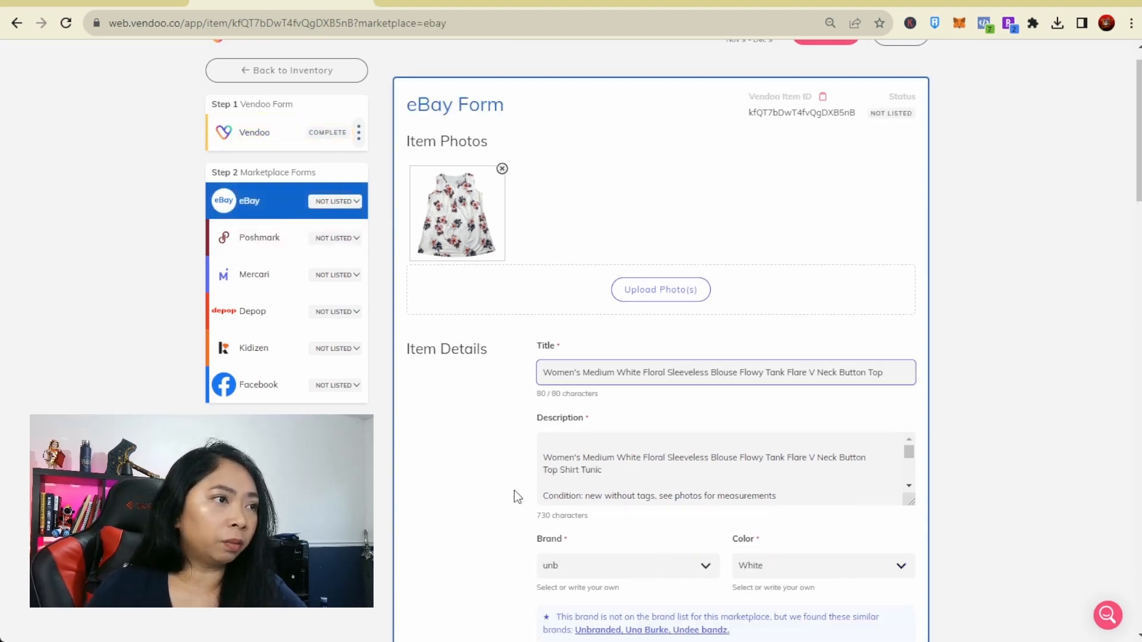
{"action": "scroll", "scroll_direction": "down", "scroll_amount": 3}
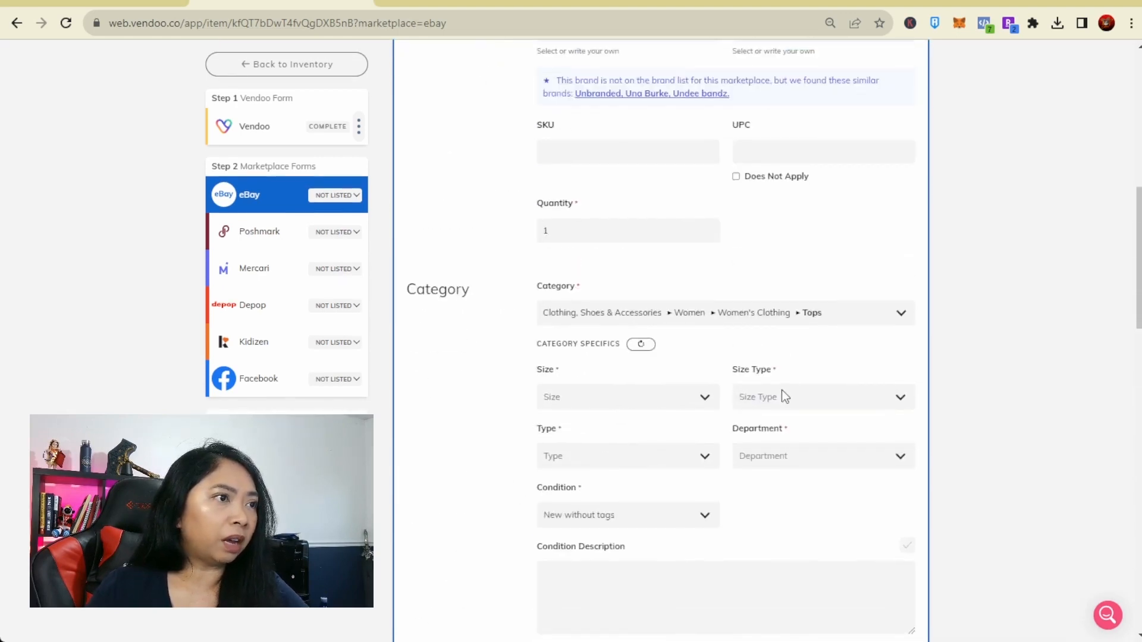
{"action": "left_click", "coordinate": [822, 397]}
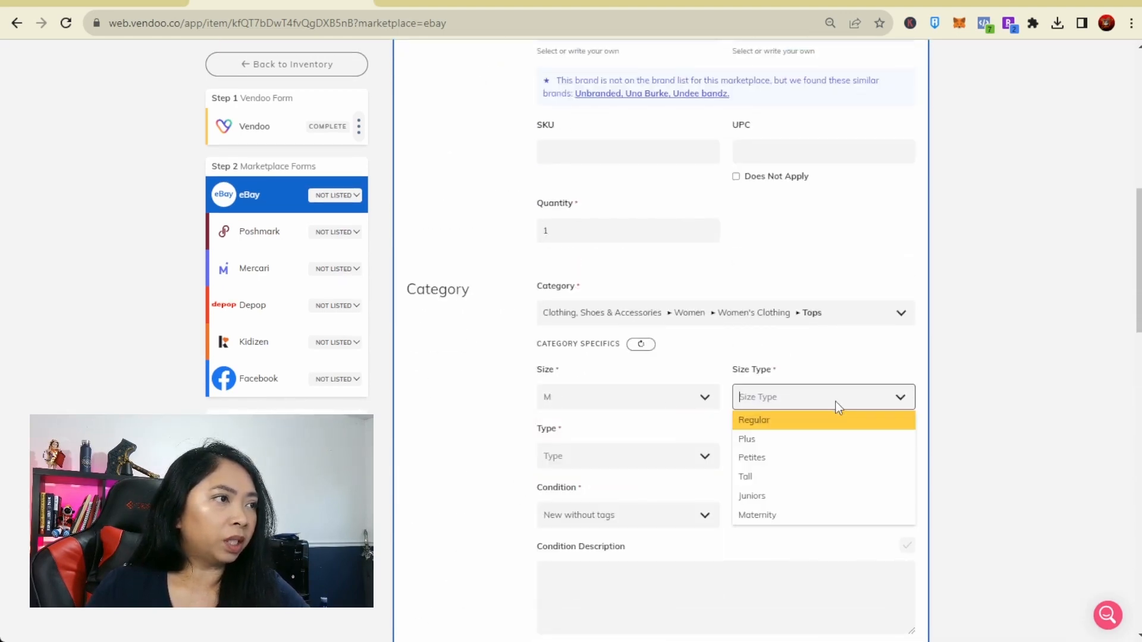
{"action": "left_click", "coordinate": [756, 419]}
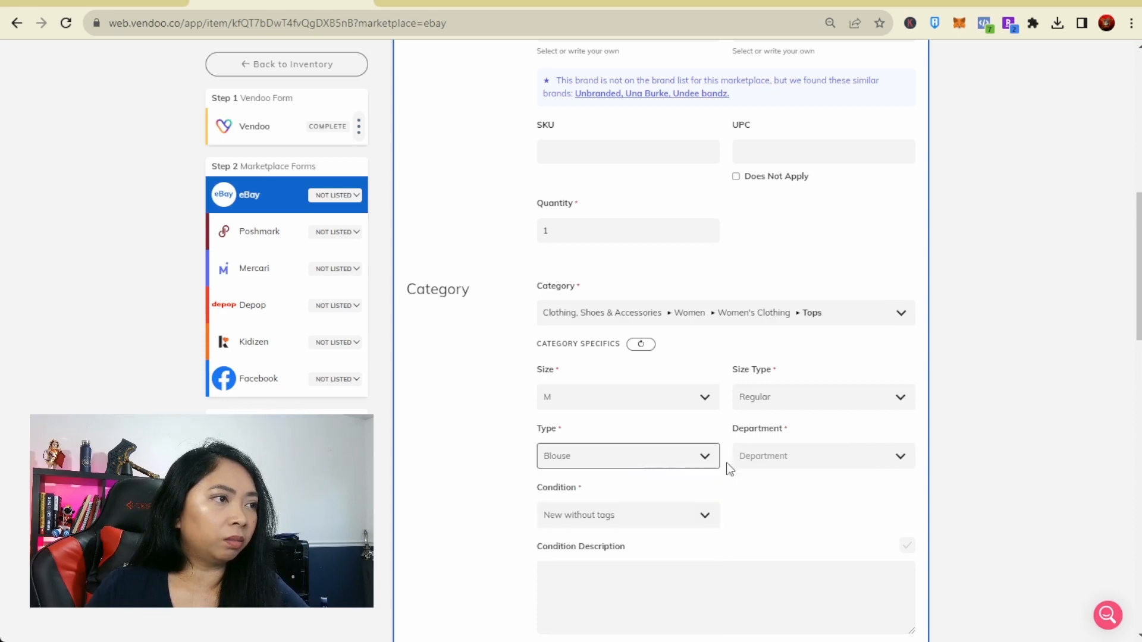
Step: Review the blouse's shipping and $50 best-offer pricing, then list it on eBay
{"action": "scroll", "scroll_direction": "down", "scroll_amount": 3}
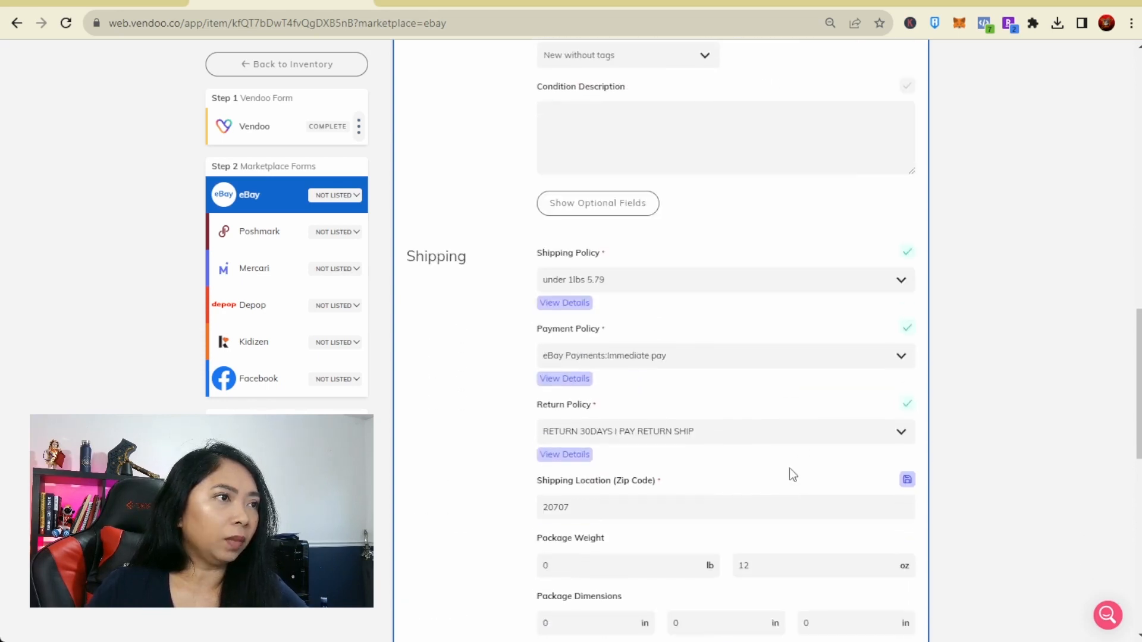
{"action": "mouse_move", "coordinate": [902, 270]}
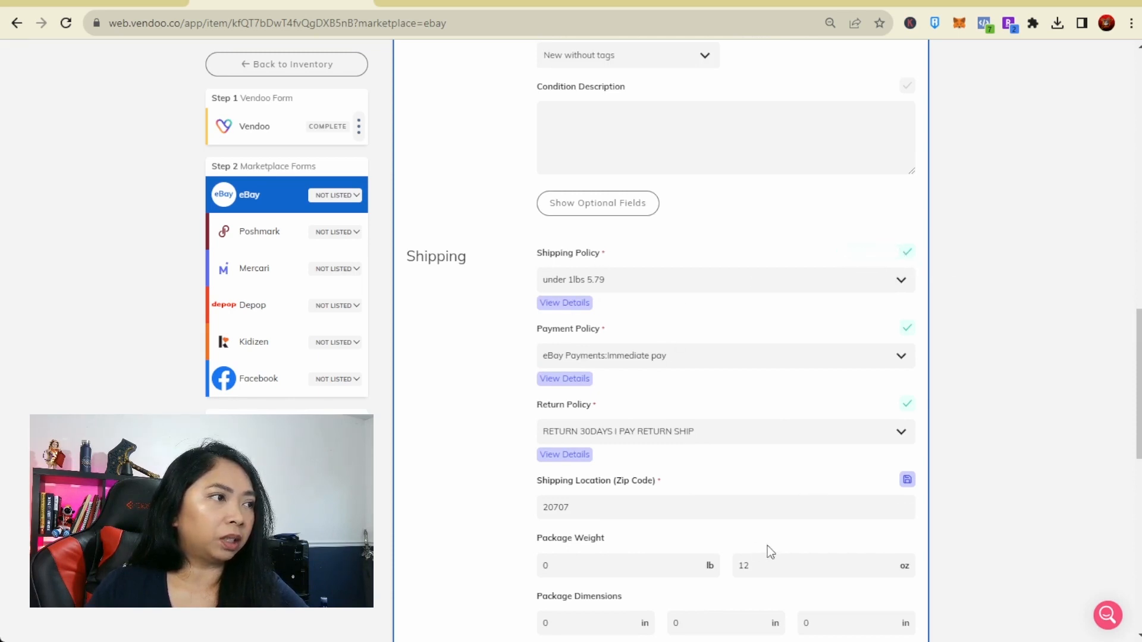
{"action": "scroll", "scroll_direction": "down", "scroll_amount": 3}
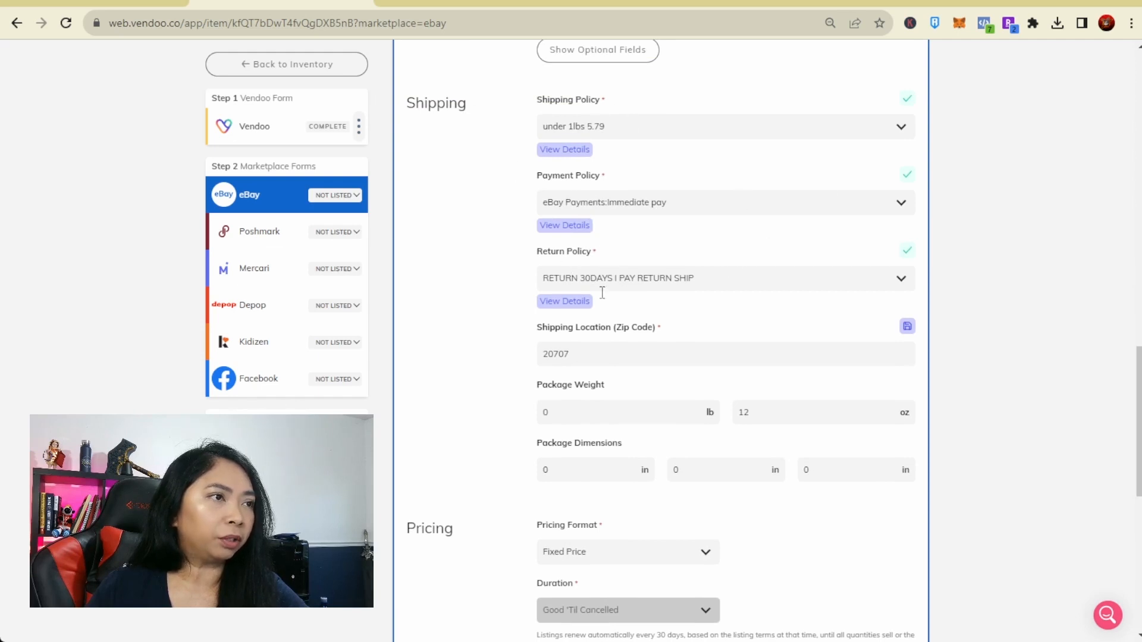
{"action": "scroll", "scroll_direction": "down", "scroll_amount": 3}
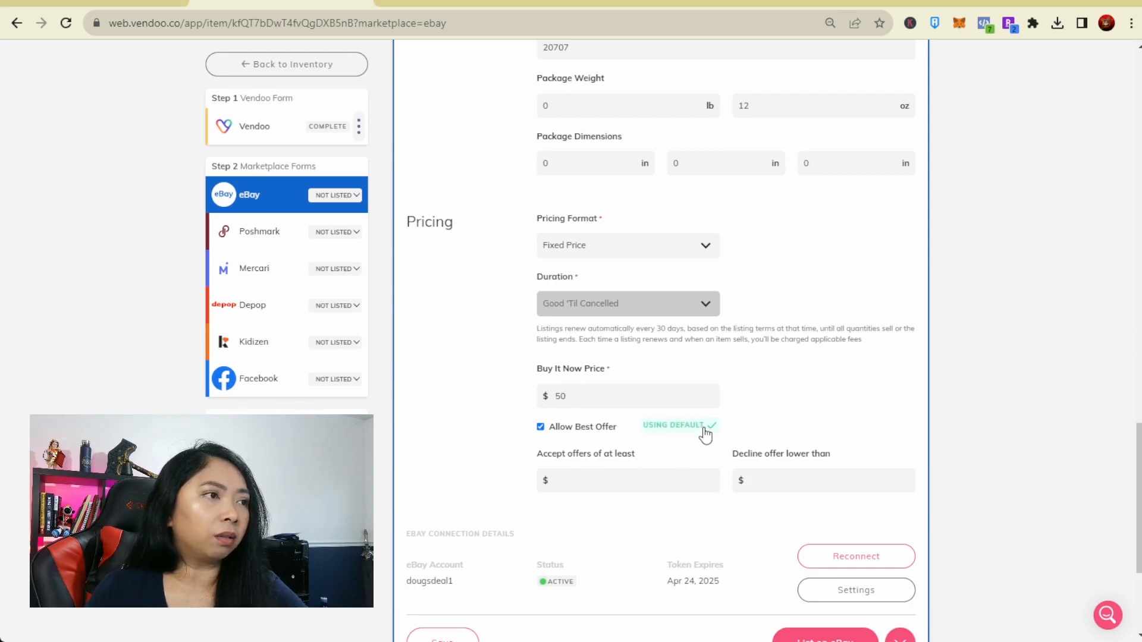
{"action": "scroll", "scroll_direction": "down", "scroll_amount": 3}
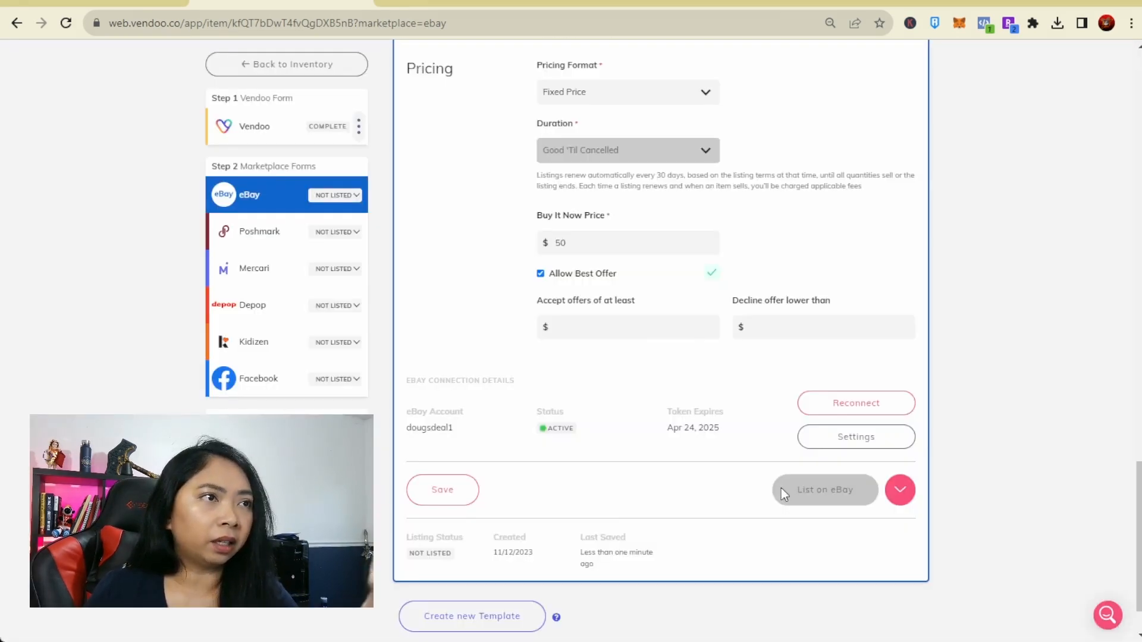
{"action": "left_click", "coordinate": [824, 489]}
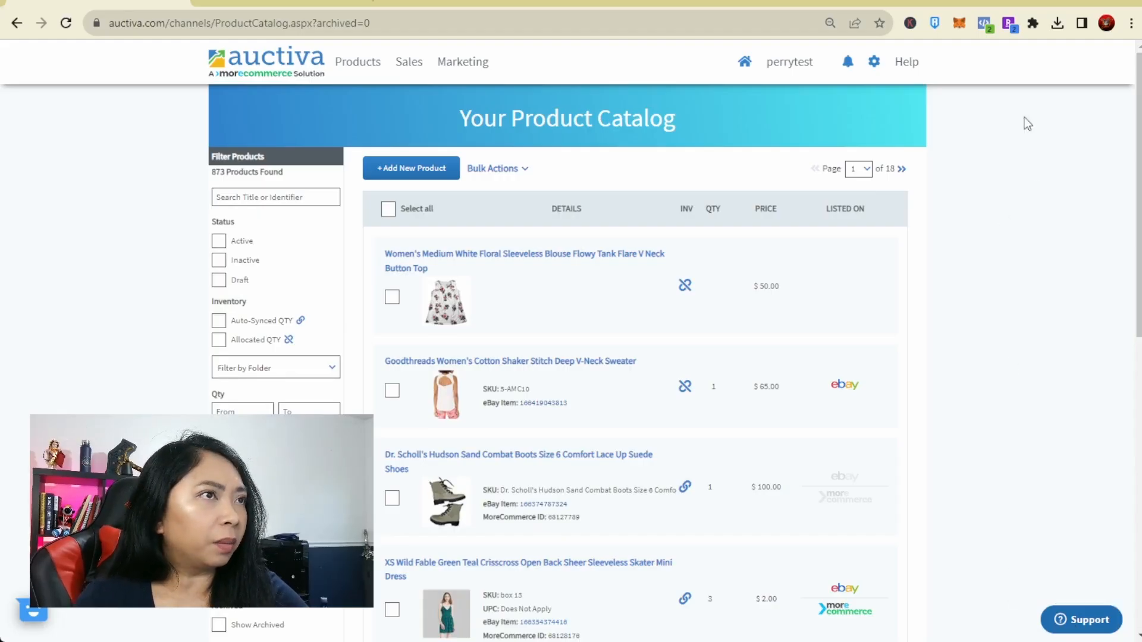
Step: View and close Auctiva's Contact us form, then choose Live Chat & Phone Support under Help
{"action": "left_click", "coordinate": [1081, 619]}
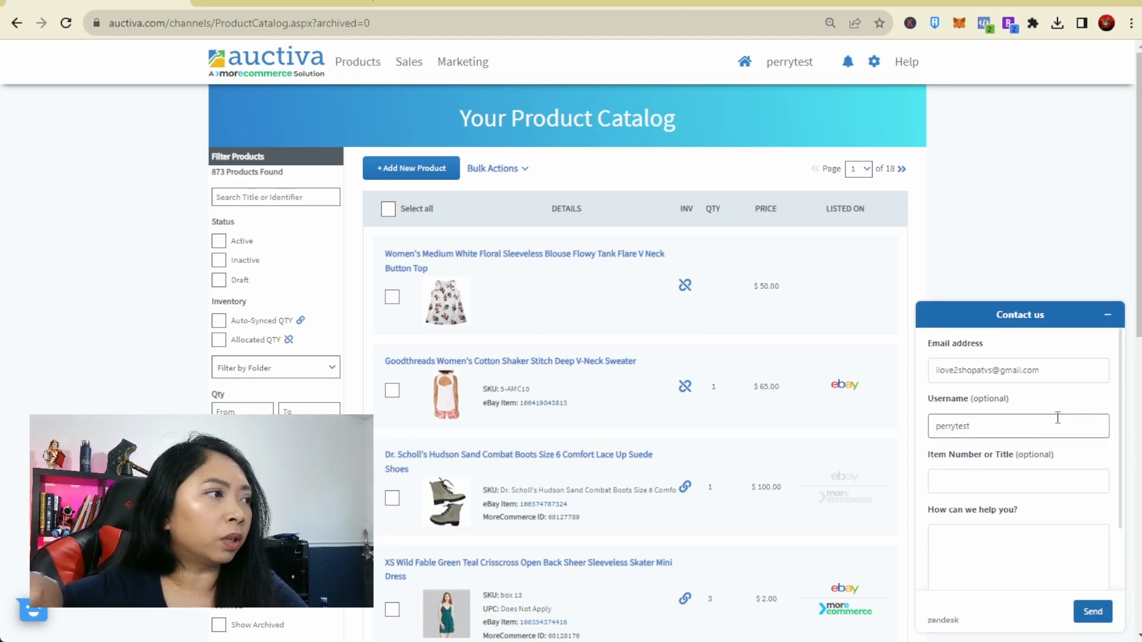
{"action": "mouse_move", "coordinate": [1033, 419]}
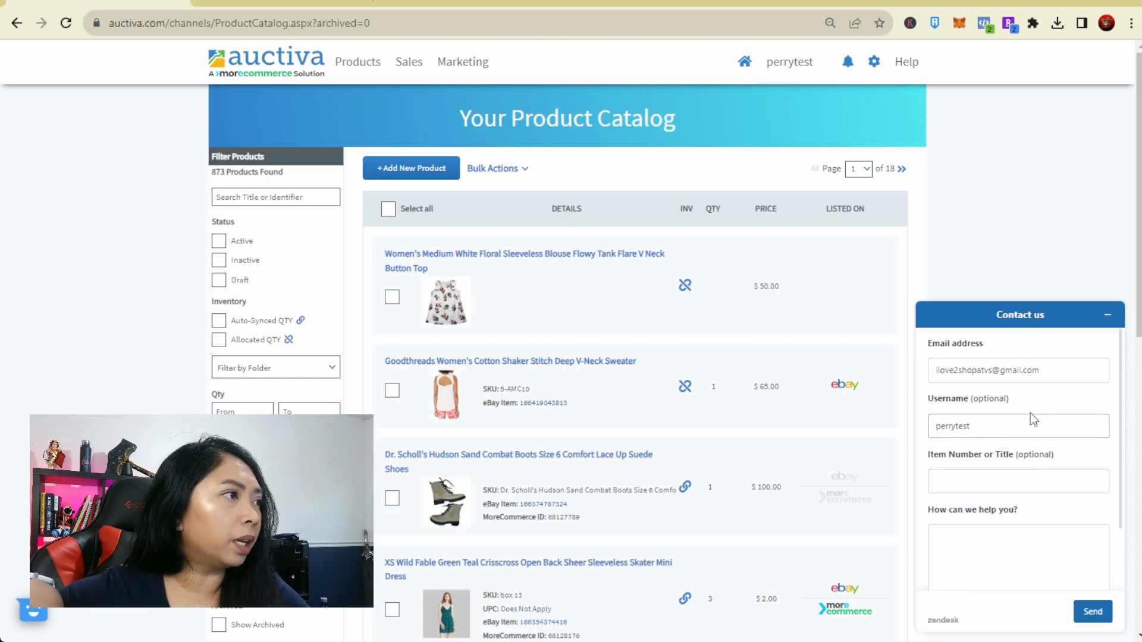
{"action": "scroll", "scroll_direction": "down", "scroll_amount": 3}
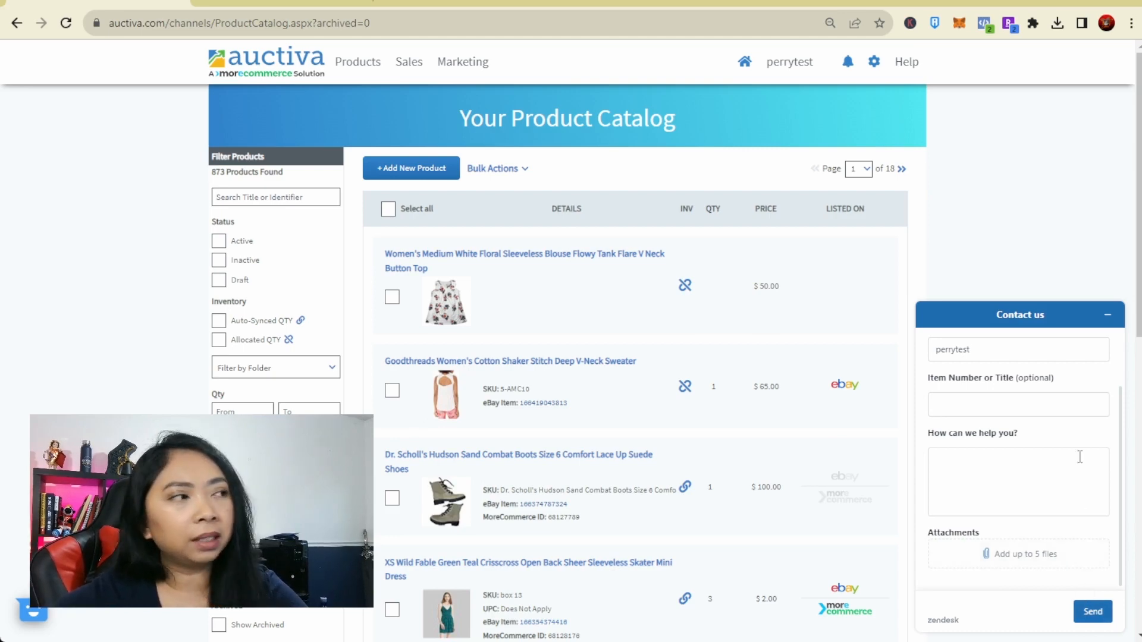
{"action": "left_click", "coordinate": [1108, 315]}
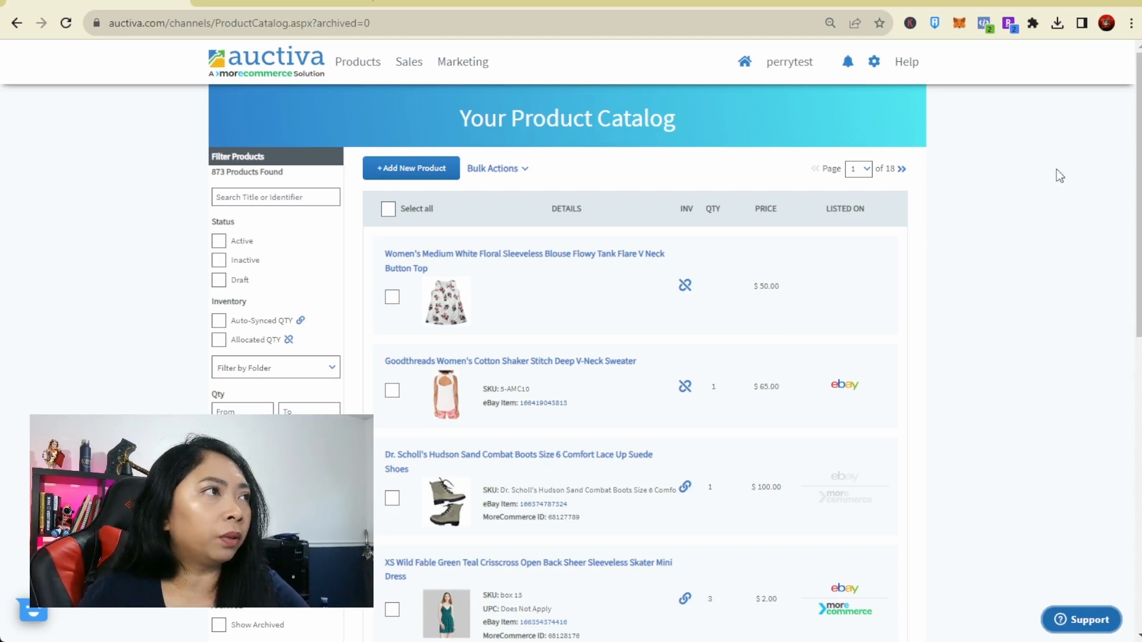
{"action": "left_click", "coordinate": [906, 61]}
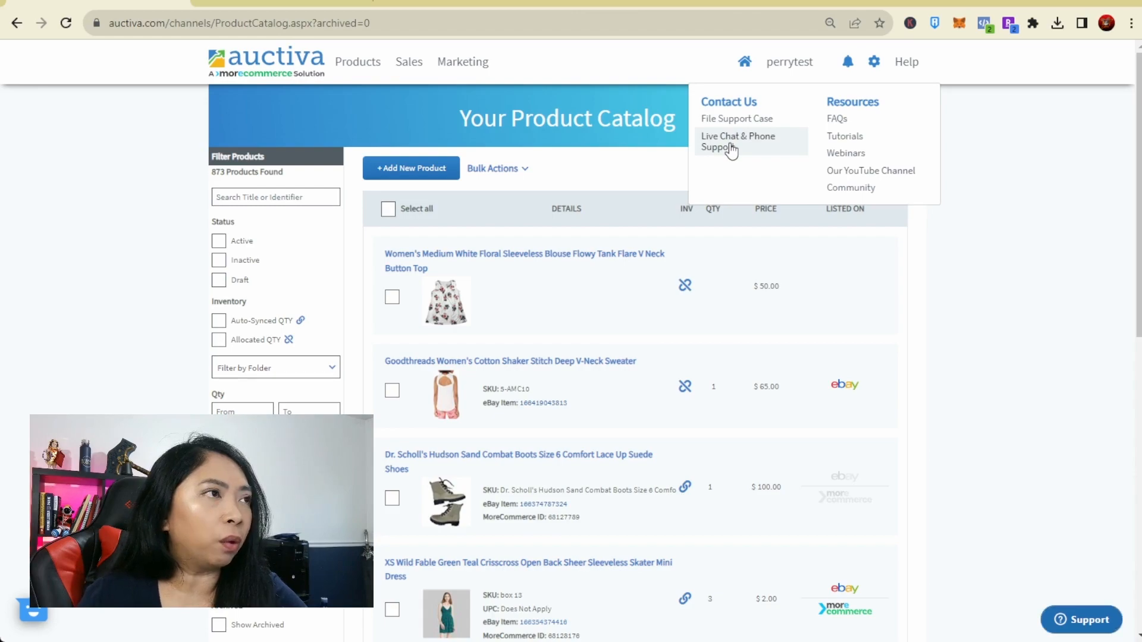
{"action": "left_click", "coordinate": [737, 141]}
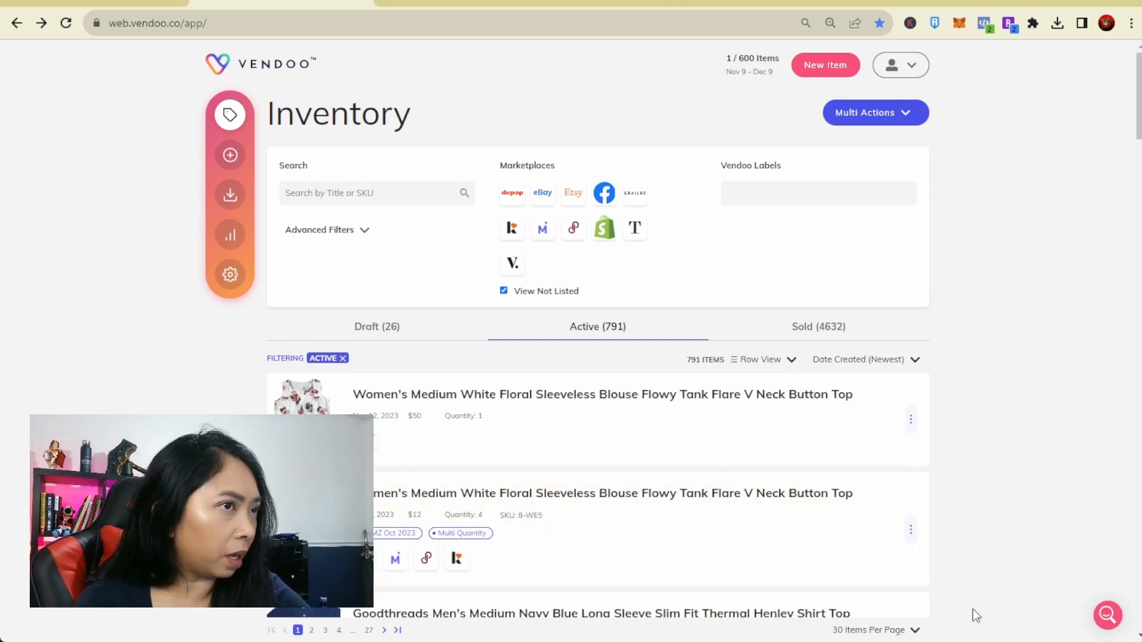
Step: Open Vendoo's help widget and the Team Vendoo live chat message, scrolling through it
{"action": "left_click", "coordinate": [1107, 615]}
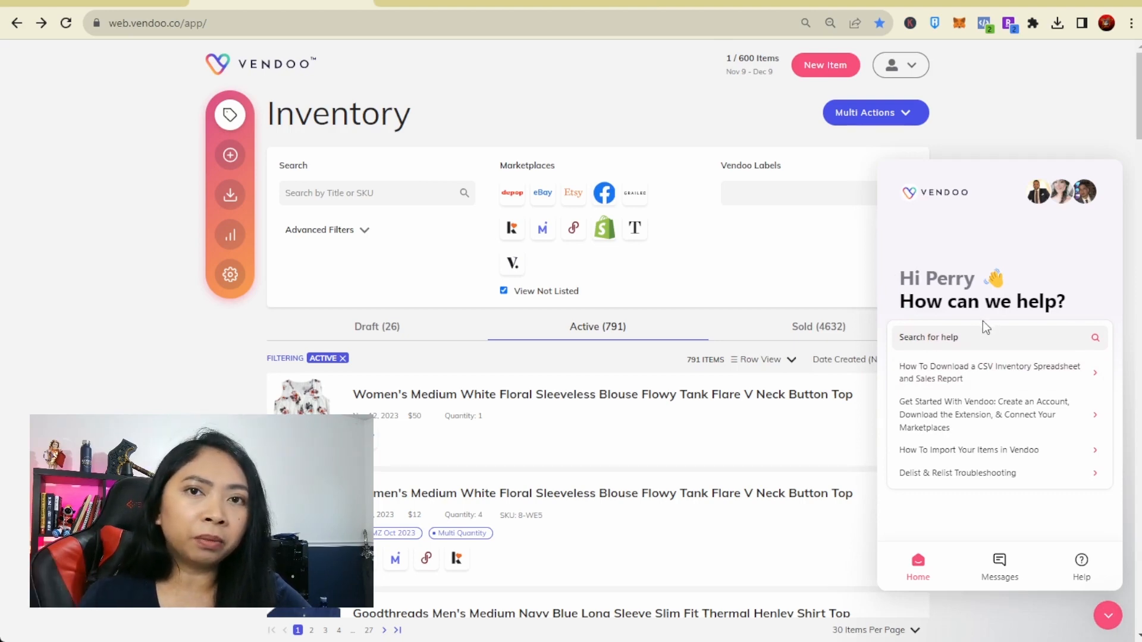
{"action": "left_click", "coordinate": [999, 567]}
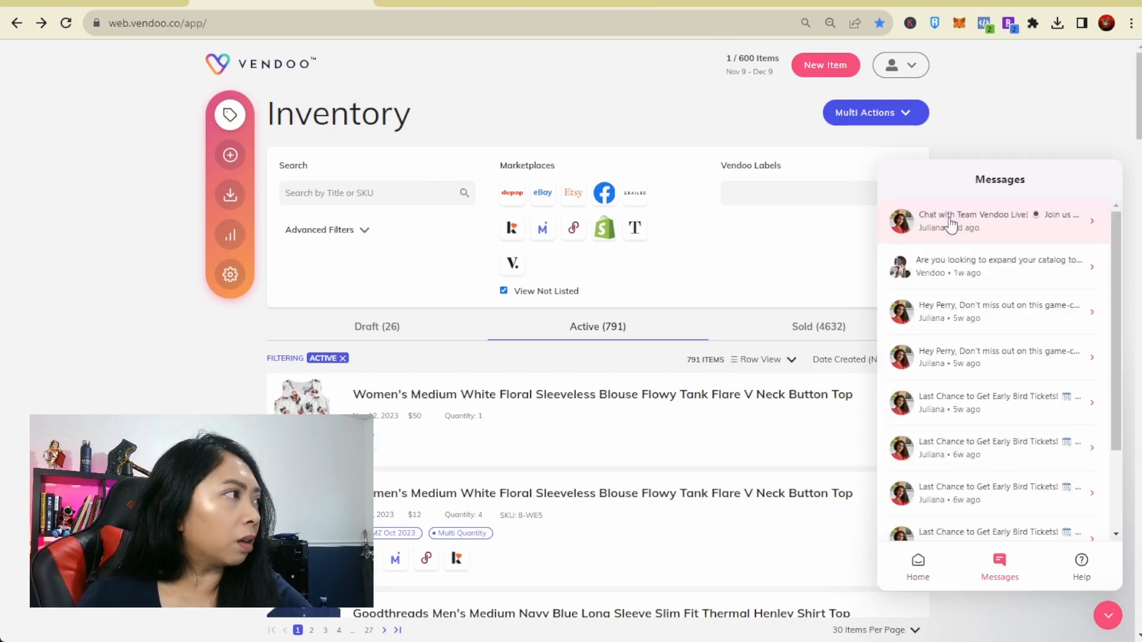
{"action": "left_click", "coordinate": [991, 221]}
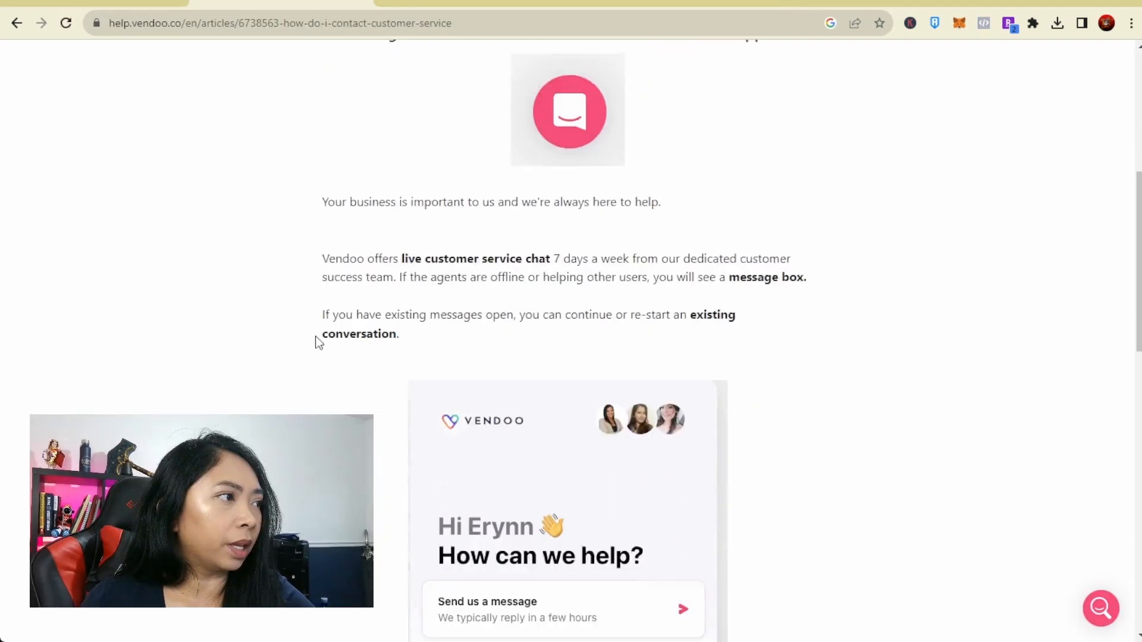
{"action": "scroll", "scroll_direction": "down", "scroll_amount": 3}
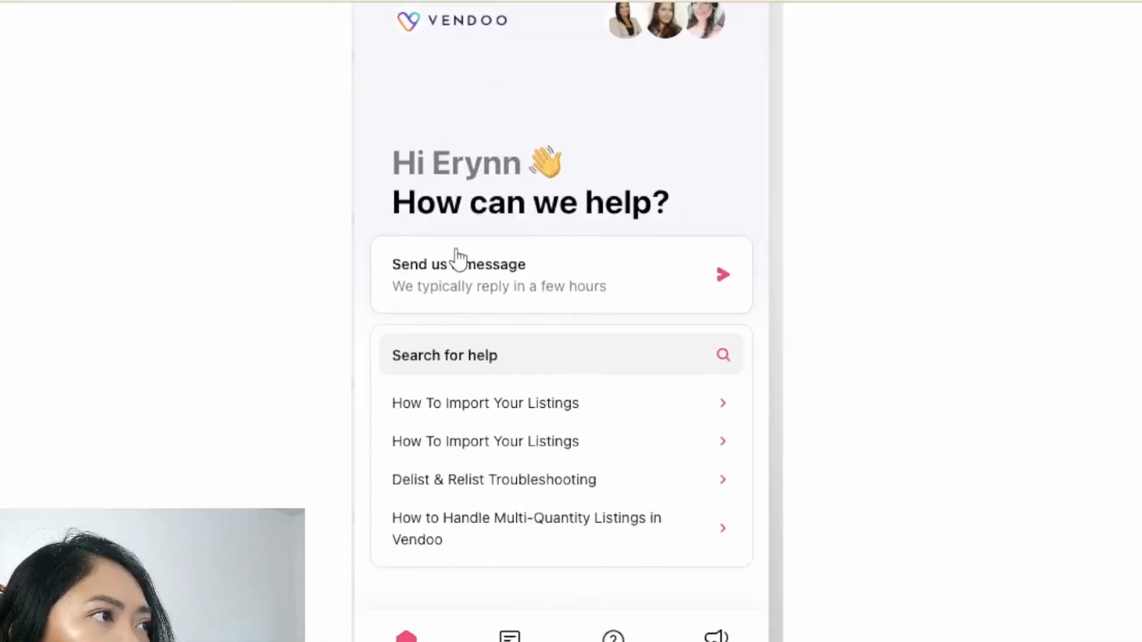
{"action": "mouse_move", "coordinate": [525, 295]}
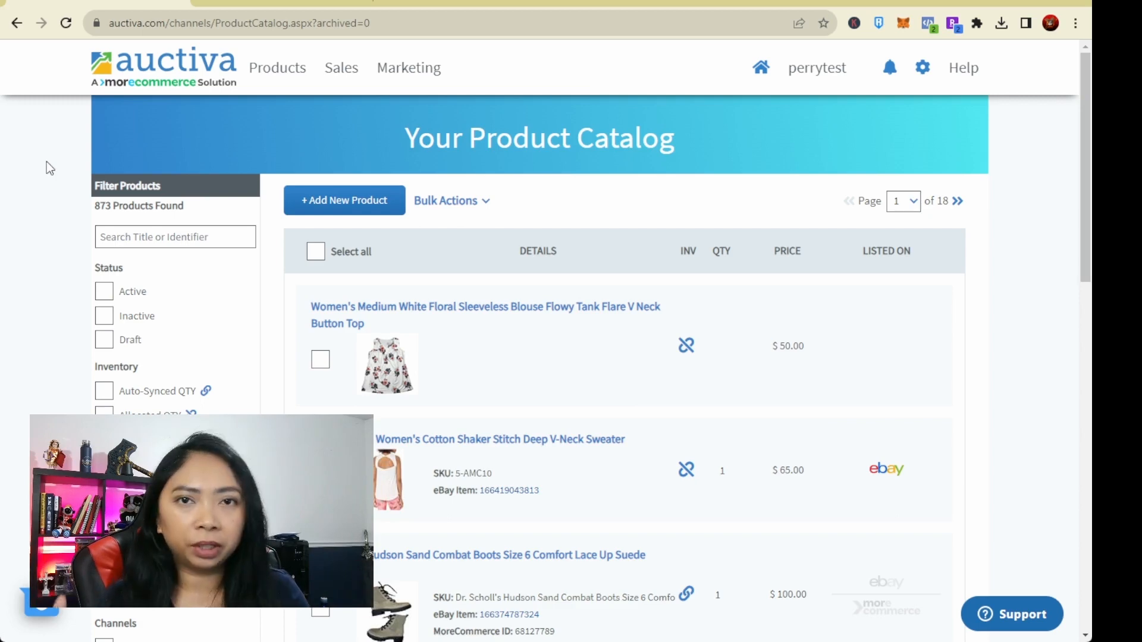
Step: Scroll to Auctiva's footer, open Education > EDU How-to and browse the articles
{"action": "scroll", "scroll_direction": "down", "scroll_amount": 3}
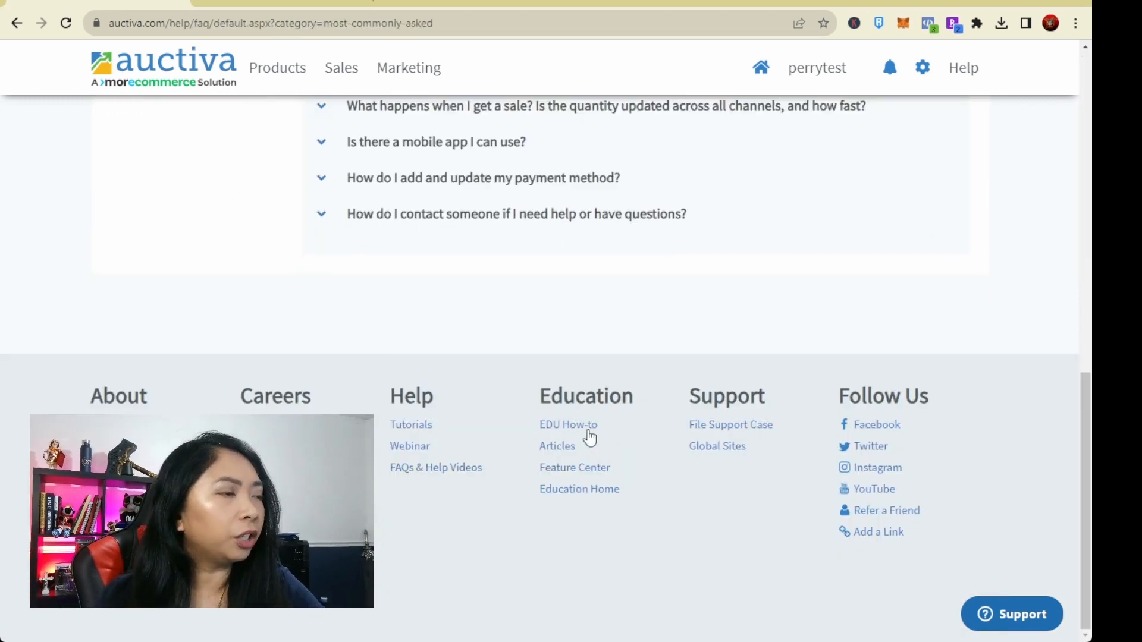
{"action": "left_click", "coordinate": [568, 424]}
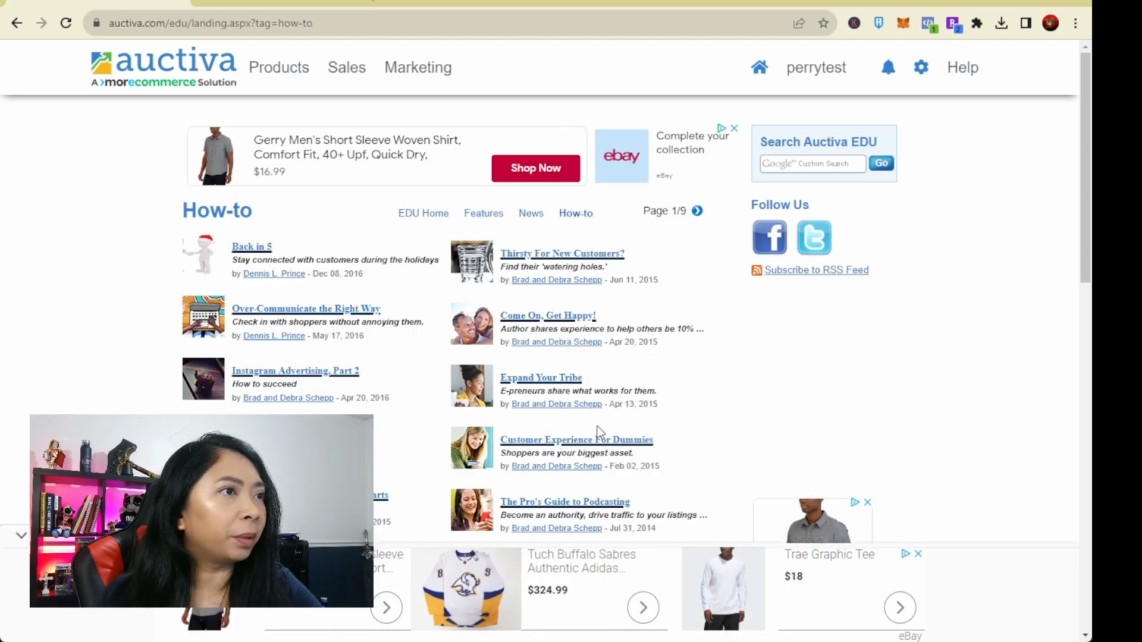
{"action": "scroll", "scroll_direction": "down", "scroll_amount": 3}
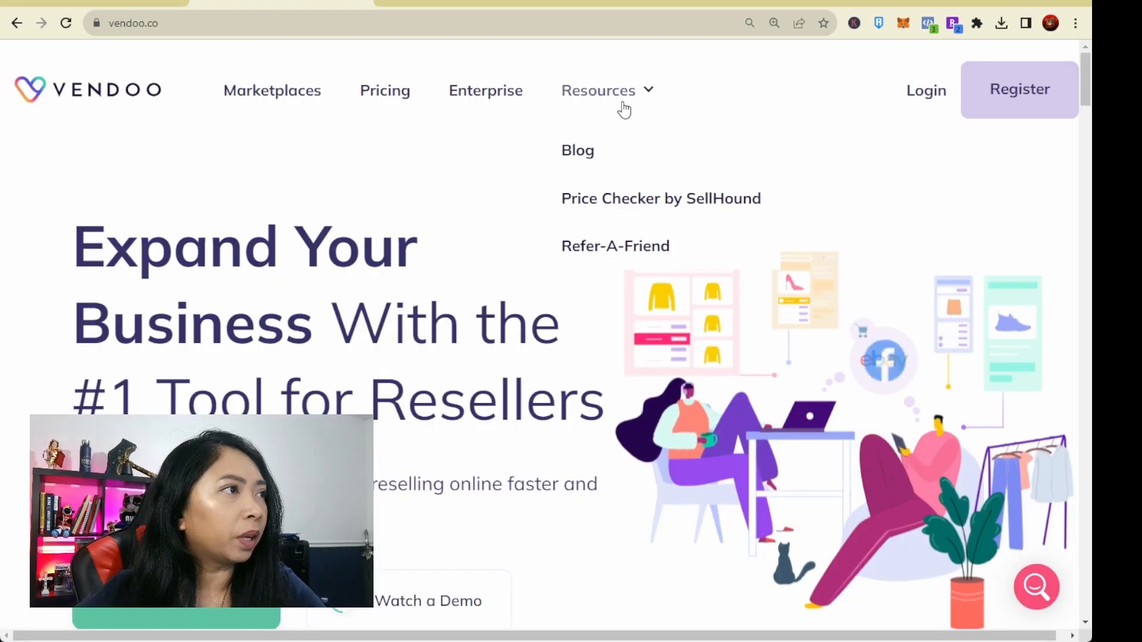
Step: Open the Vendoo blog and scroll through its reseller posts
{"action": "left_click", "coordinate": [577, 150]}
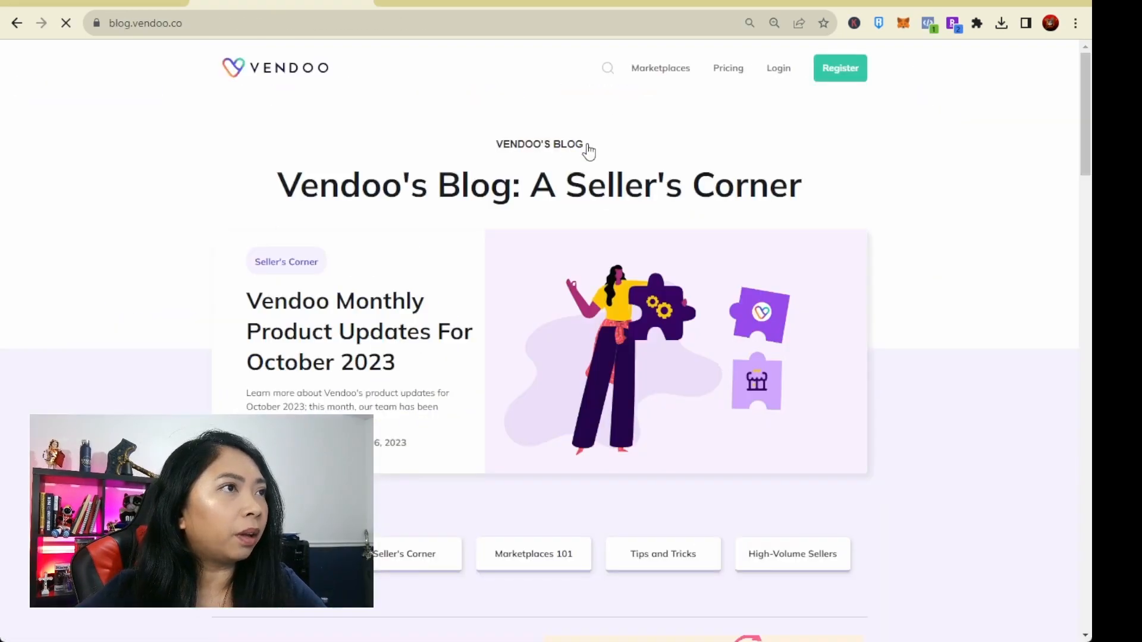
{"action": "scroll", "scroll_direction": "down", "scroll_amount": 3}
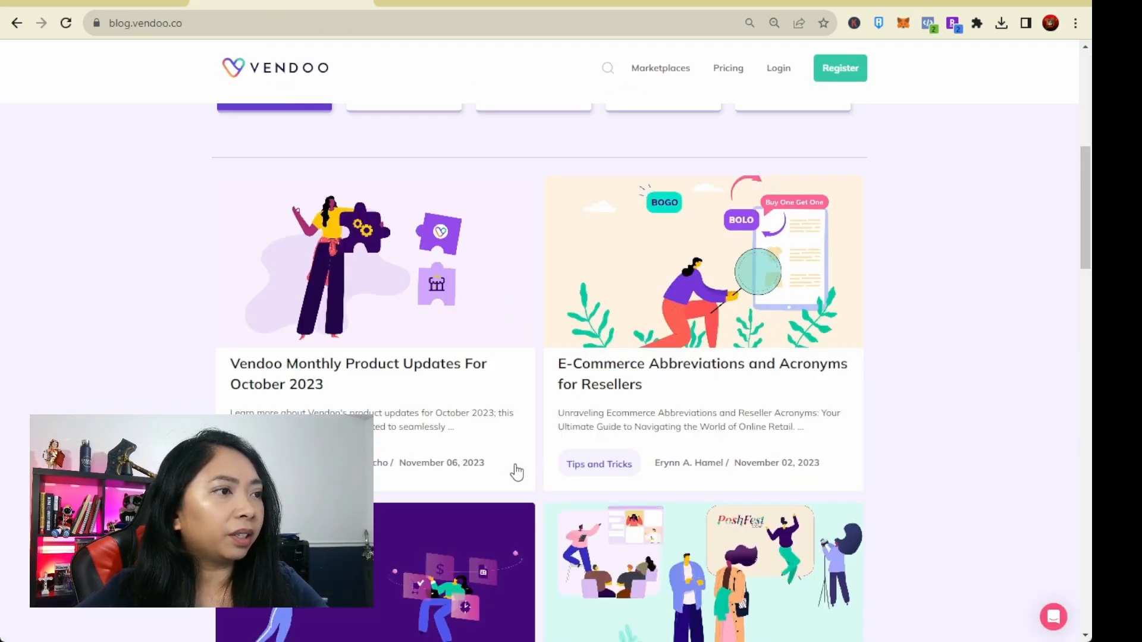
{"action": "mouse_move", "coordinate": [484, 483]}
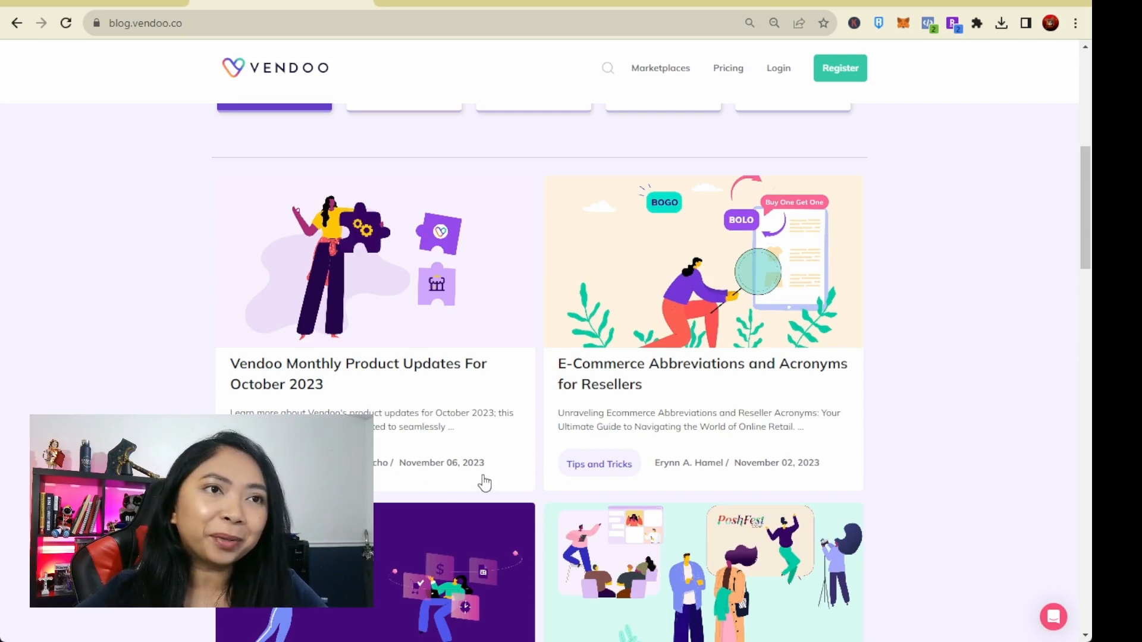
{"action": "scroll", "scroll_direction": "down", "scroll_amount": 3}
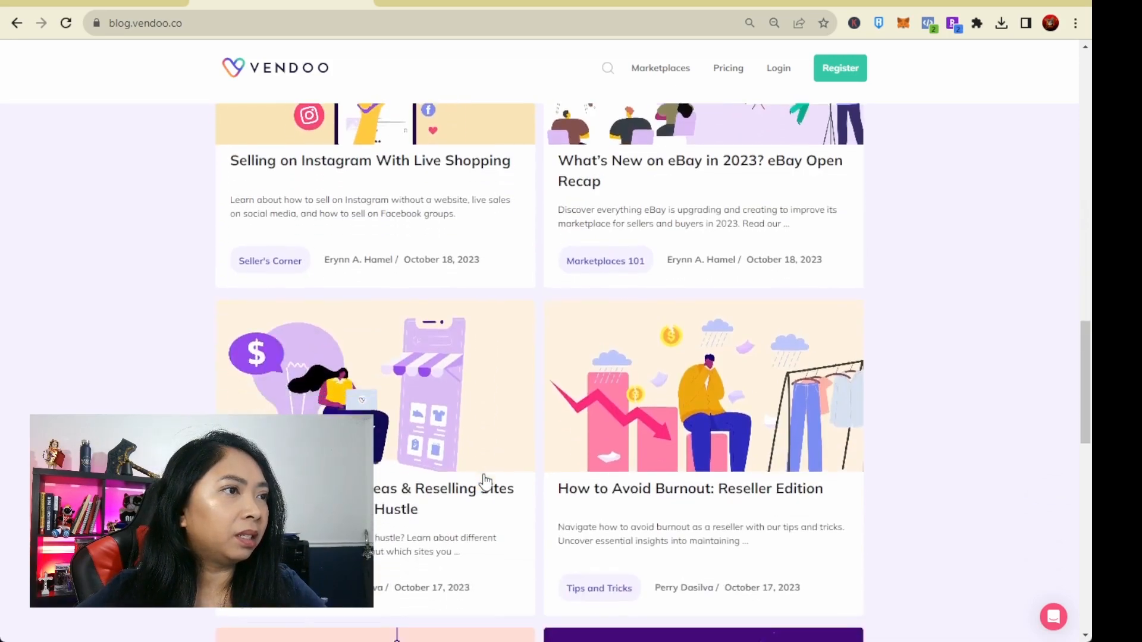
{"action": "scroll", "scroll_direction": "down", "scroll_amount": 3}
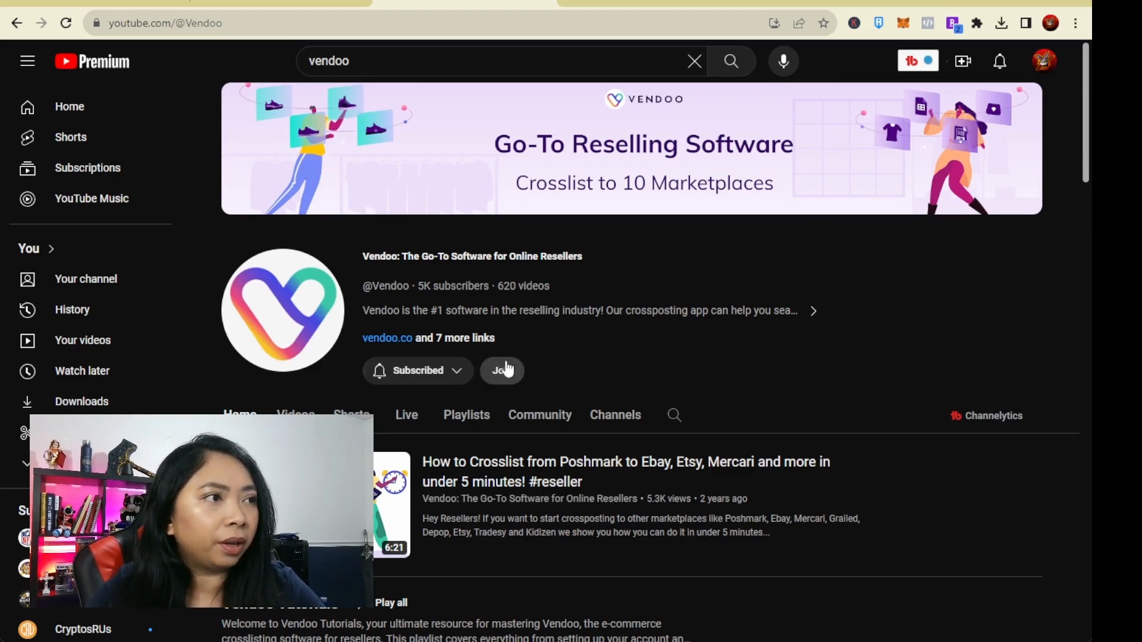
Step: Scroll through the Vendoo channel's Join membership tiers and perks, then dismiss the dialog
{"action": "left_click", "coordinate": [502, 370]}
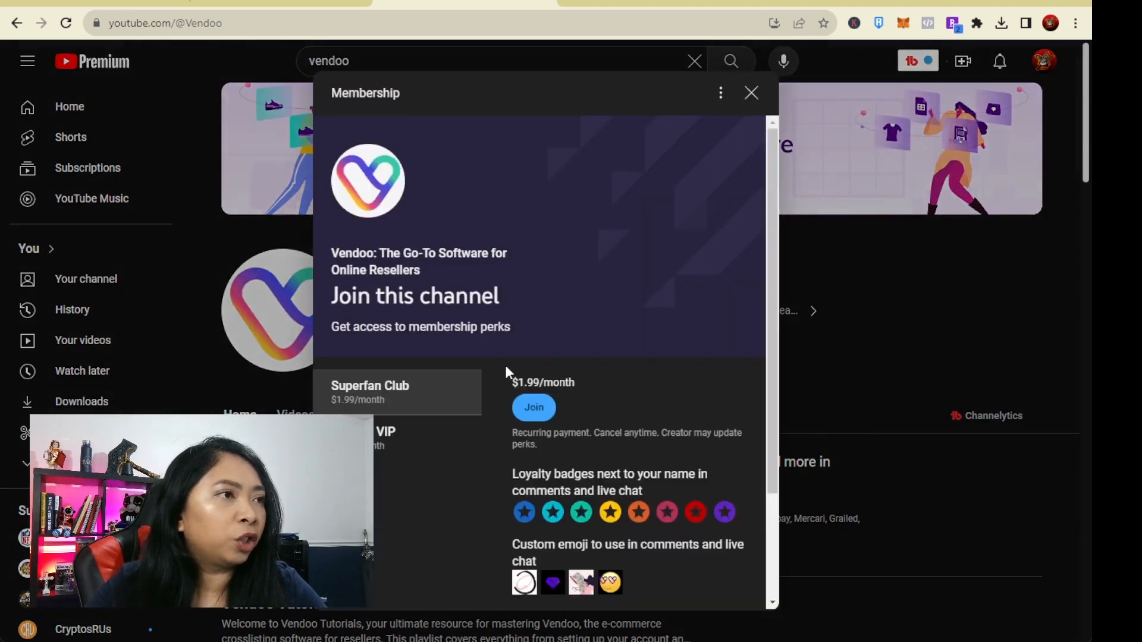
{"action": "scroll", "scroll_direction": "down", "scroll_amount": 3}
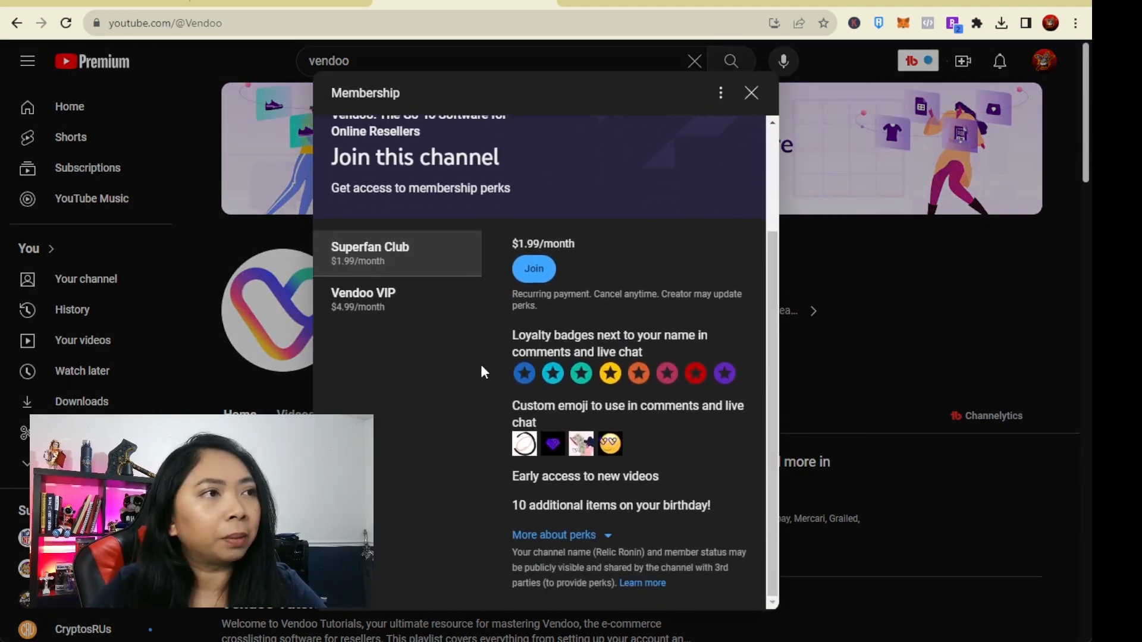
{"action": "mouse_move", "coordinate": [448, 314]}
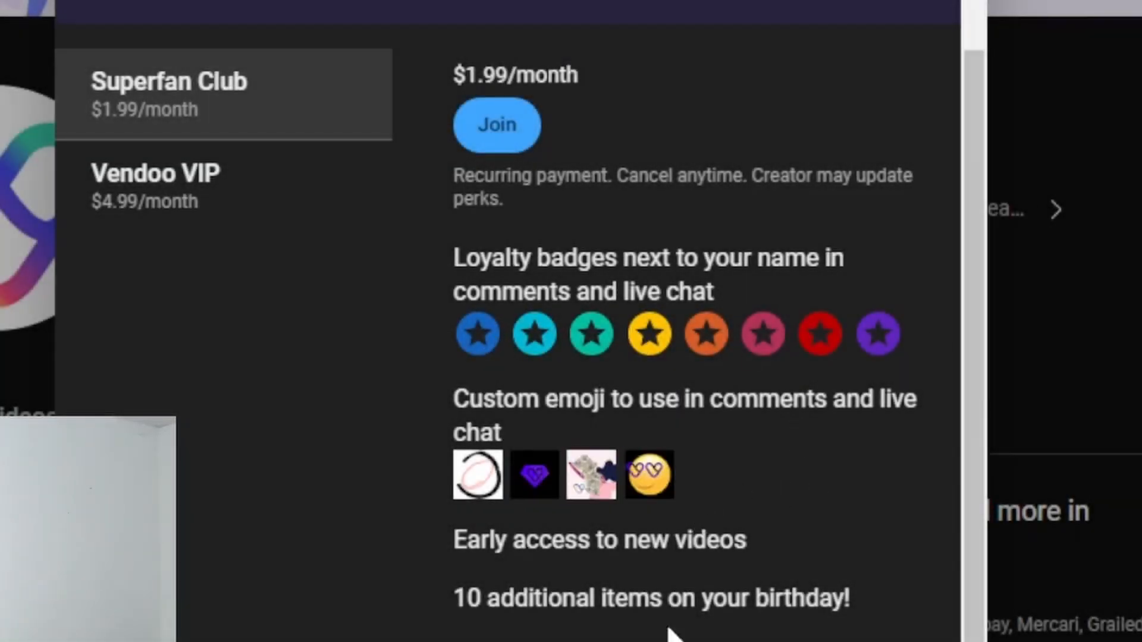
{"action": "scroll", "scroll_direction": "down", "scroll_amount": 3}
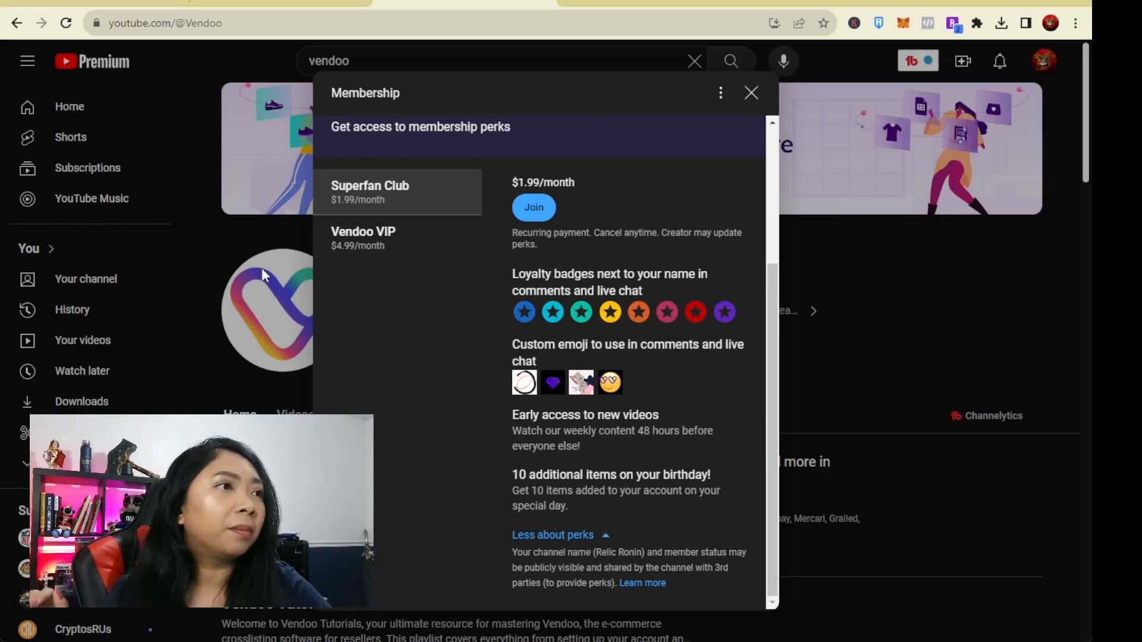
{"action": "left_click", "coordinate": [363, 330]}
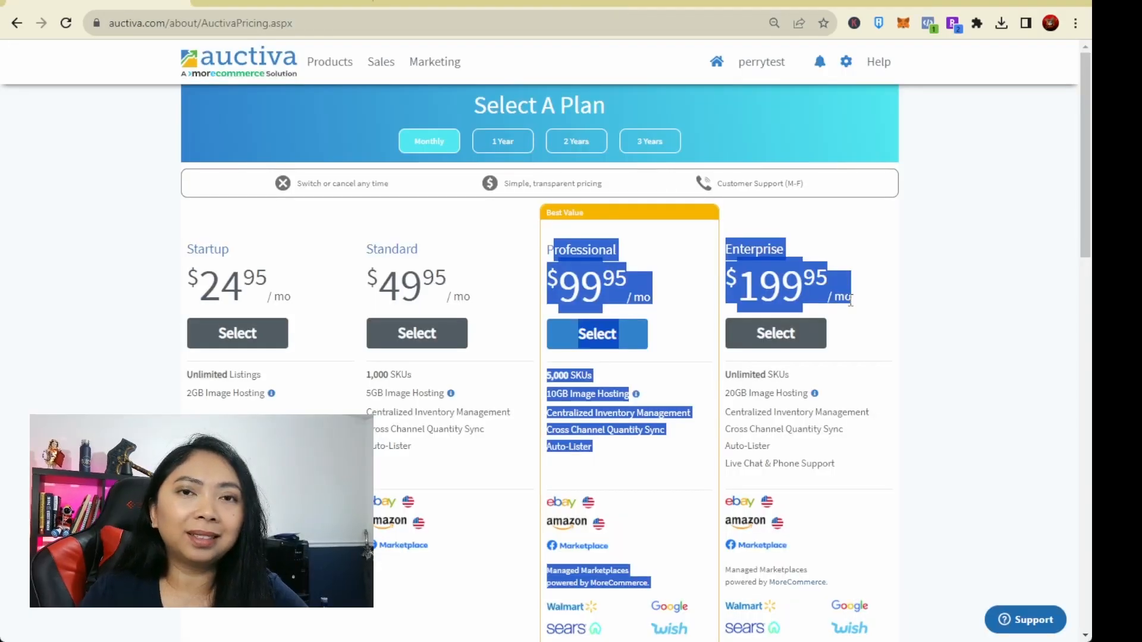
Step: Scroll Auctiva's four plans comparing SKU limits, image hosting ($9.95/mo per GB) and marketplaces
{"action": "left_click", "coordinate": [55, 309]}
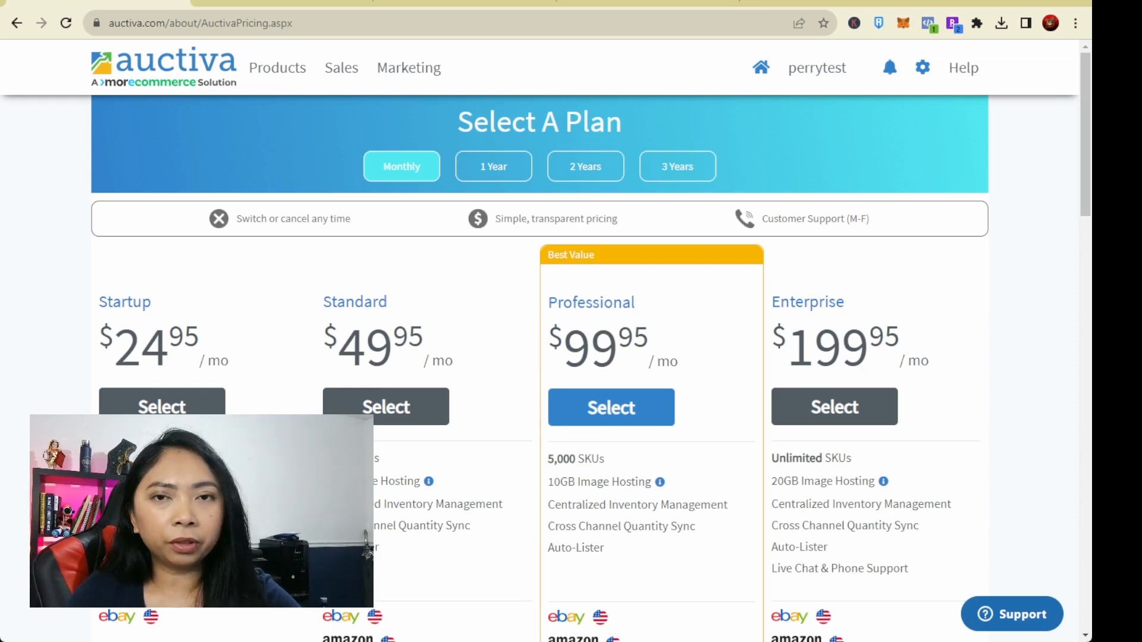
{"action": "scroll", "scroll_direction": "down", "scroll_amount": 3}
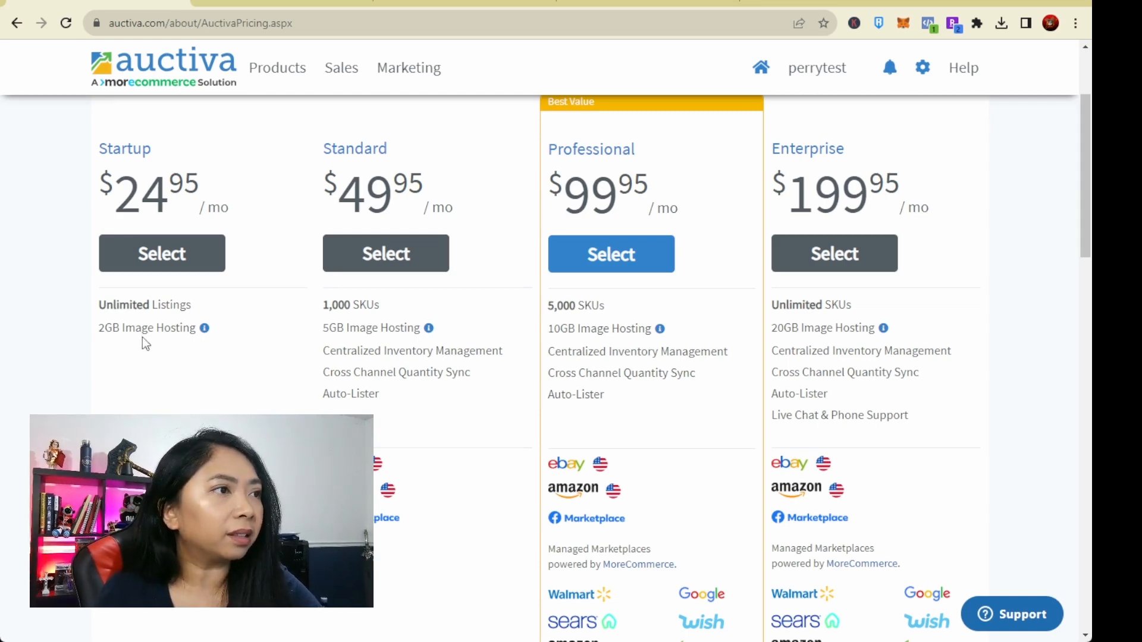
{"action": "mouse_move", "coordinate": [204, 328]}
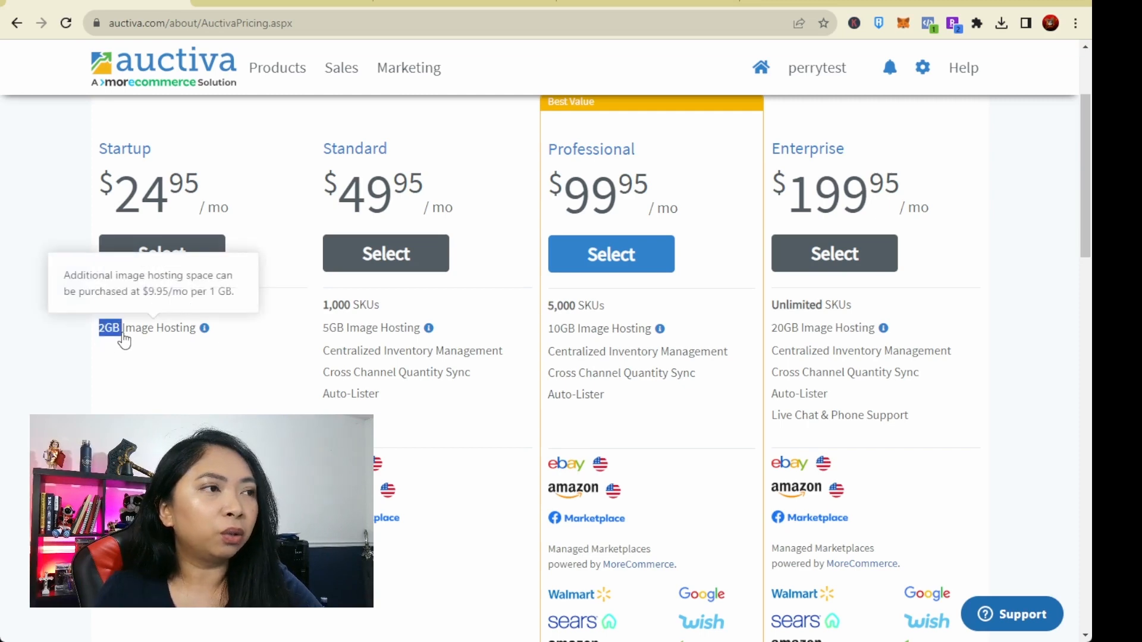
{"action": "mouse_move", "coordinate": [149, 367]}
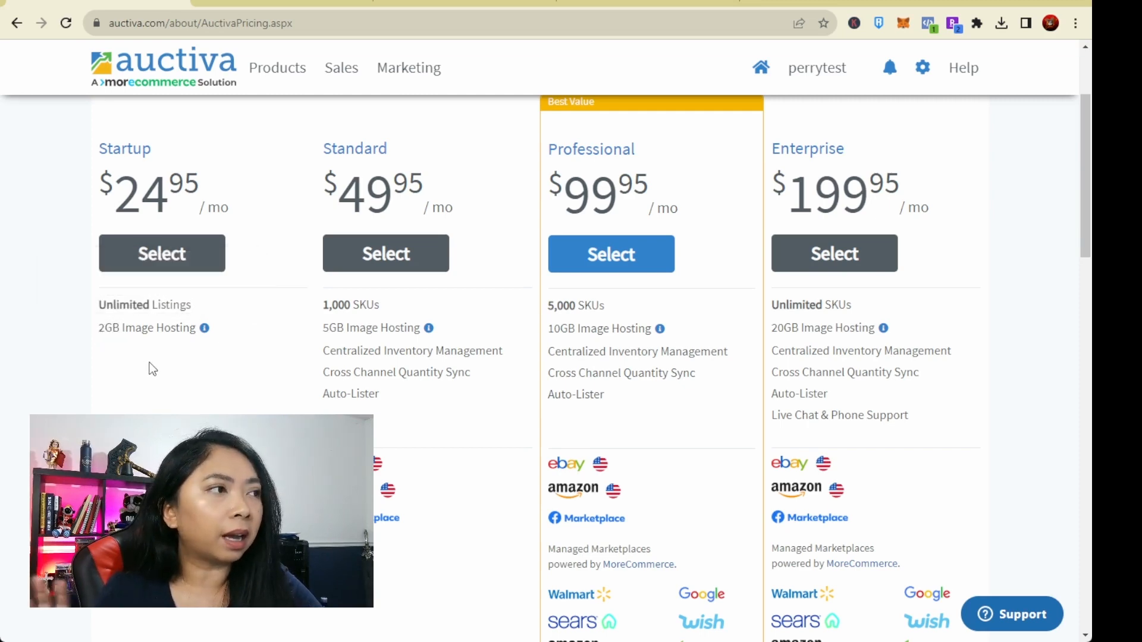
{"action": "scroll", "scroll_direction": "down", "scroll_amount": 3}
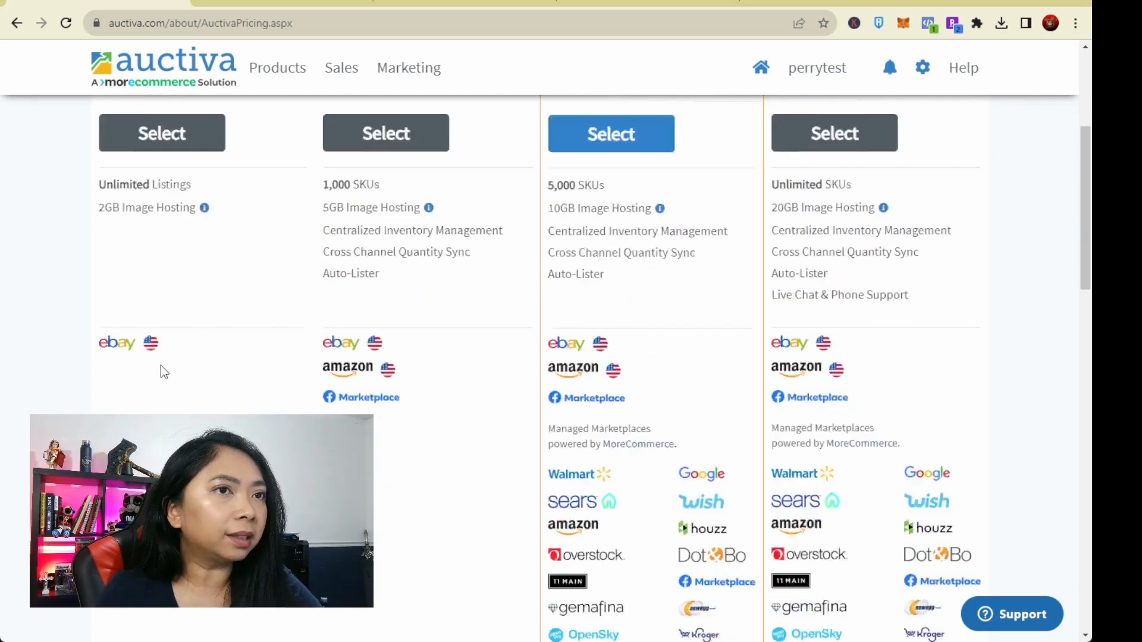
{"action": "scroll", "scroll_direction": "down", "scroll_amount": 3}
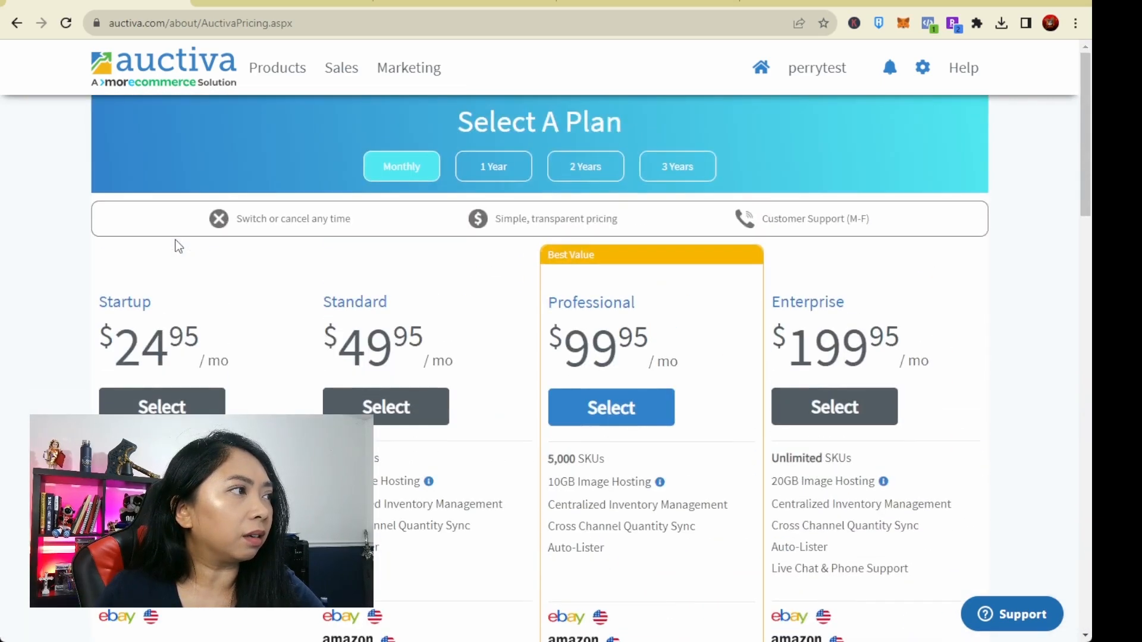
{"action": "scroll", "scroll_direction": "down", "scroll_amount": 3}
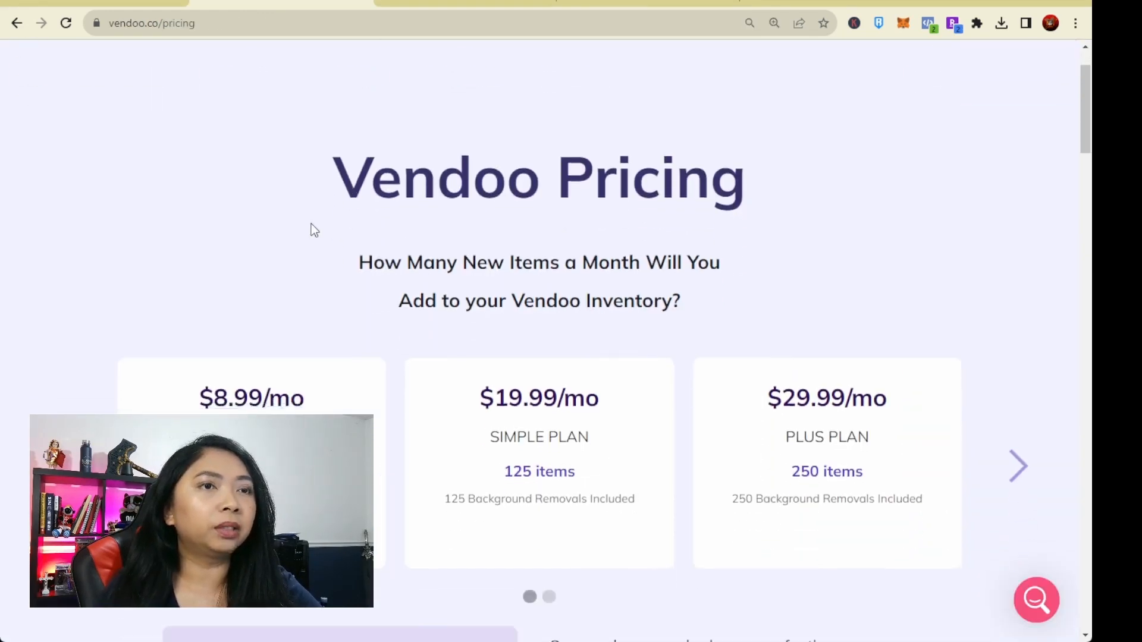
Step: Page through Vendoo's plans from $8.99 Starter to $149.99 Expert, highlighting the Simple Plan price
{"action": "scroll", "scroll_direction": "down", "scroll_amount": 3}
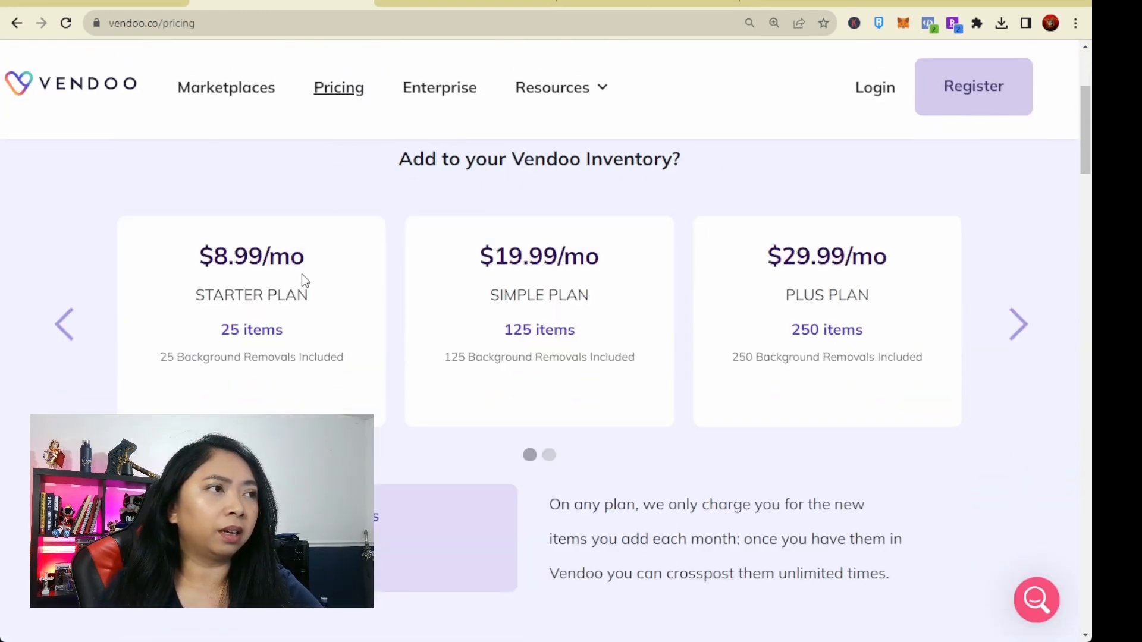
{"action": "left_click", "coordinate": [1018, 325]}
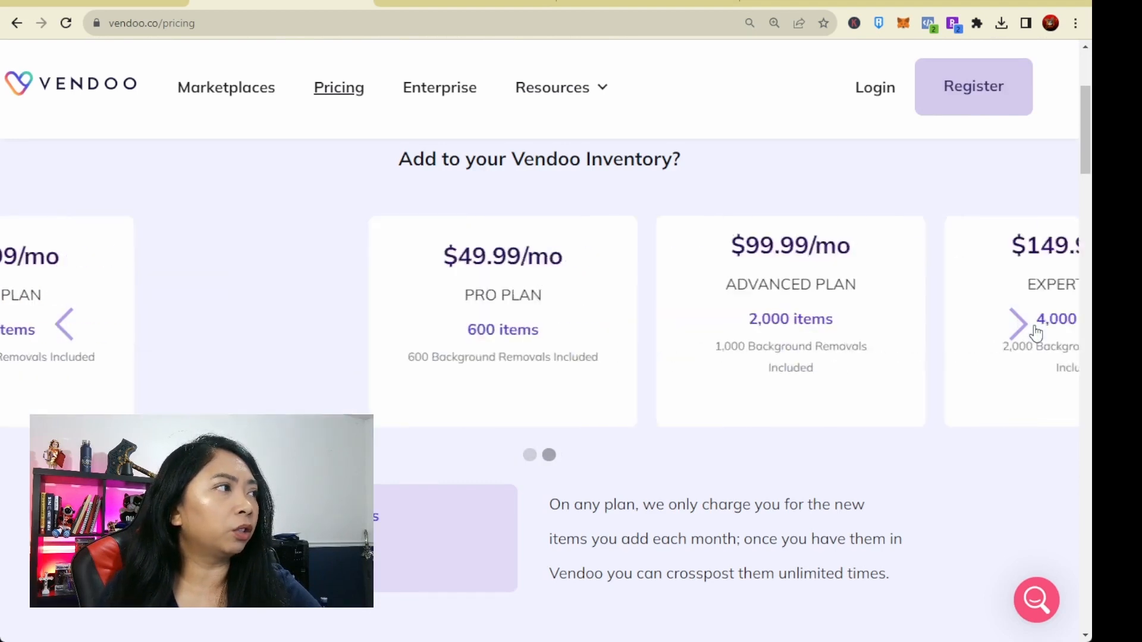
{"action": "left_click", "coordinate": [1019, 324]}
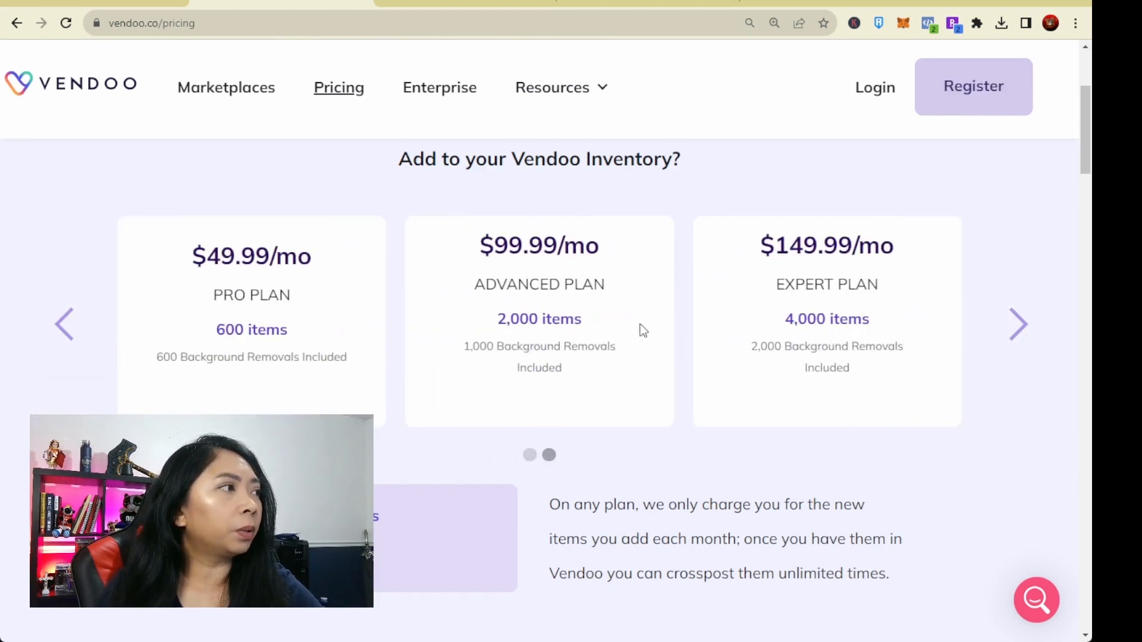
{"action": "scroll", "scroll_direction": "down", "scroll_amount": 3}
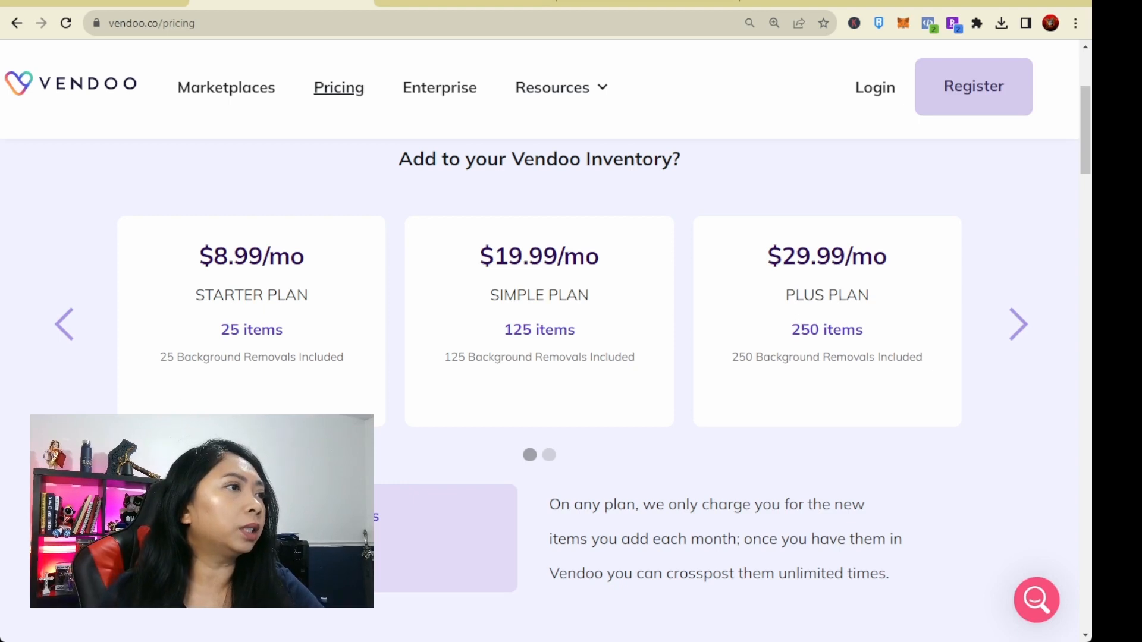
{"action": "mouse_move", "coordinate": [597, 335]}
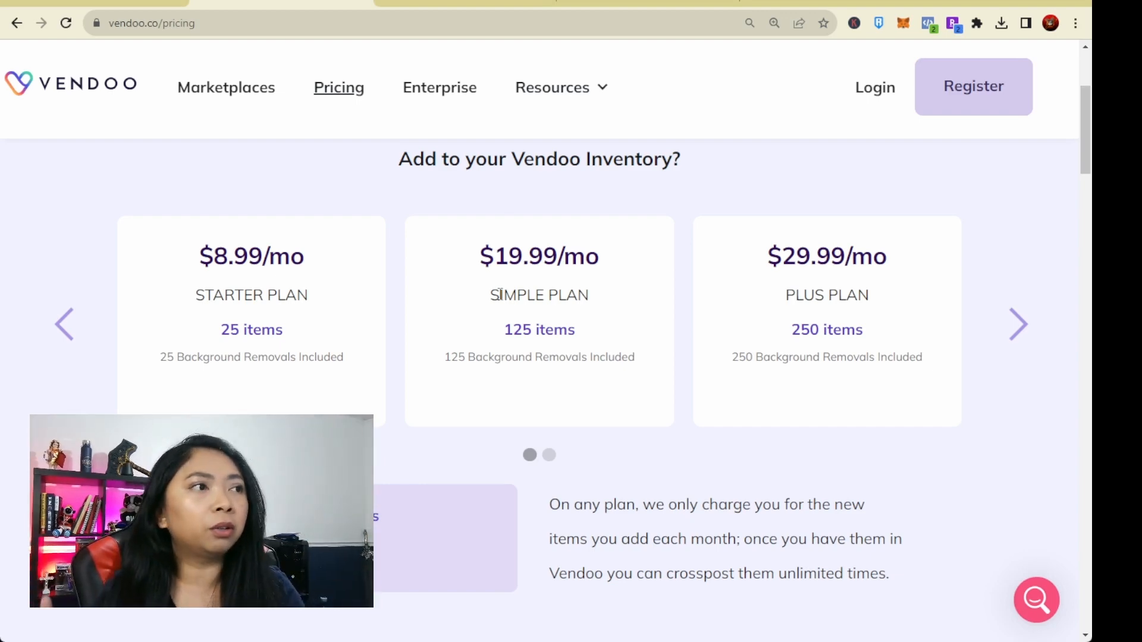
{"action": "mouse_move", "coordinate": [555, 438]}
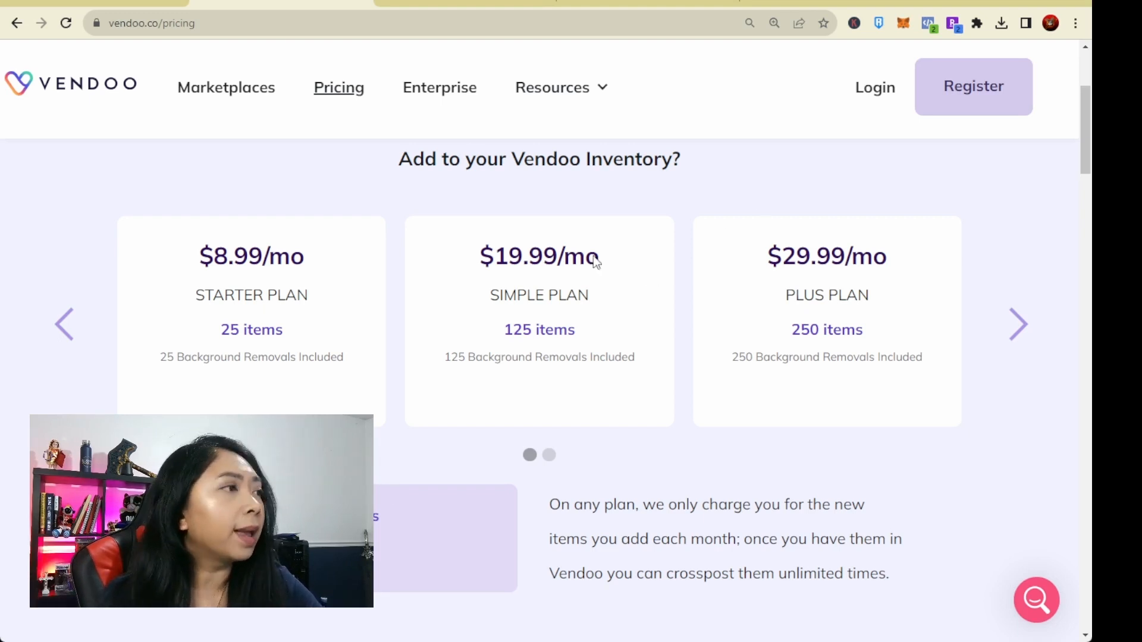
{"action": "double_click", "coordinate": [517, 329]}
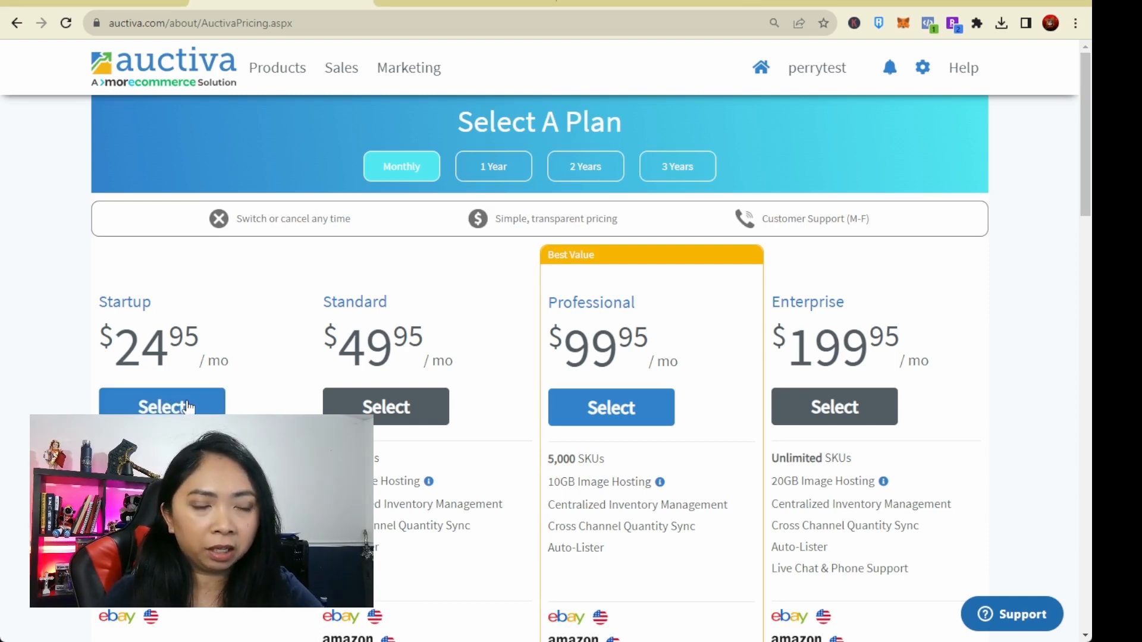
Step: Scroll Auctiva's pricing page down to the Listing Tools included with every plan
{"action": "scroll", "scroll_direction": "down", "scroll_amount": 3}
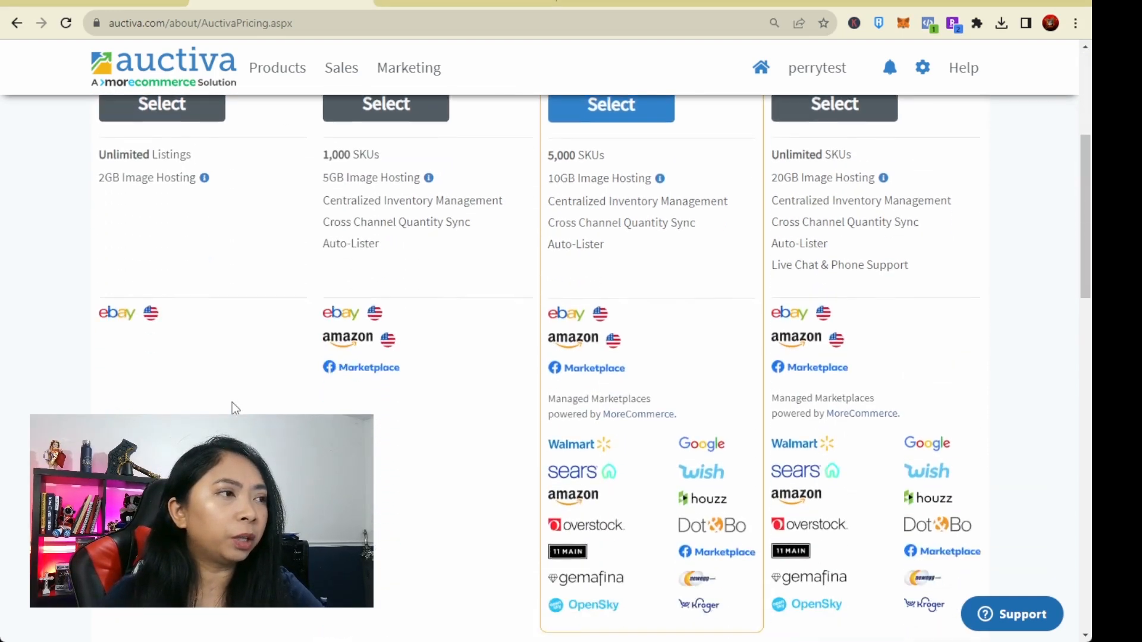
{"action": "scroll", "scroll_direction": "down", "scroll_amount": 3}
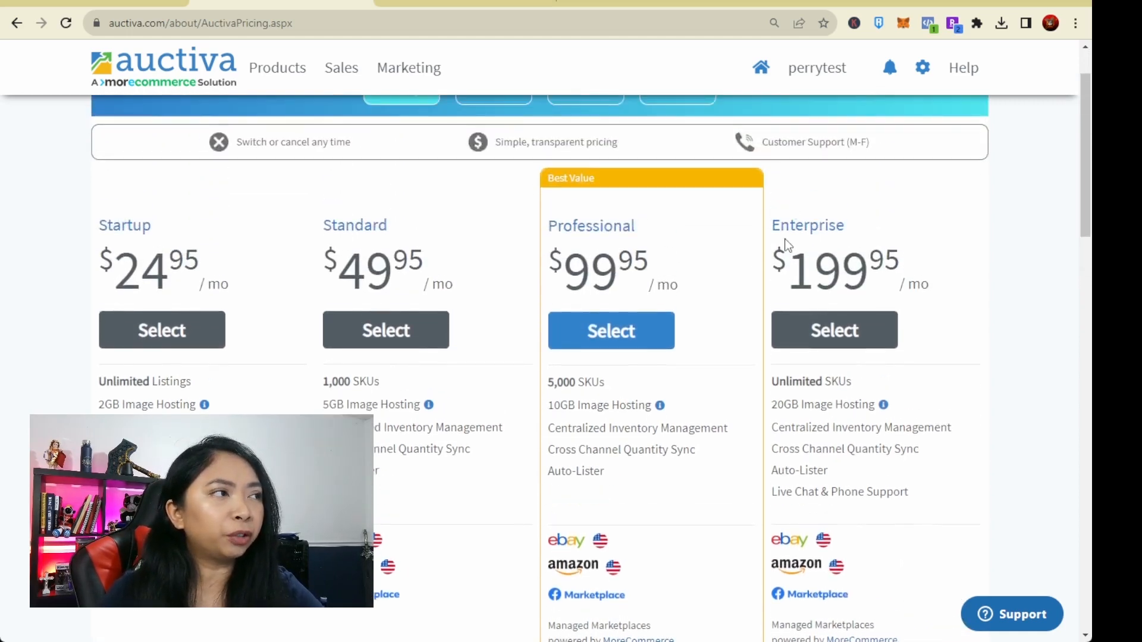
{"action": "scroll", "scroll_direction": "down", "scroll_amount": 3}
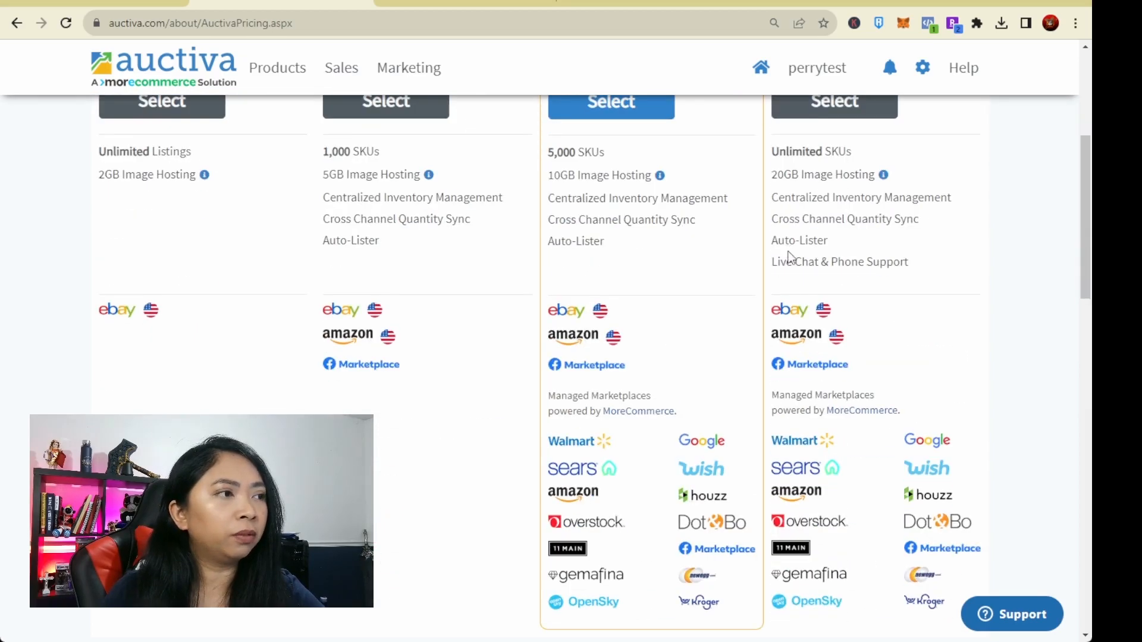
{"action": "scroll", "scroll_direction": "down", "scroll_amount": 3}
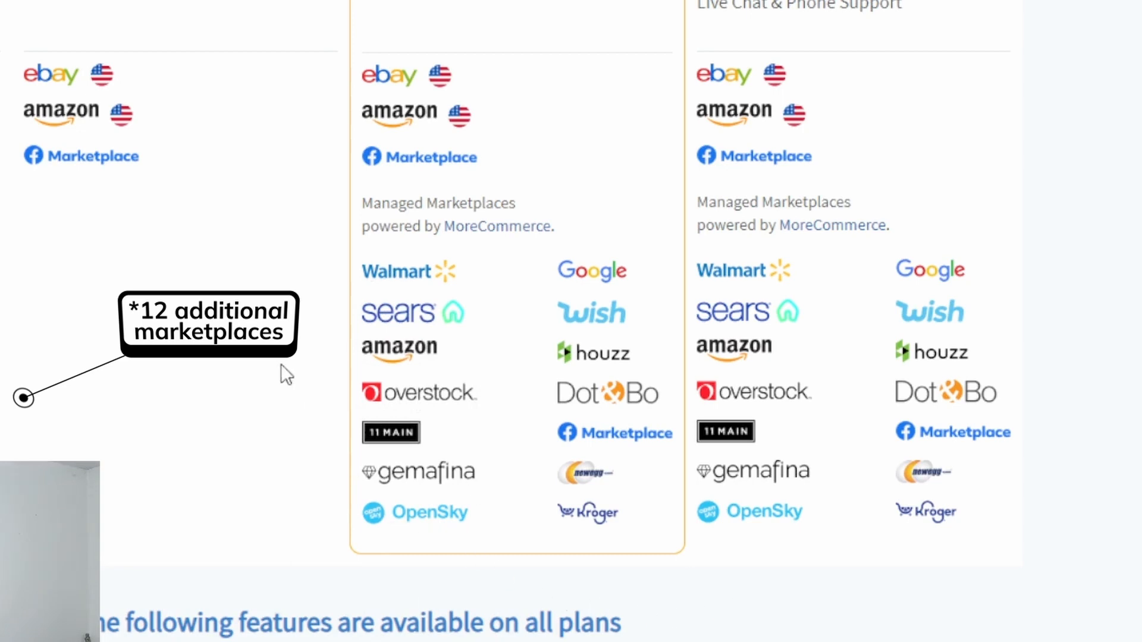
{"action": "mouse_move", "coordinate": [510, 357]}
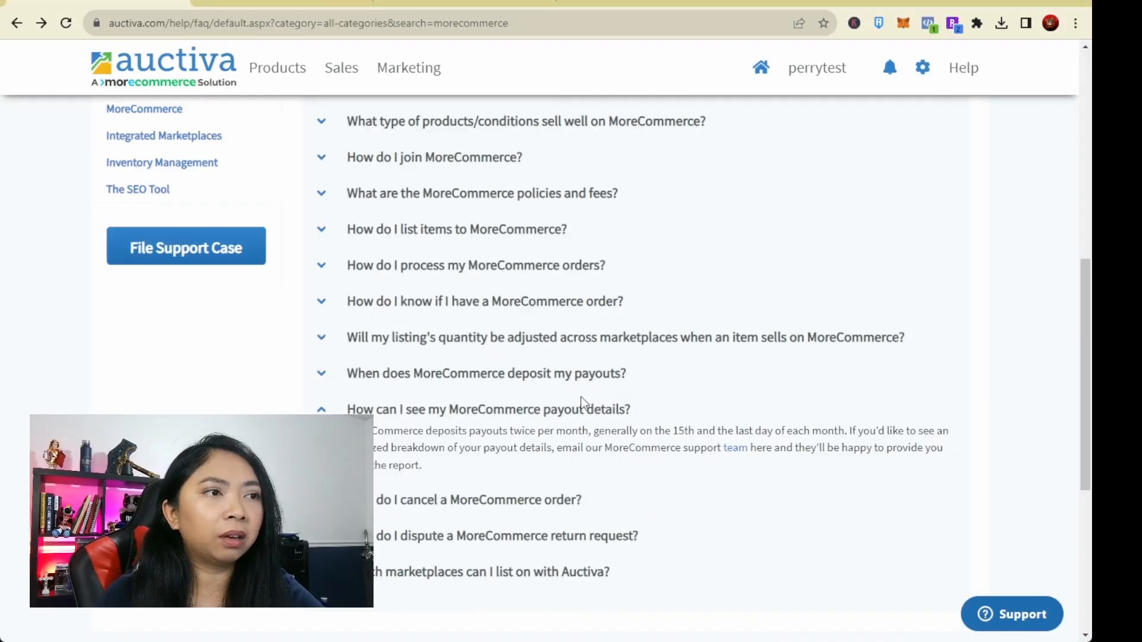
{"action": "scroll", "scroll_direction": "down", "scroll_amount": 3}
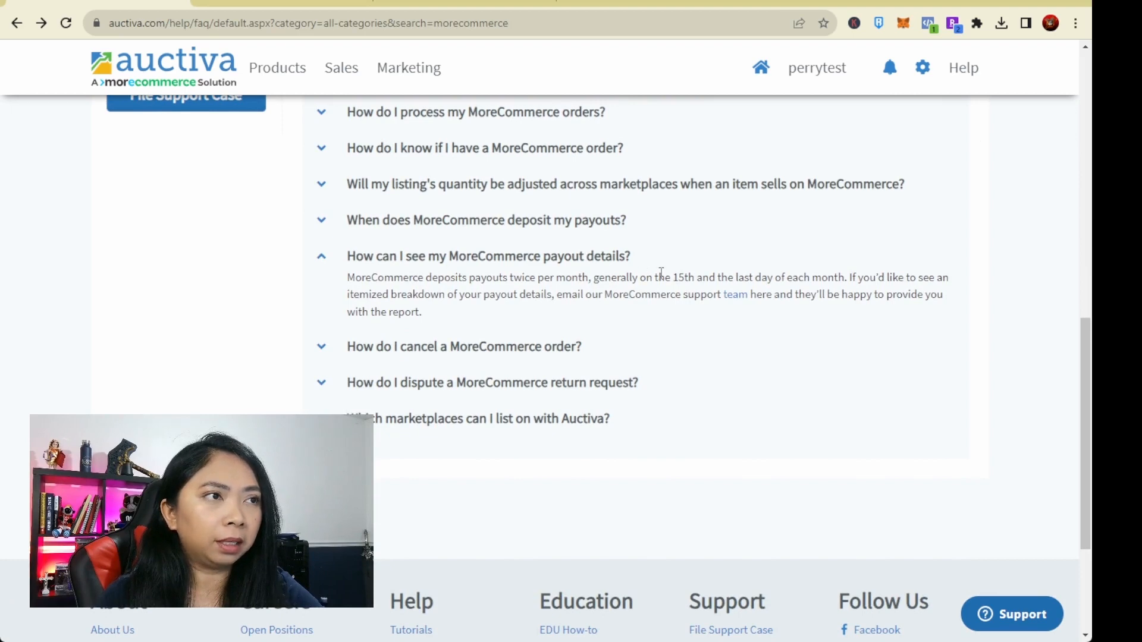
{"action": "left_click_drag", "start_coordinate": [671, 277], "coordinate": [830, 276]}
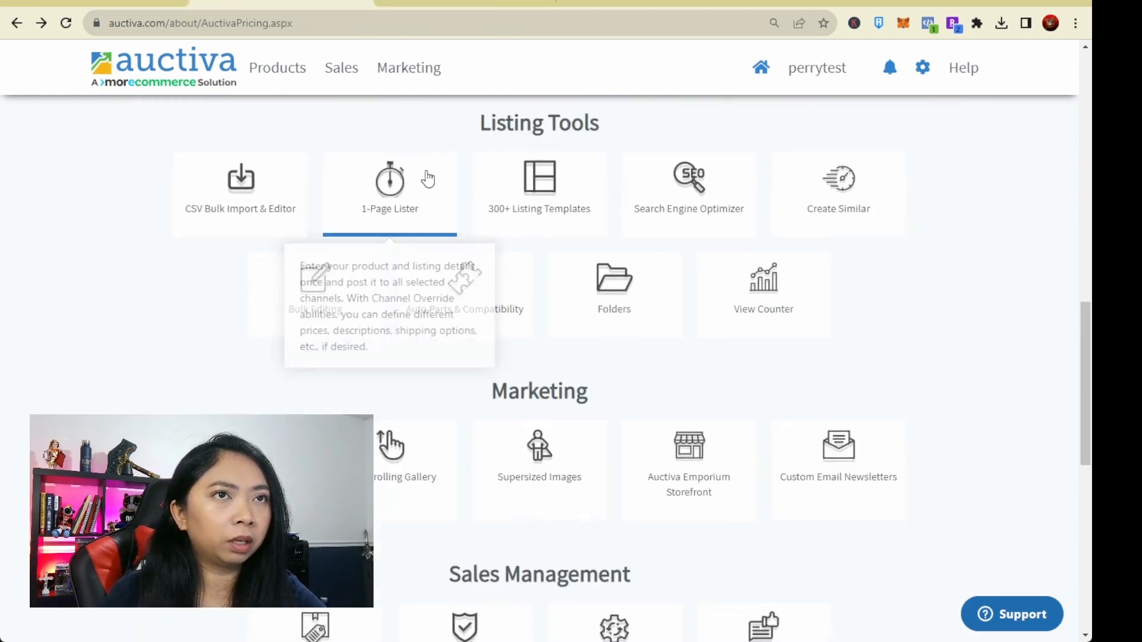
{"action": "mouse_move", "coordinate": [689, 179]}
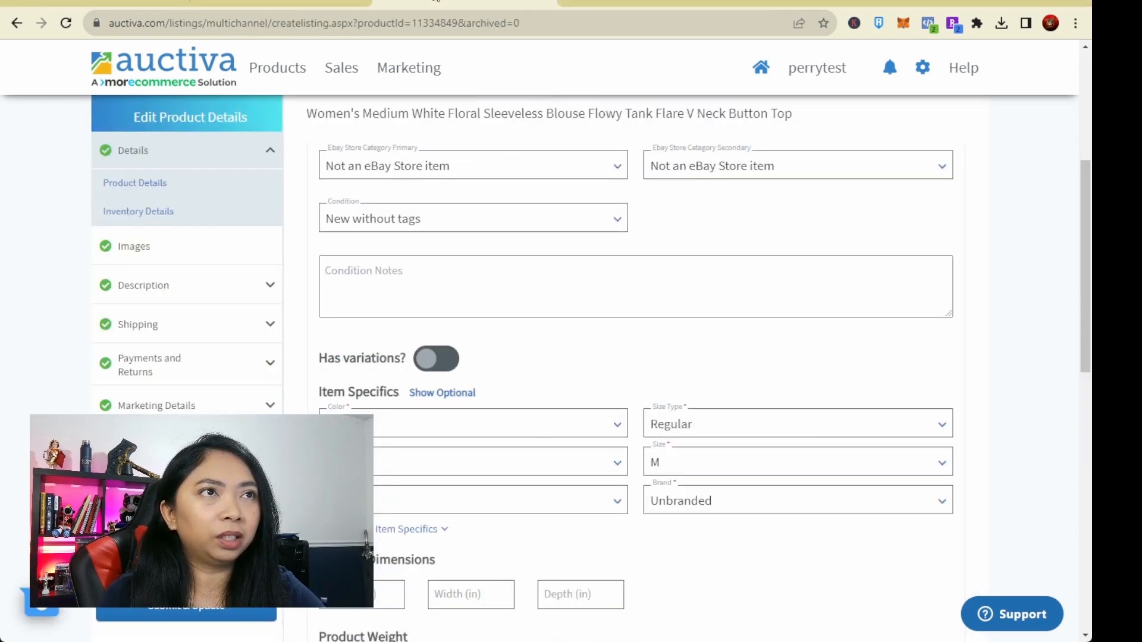
{"action": "scroll", "scroll_direction": "down", "scroll_amount": 3}
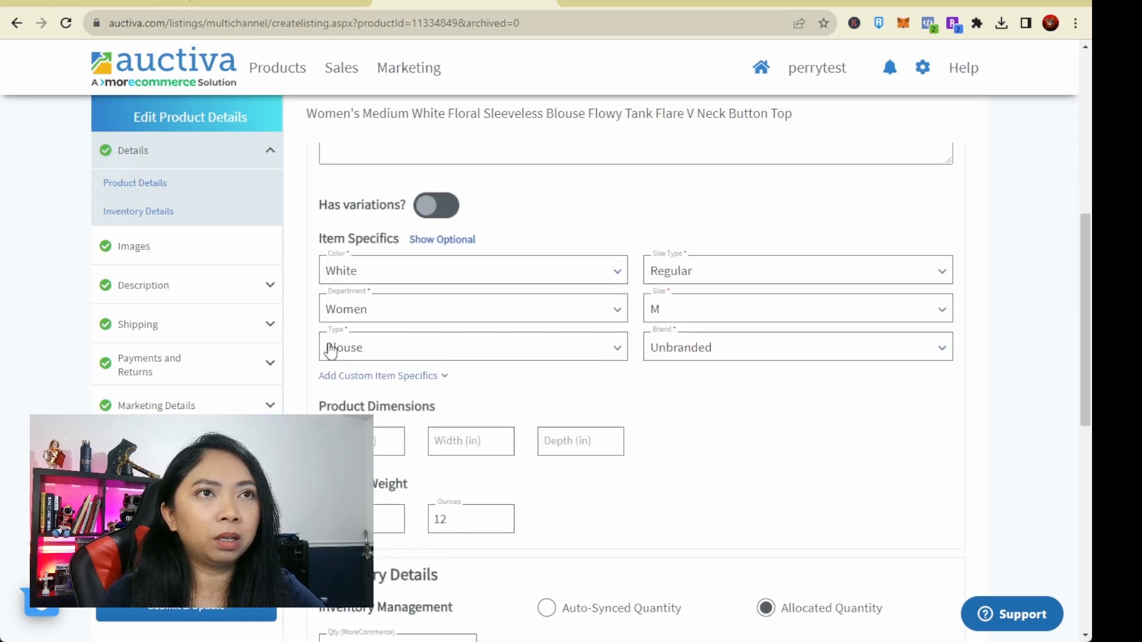
{"action": "left_click", "coordinate": [277, 67]}
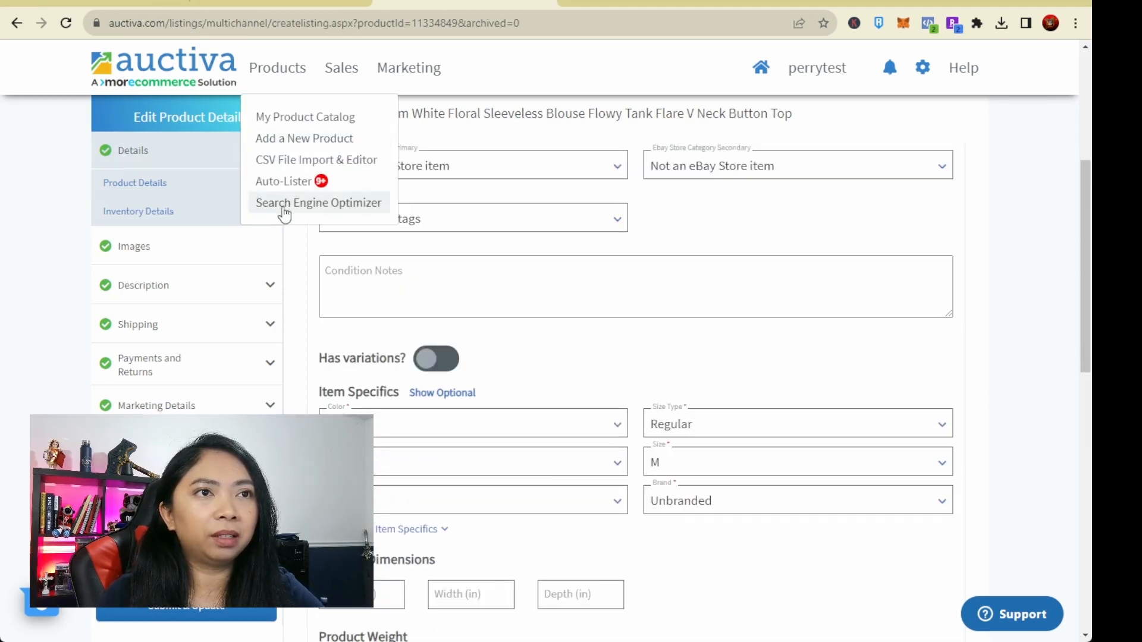
{"action": "left_click", "coordinate": [318, 203]}
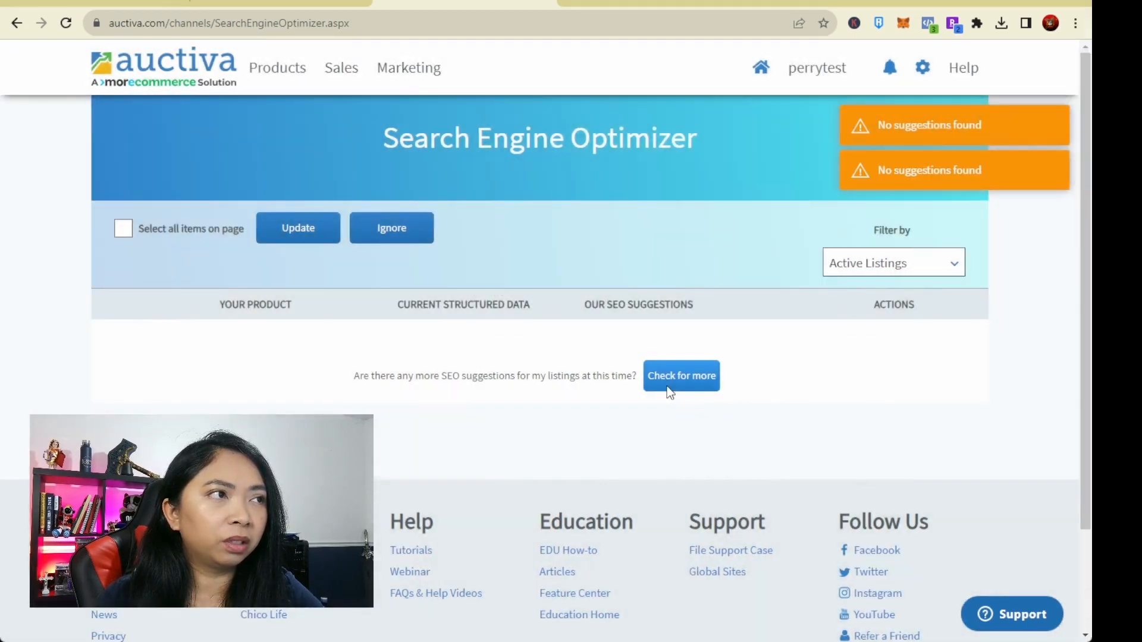
{"action": "left_click", "coordinate": [122, 228]}
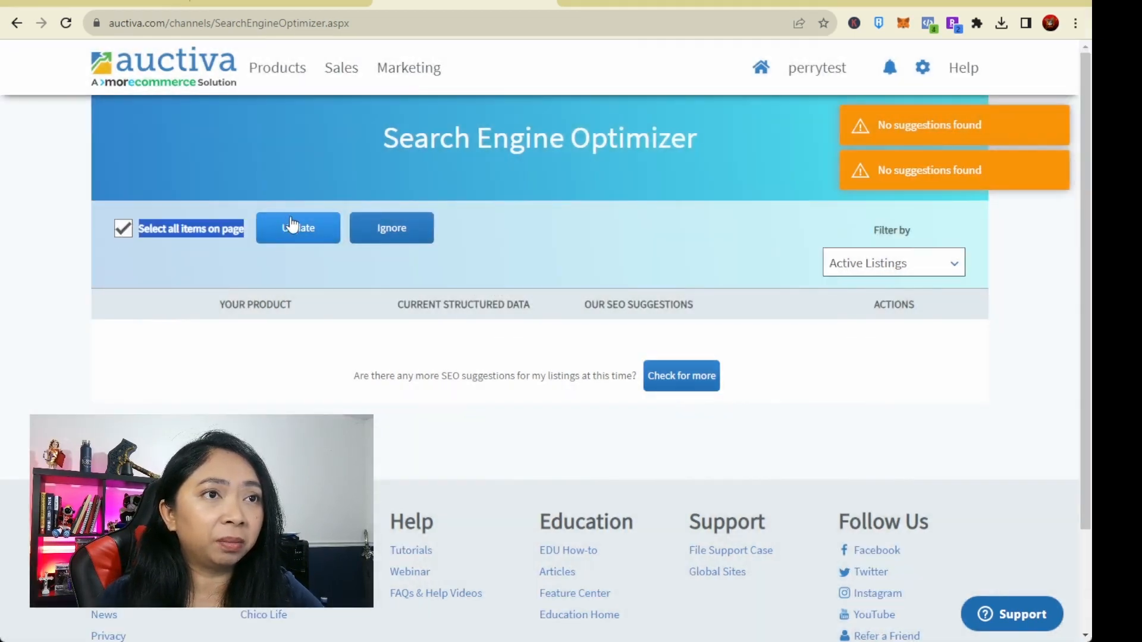
{"action": "left_click", "coordinate": [123, 227]}
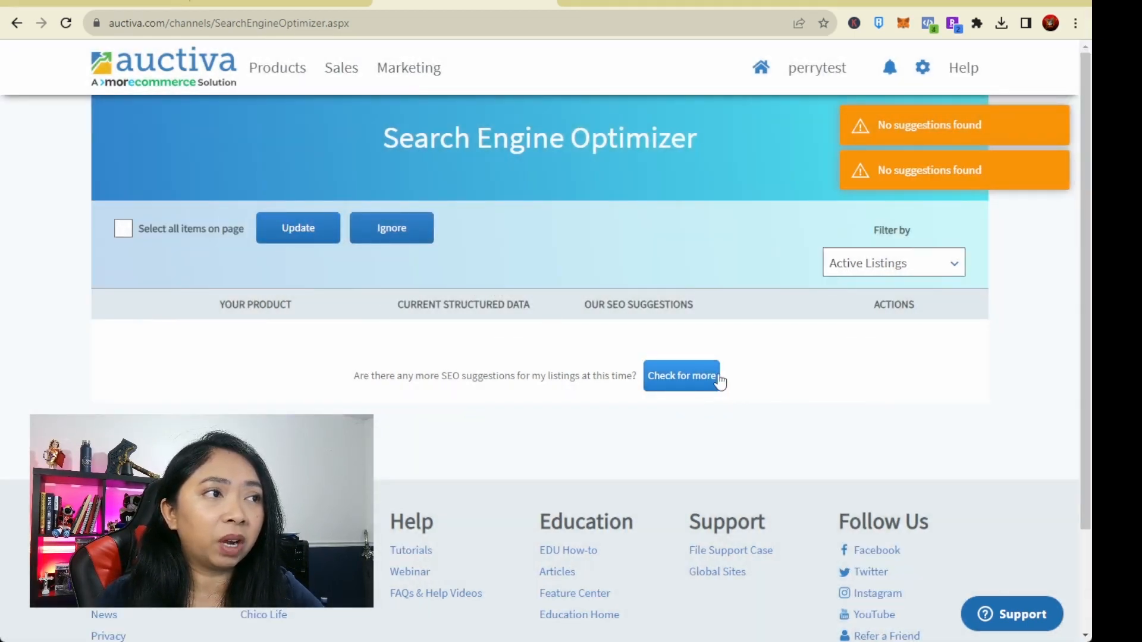
{"action": "left_click", "coordinate": [681, 376]}
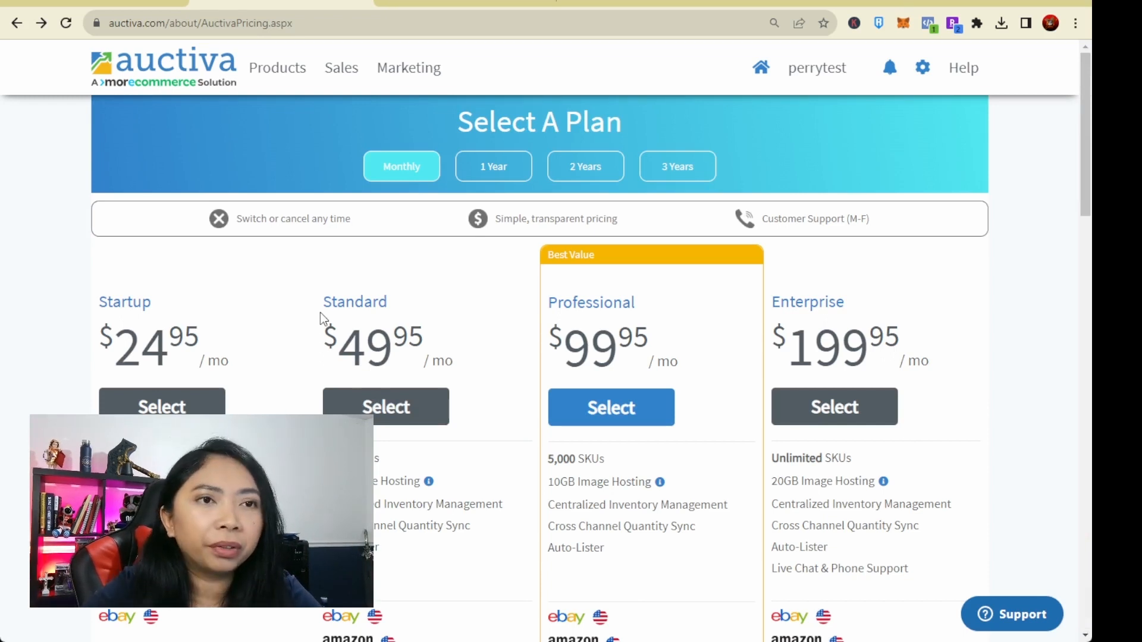
Step: Scroll through Vendoo's plan features to weigh them against Auctiva's managed marketplaces
{"action": "scroll", "scroll_direction": "down", "scroll_amount": 3}
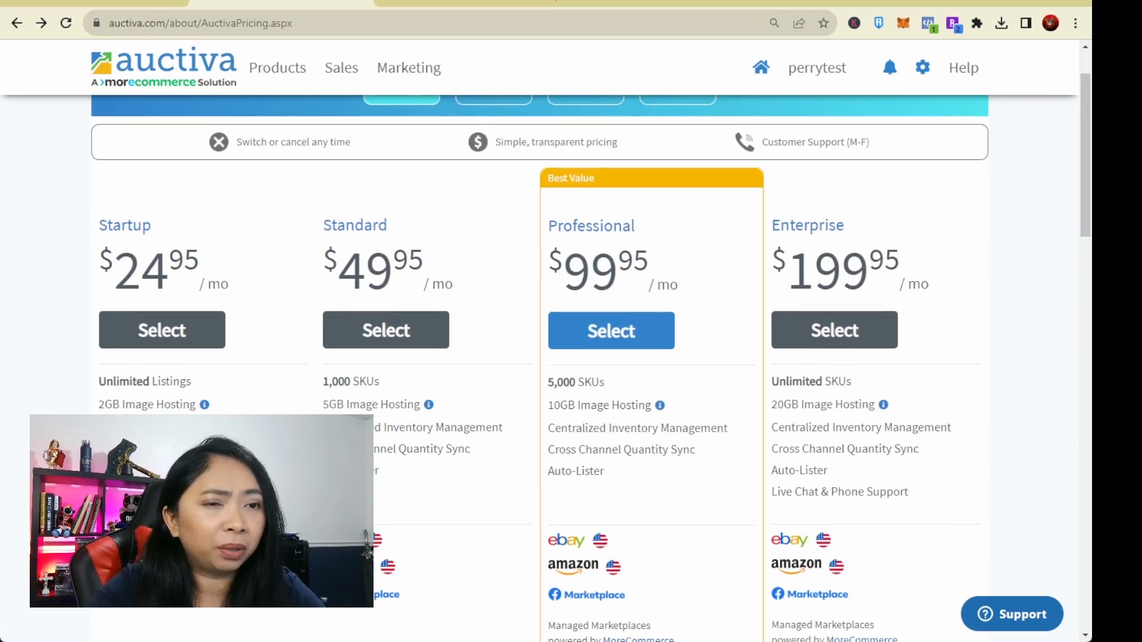
{"action": "mouse_move", "coordinate": [473, 253]}
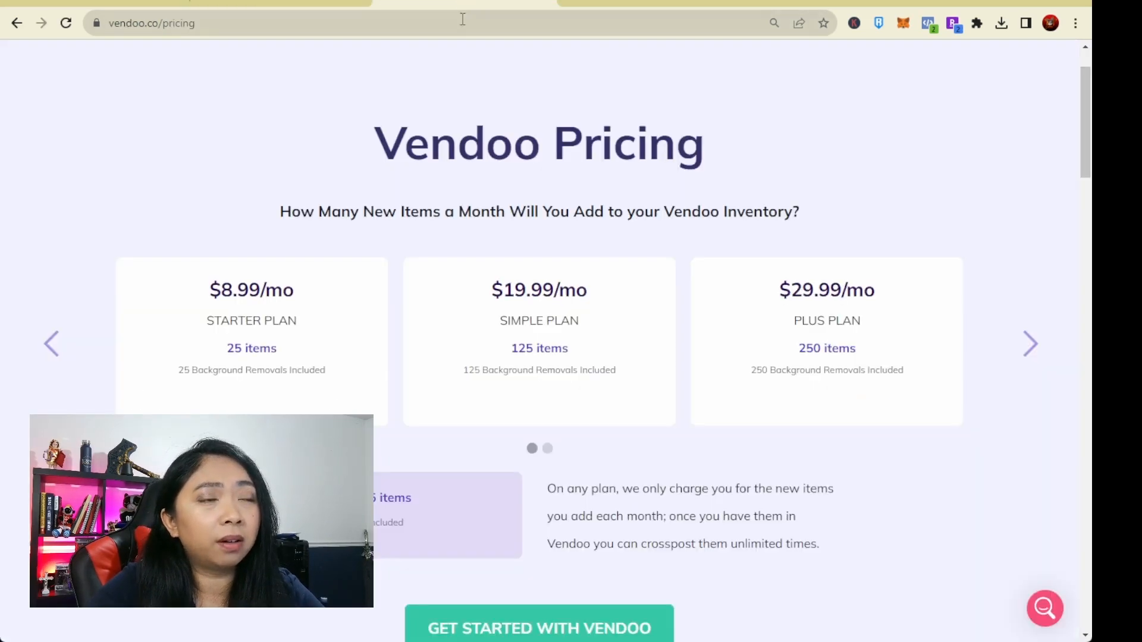
{"action": "scroll", "scroll_direction": "down", "scroll_amount": 3}
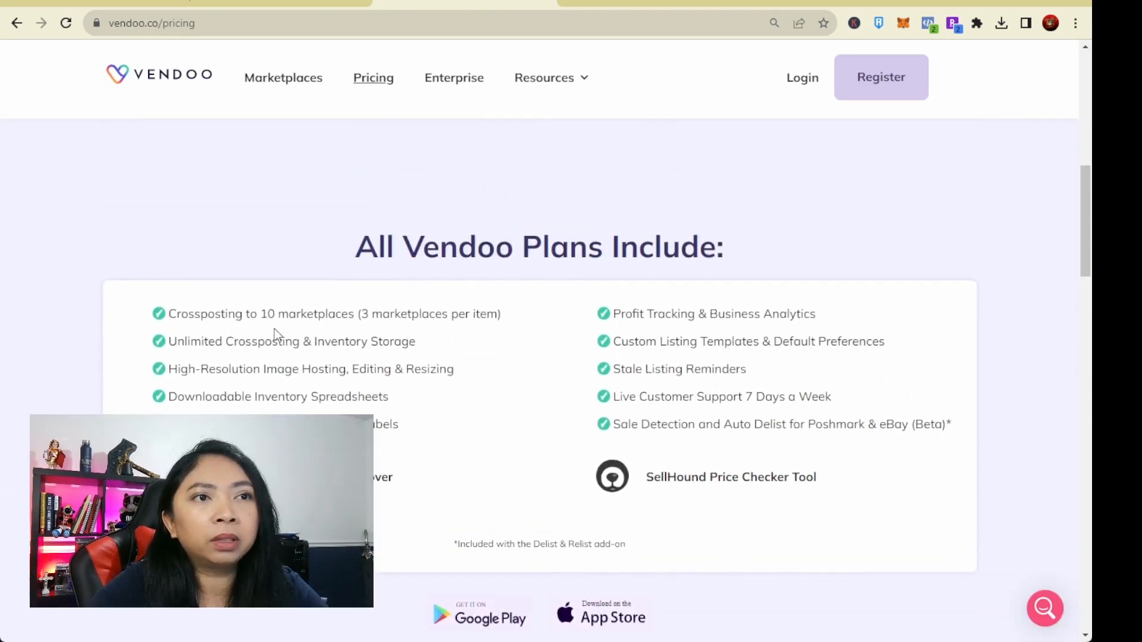
{"action": "scroll", "scroll_direction": "down", "scroll_amount": 3}
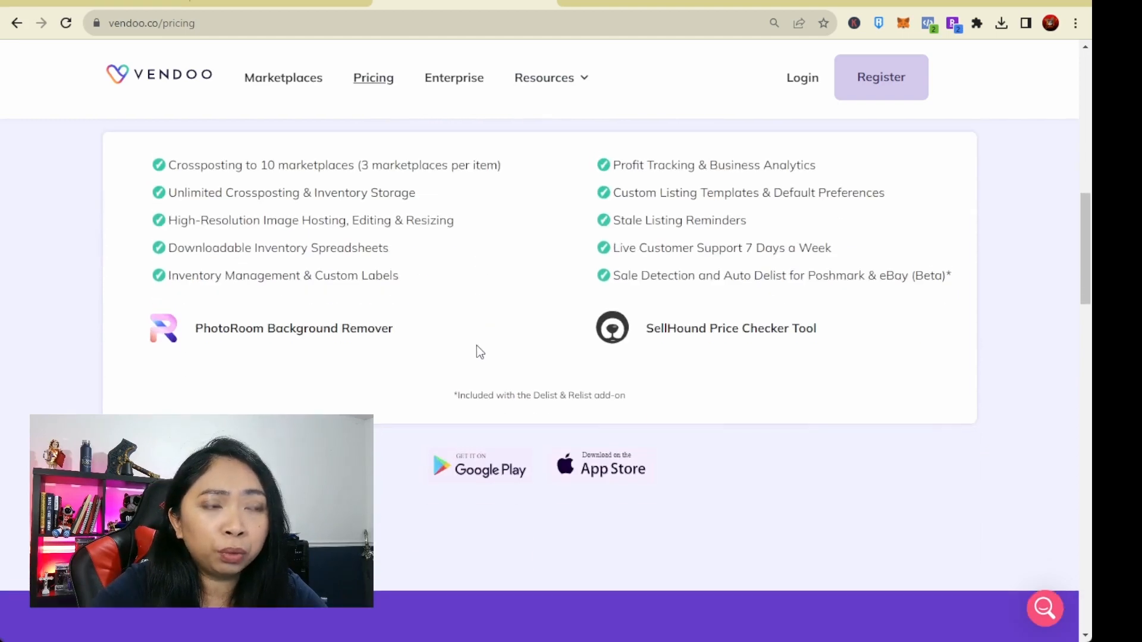
{"action": "scroll", "scroll_direction": "down", "scroll_amount": 3}
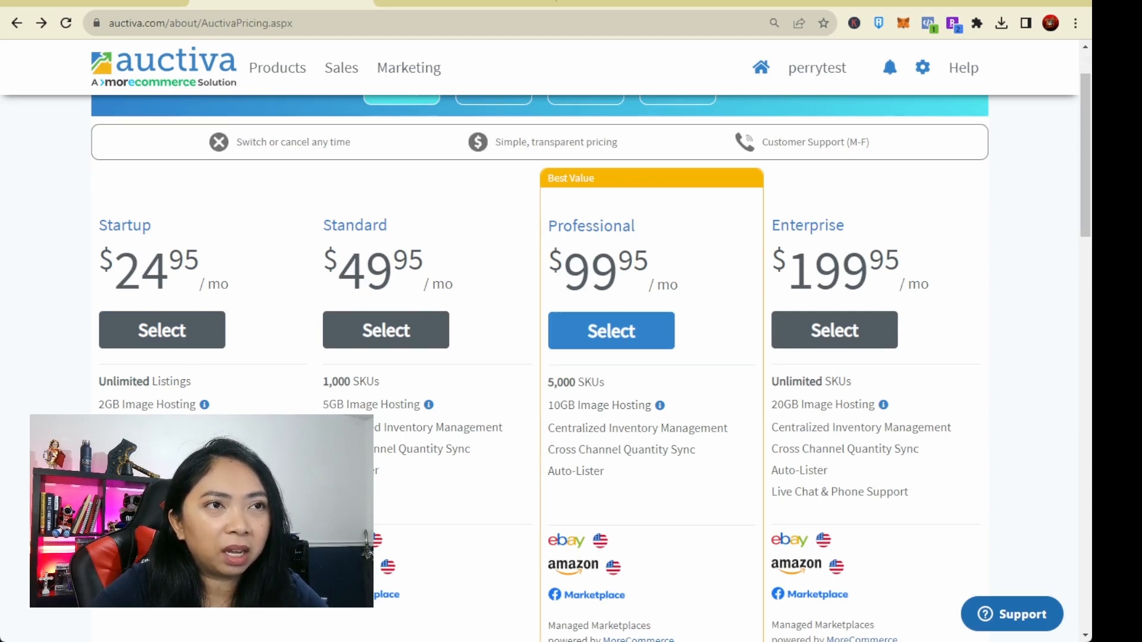
{"action": "scroll", "scroll_direction": "down", "scroll_amount": 3}
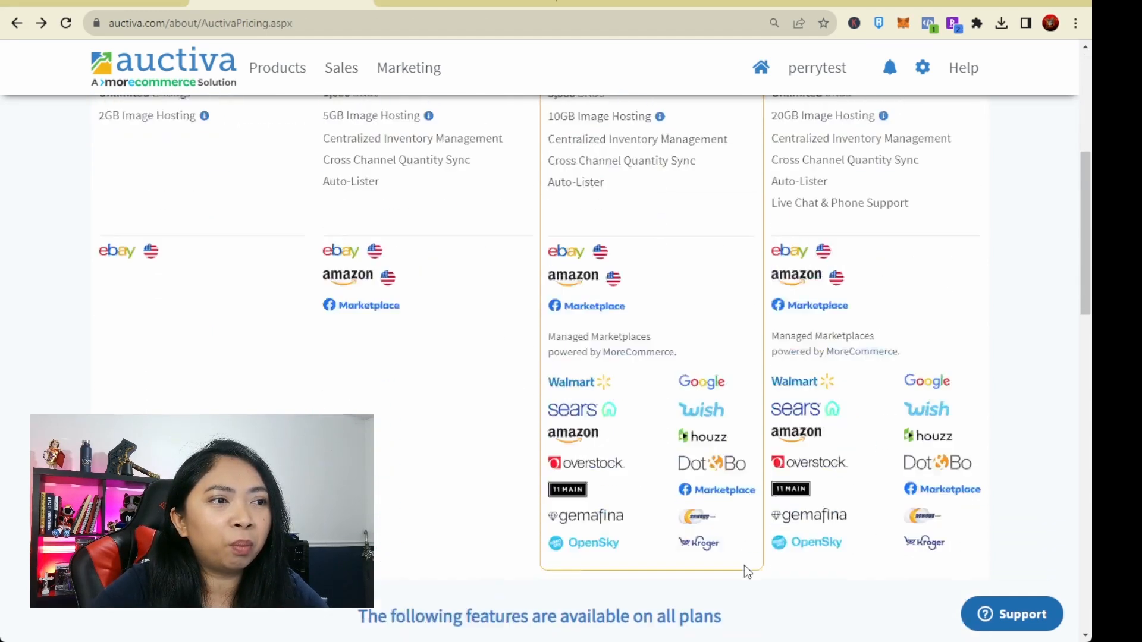
{"action": "scroll", "scroll_direction": "down", "scroll_amount": 3}
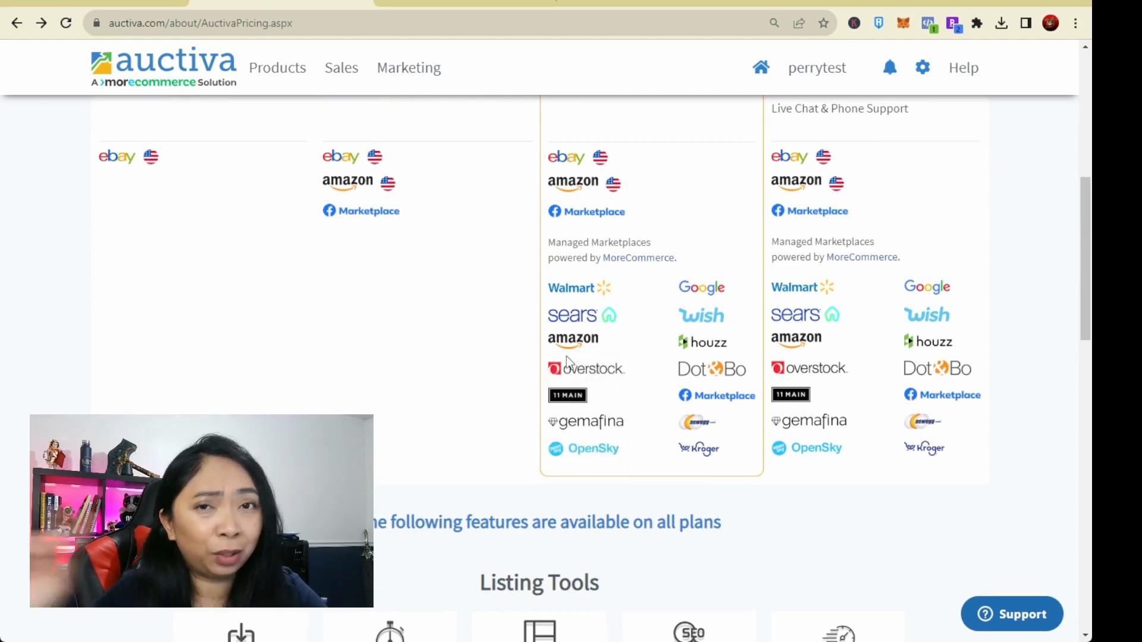
{"action": "scroll", "scroll_direction": "up", "scroll_amount": 3}
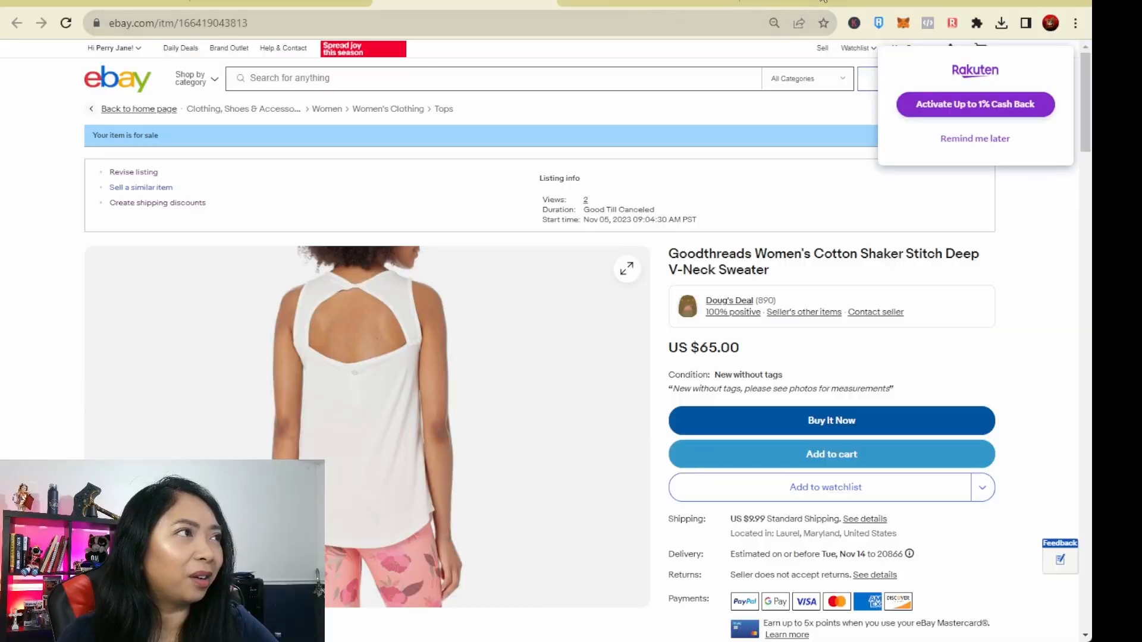
Step: Scroll down through the $65 Goodthreads sweater listing's Auctiva-templated description
{"action": "scroll", "scroll_direction": "down", "scroll_amount": 3}
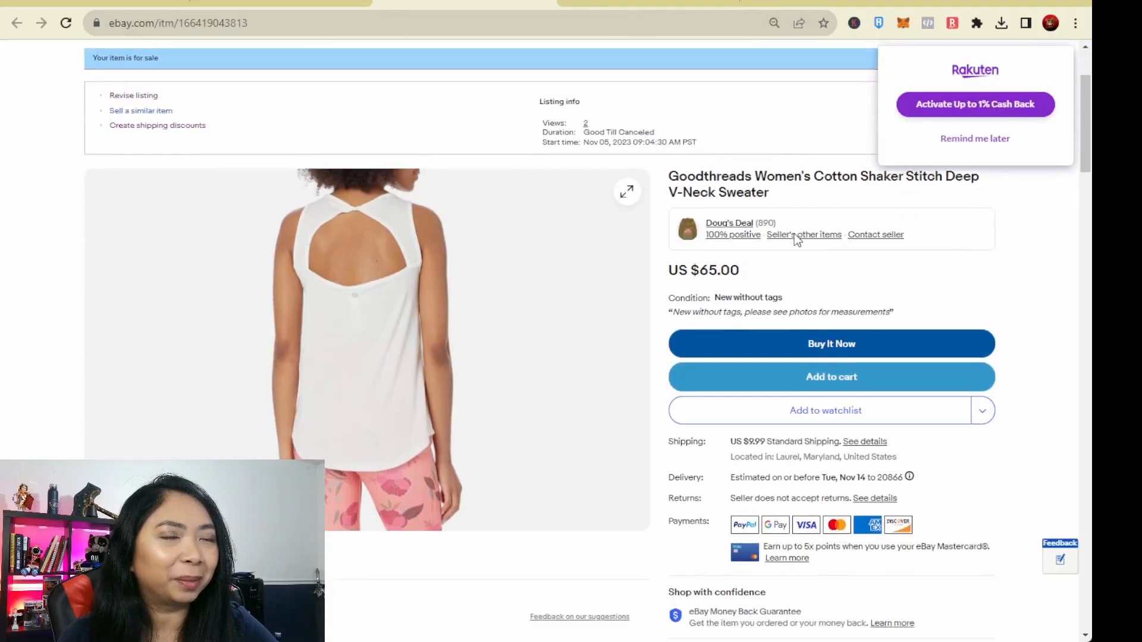
{"action": "scroll", "scroll_direction": "down", "scroll_amount": 3}
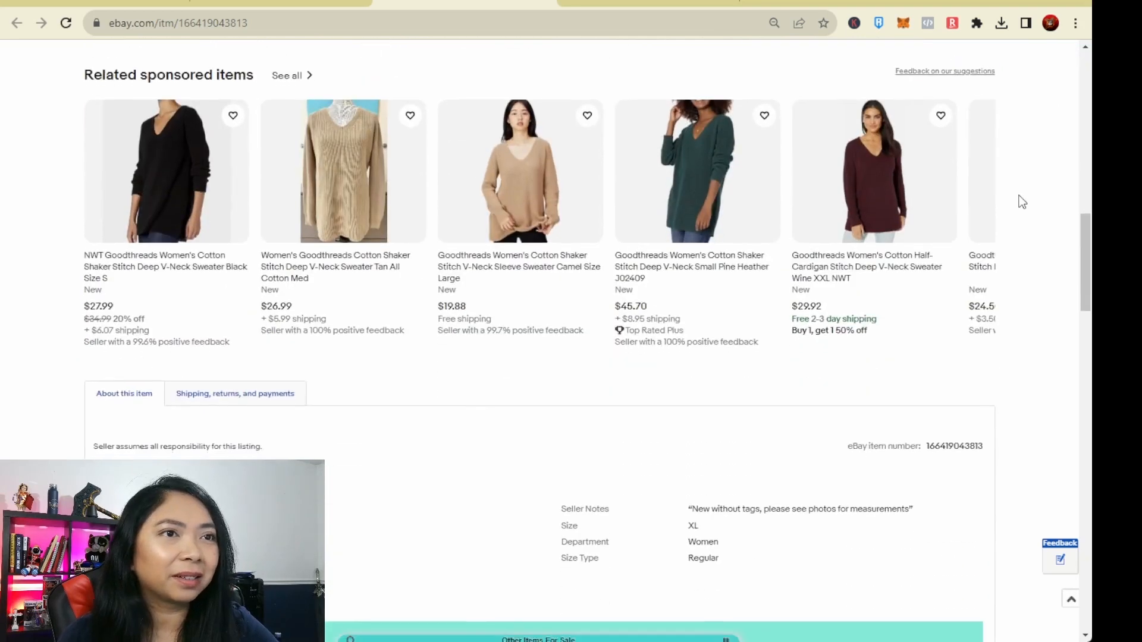
{"action": "scroll", "scroll_direction": "down", "scroll_amount": 3}
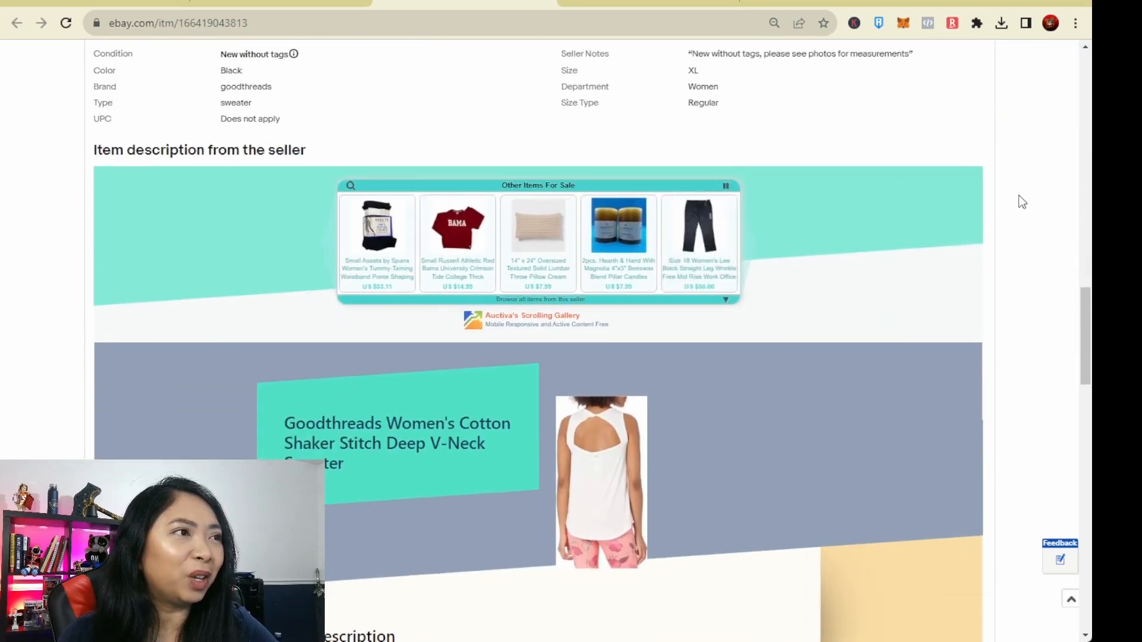
{"action": "scroll", "scroll_direction": "down", "scroll_amount": 3}
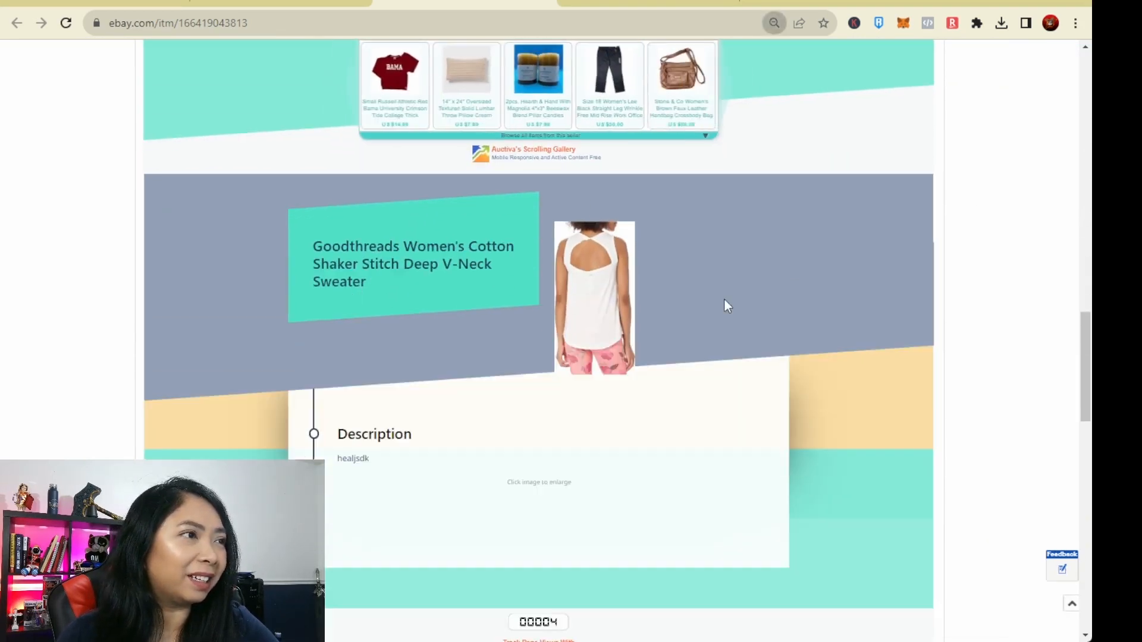
{"action": "scroll", "scroll_direction": "down", "scroll_amount": 3}
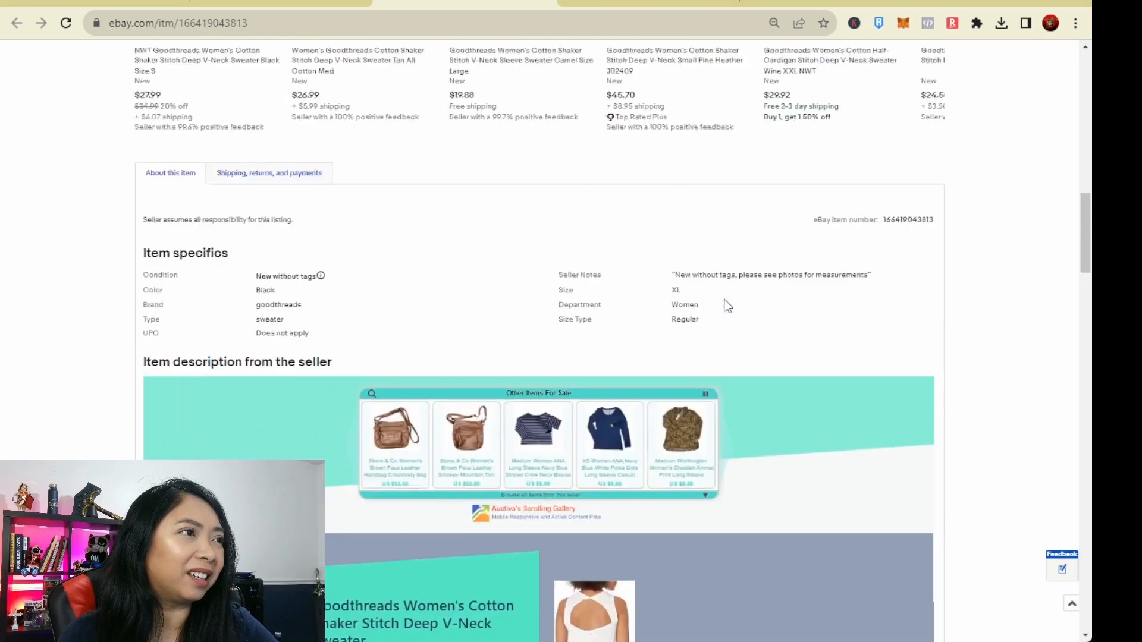
{"action": "scroll", "scroll_direction": "down", "scroll_amount": 3}
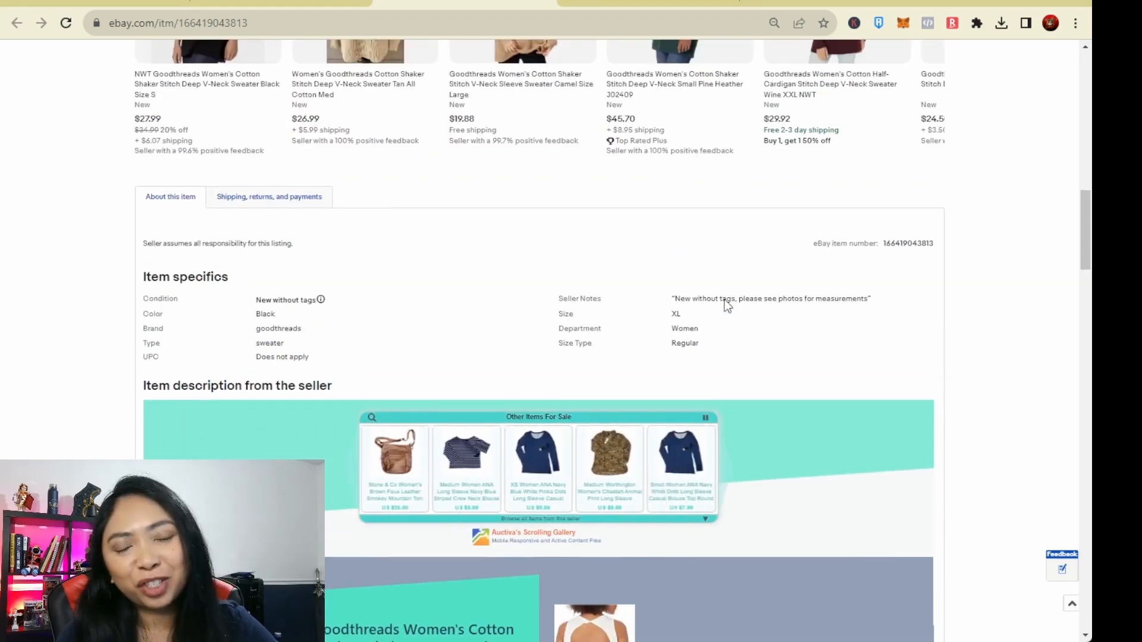
{"action": "scroll", "scroll_direction": "down", "scroll_amount": 3}
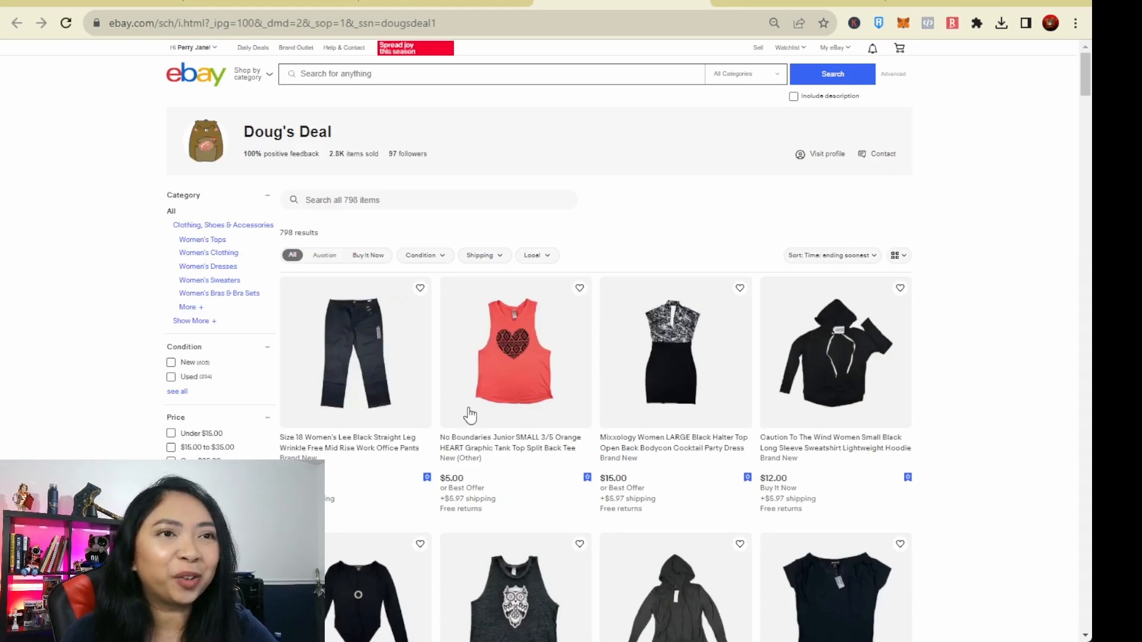
{"action": "scroll", "scroll_direction": "down", "scroll_amount": 3}
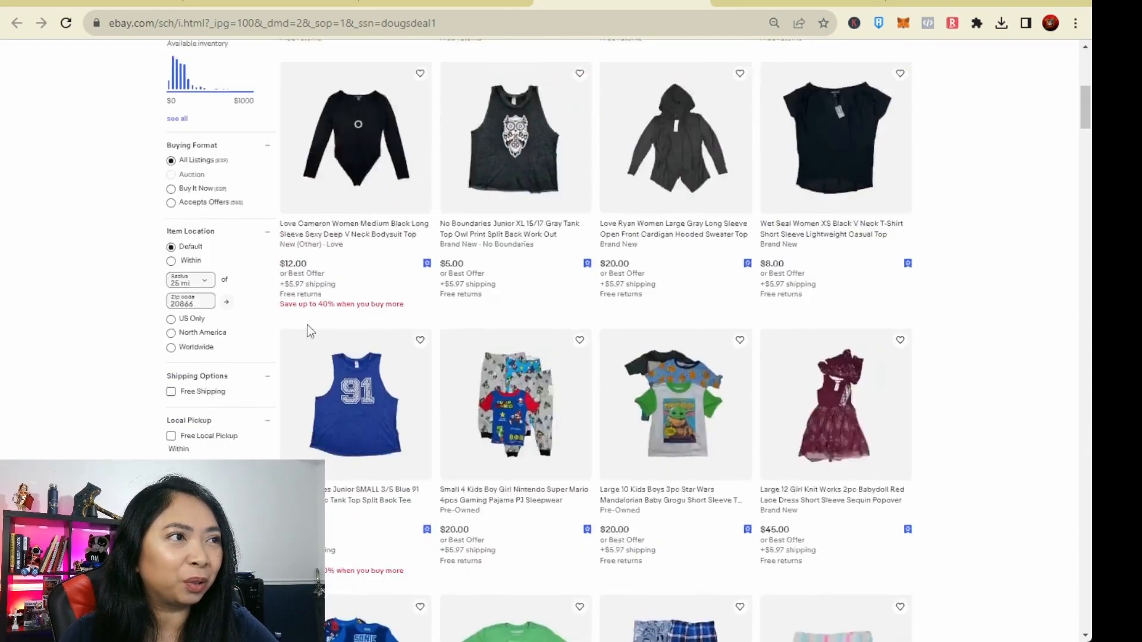